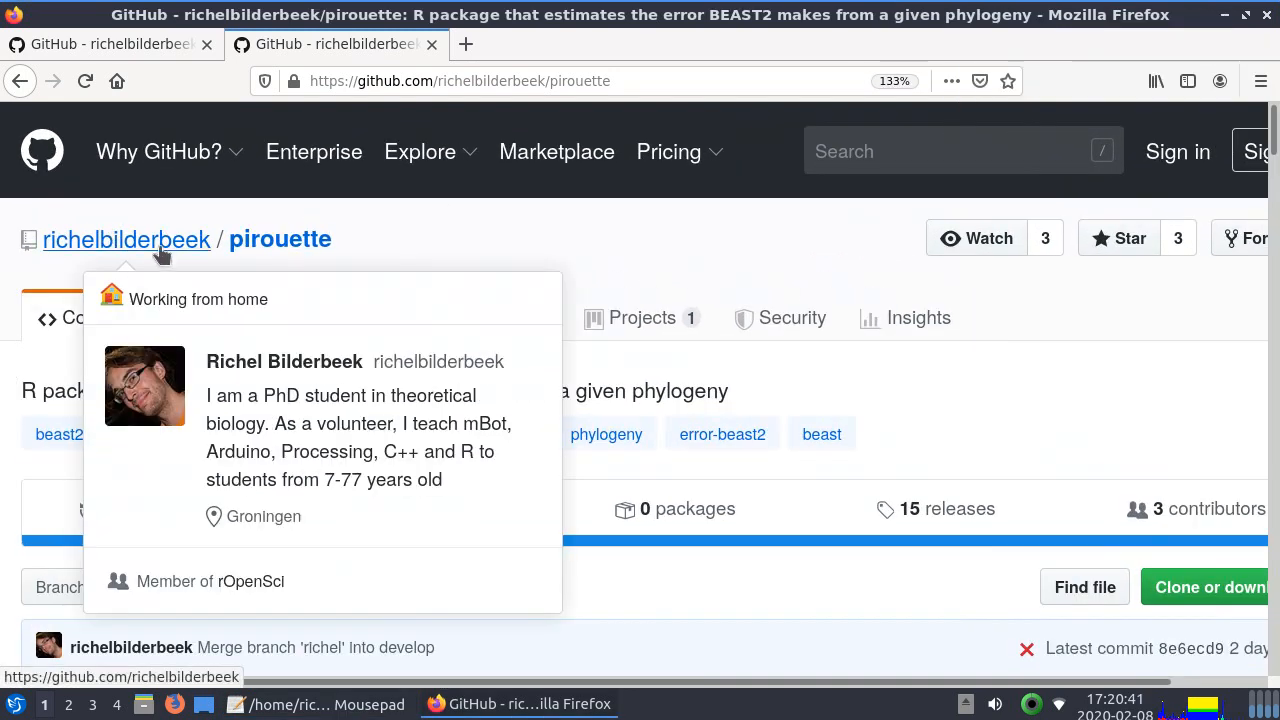
Scroll the pirouette package page and open its Examples list
{"action": "scroll", "scroll_direction": "down", "scroll_amount": 3}
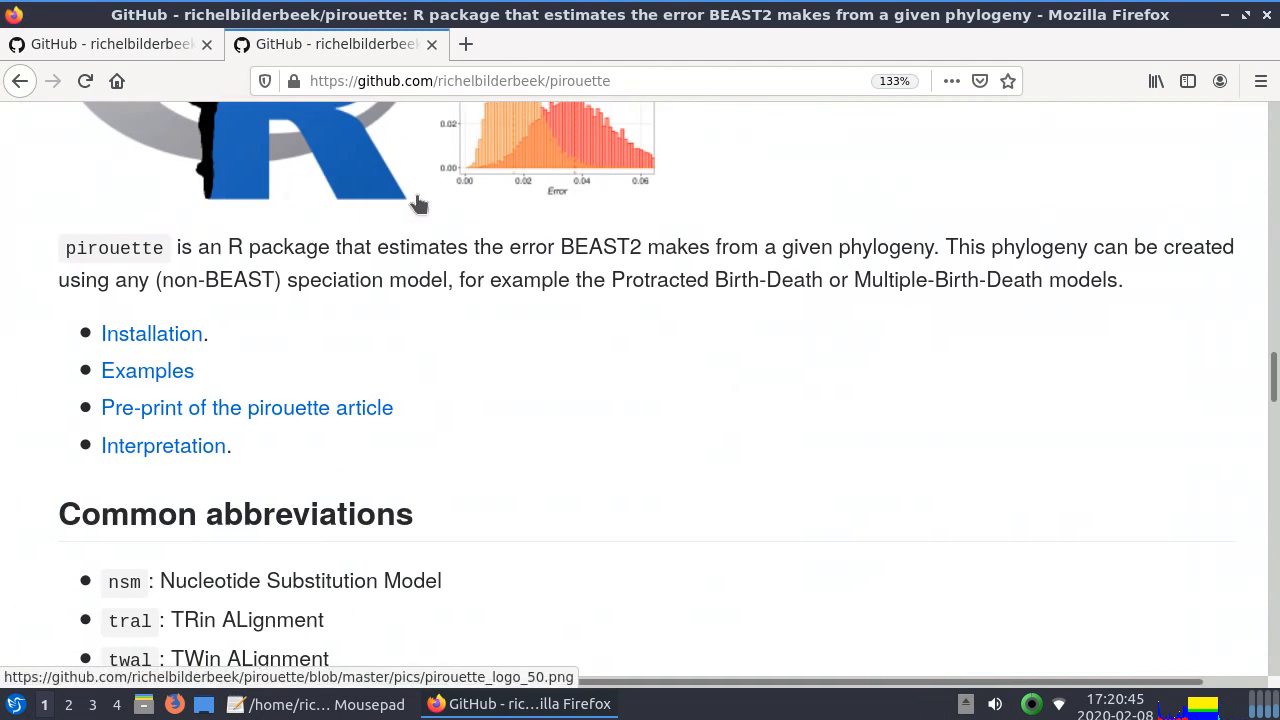
{"action": "scroll", "scroll_direction": "up", "scroll_amount": 3}
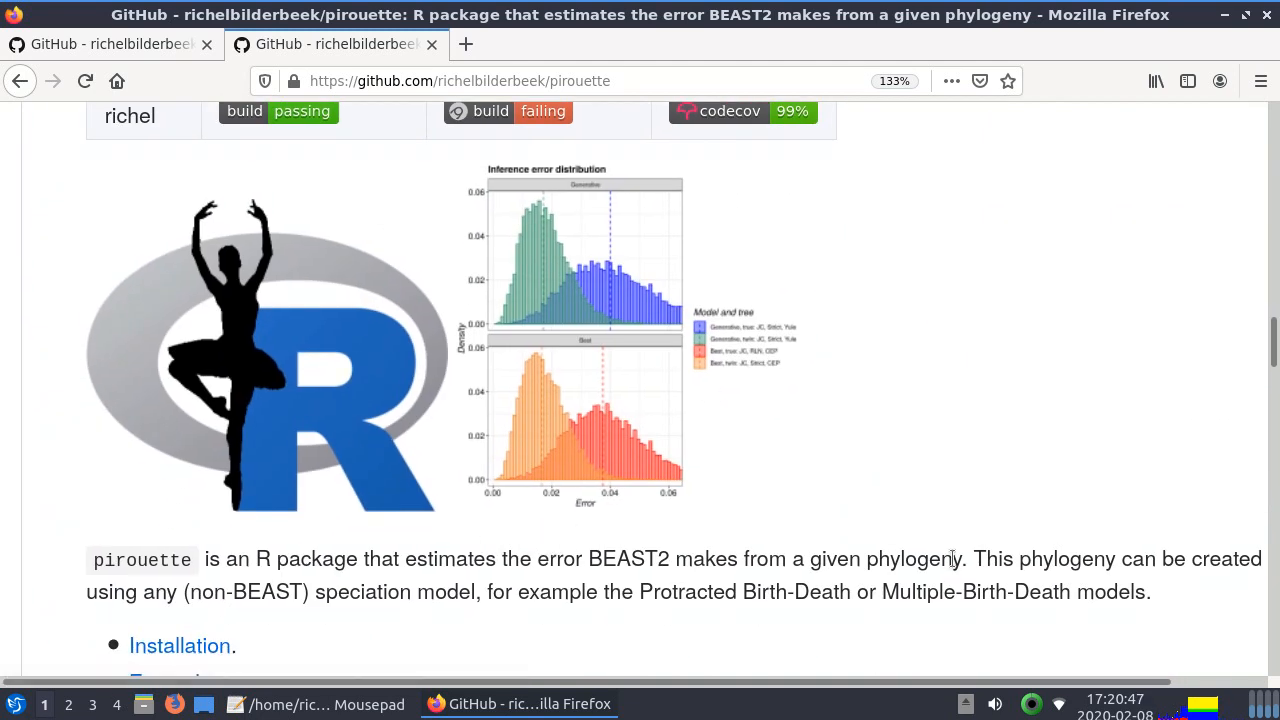
{"action": "scroll", "scroll_direction": "up", "scroll_amount": 3}
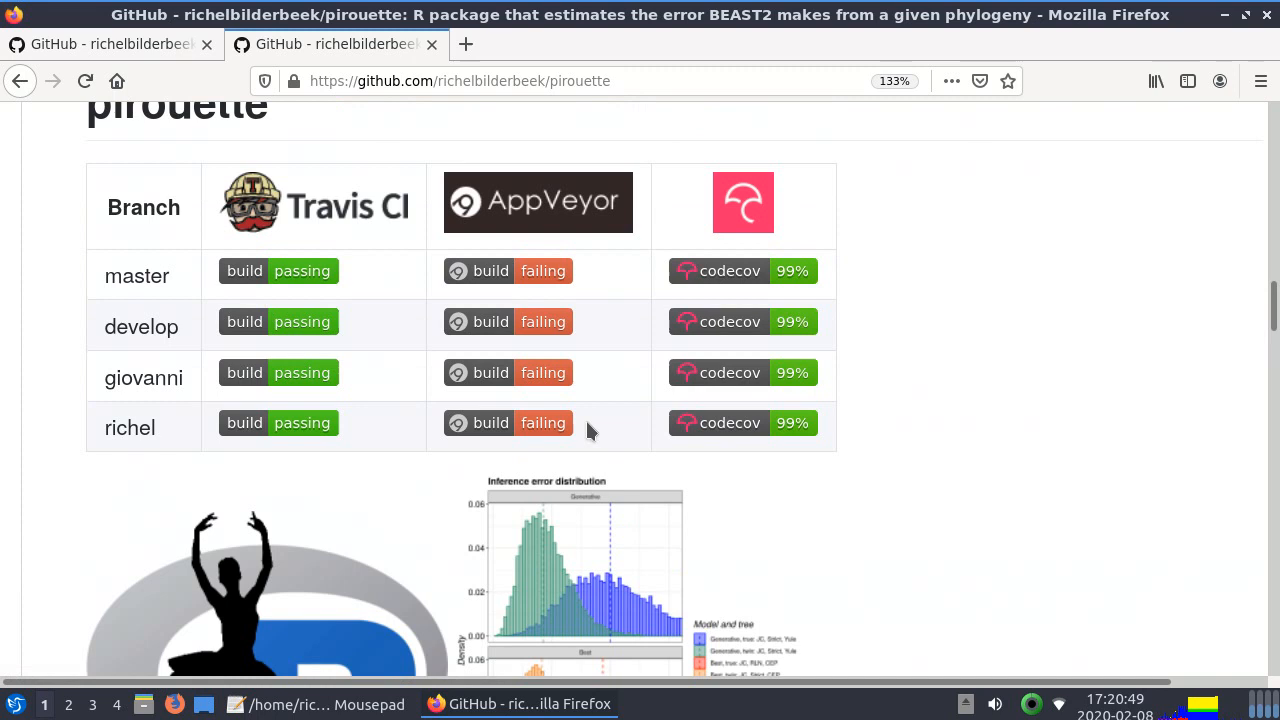
{"action": "scroll", "scroll_direction": "down", "scroll_amount": 3}
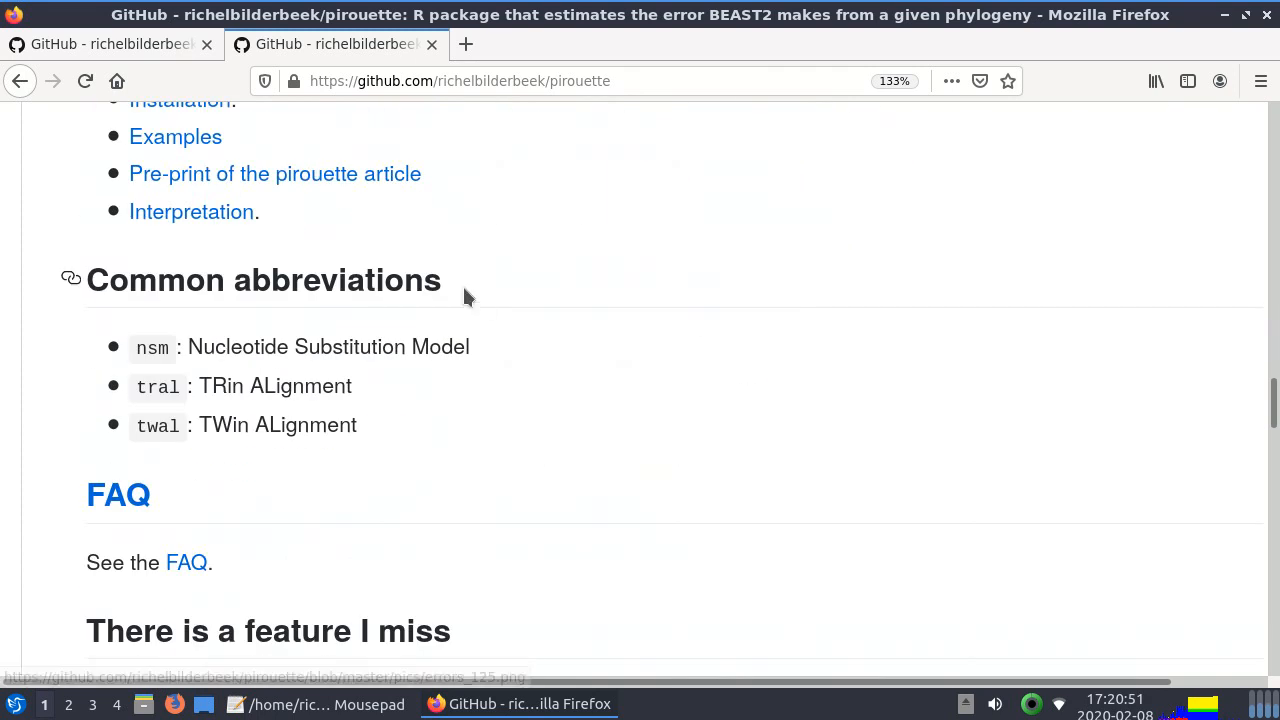
{"action": "scroll", "scroll_direction": "up", "scroll_amount": 3}
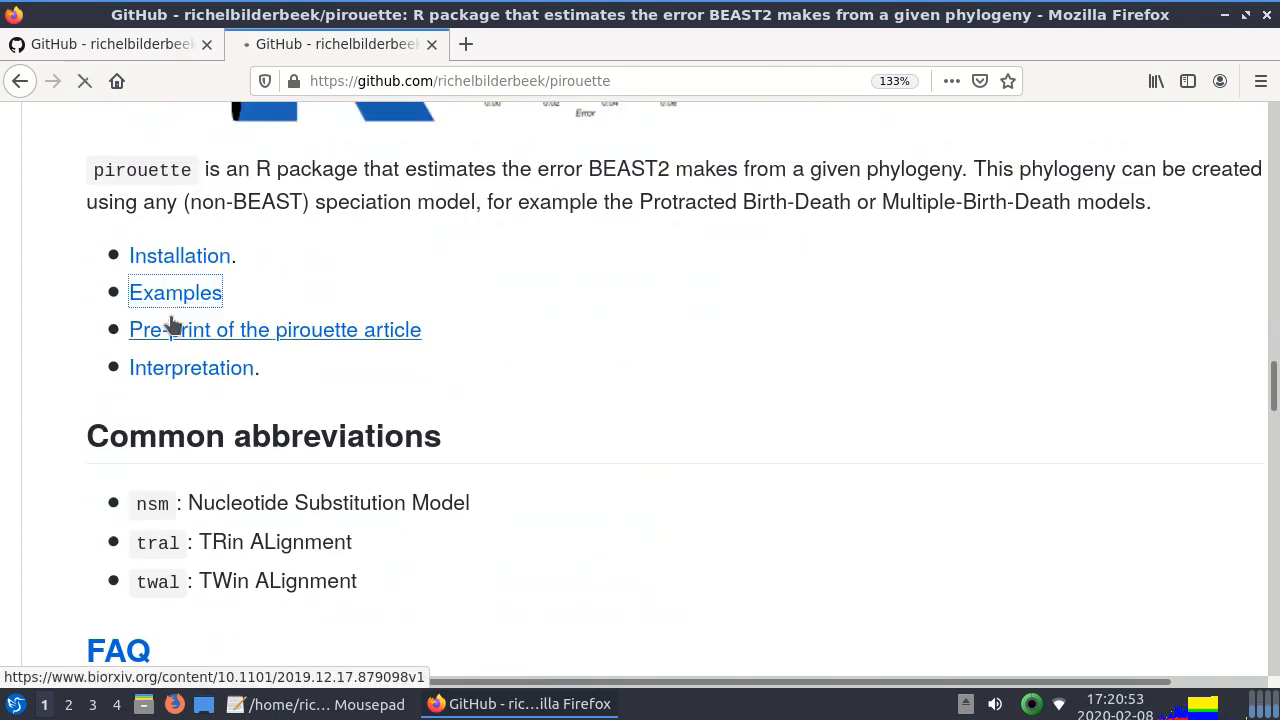
{"action": "left_click", "coordinate": [175, 292]}
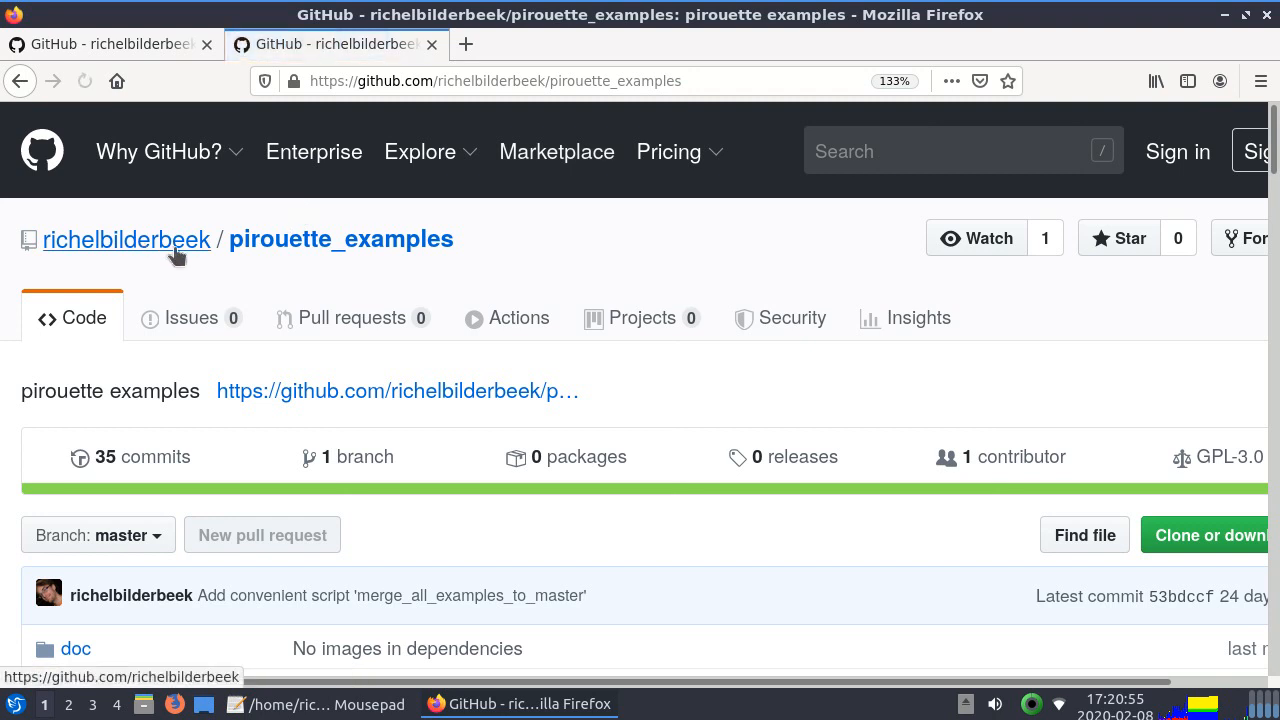
Open the pirouette_example_1 repository, look it over, then bring up the peregrine repository tab
{"action": "scroll", "scroll_direction": "down", "scroll_amount": 3}
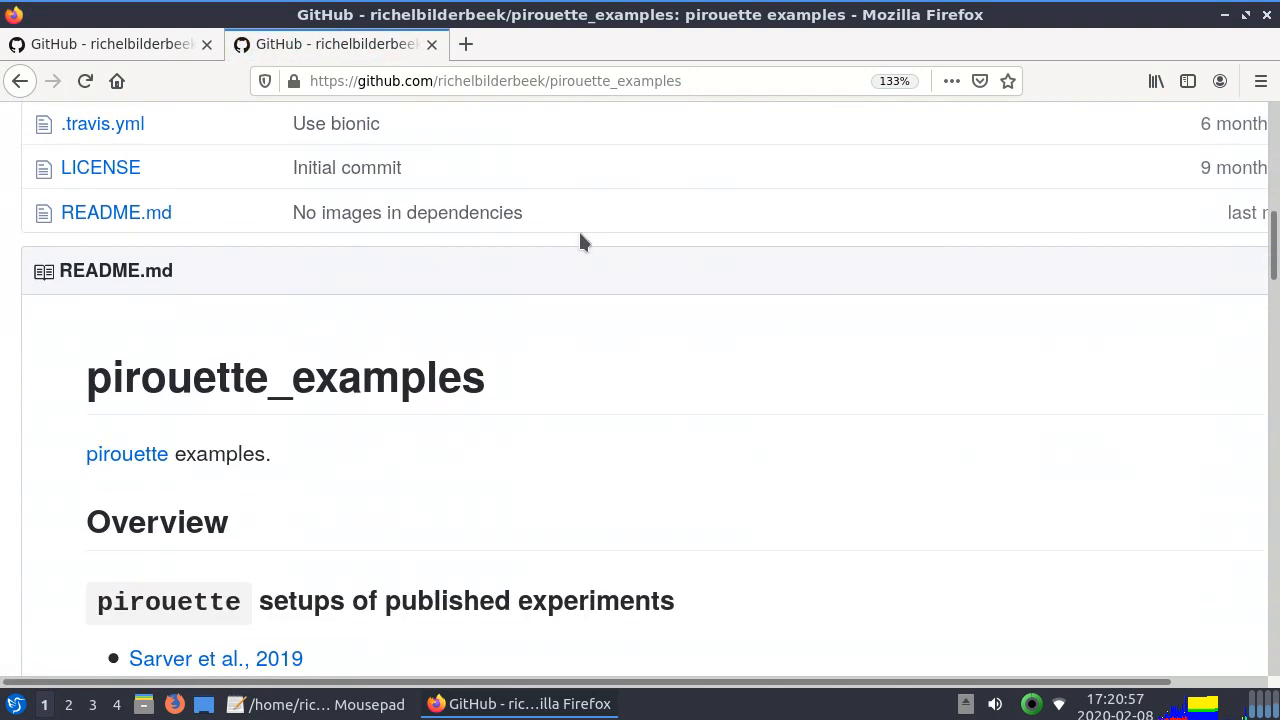
{"action": "scroll", "scroll_direction": "down", "scroll_amount": 3}
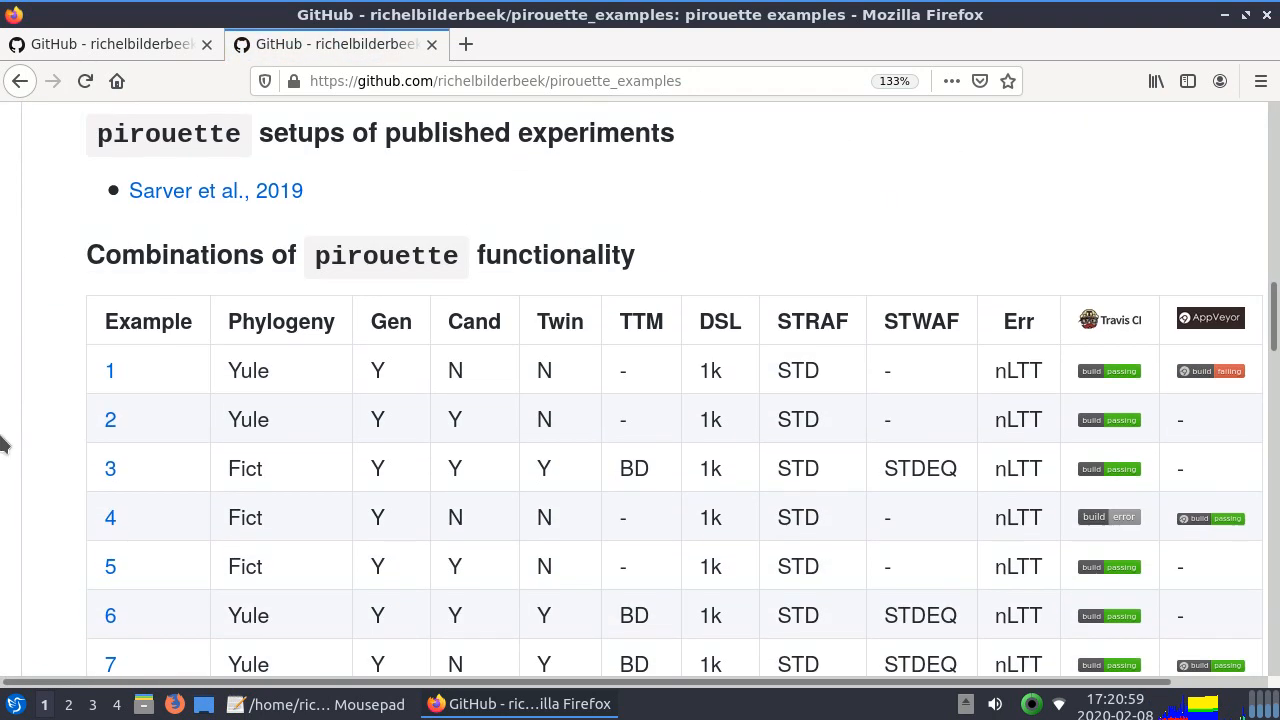
{"action": "left_click", "coordinate": [110, 370]}
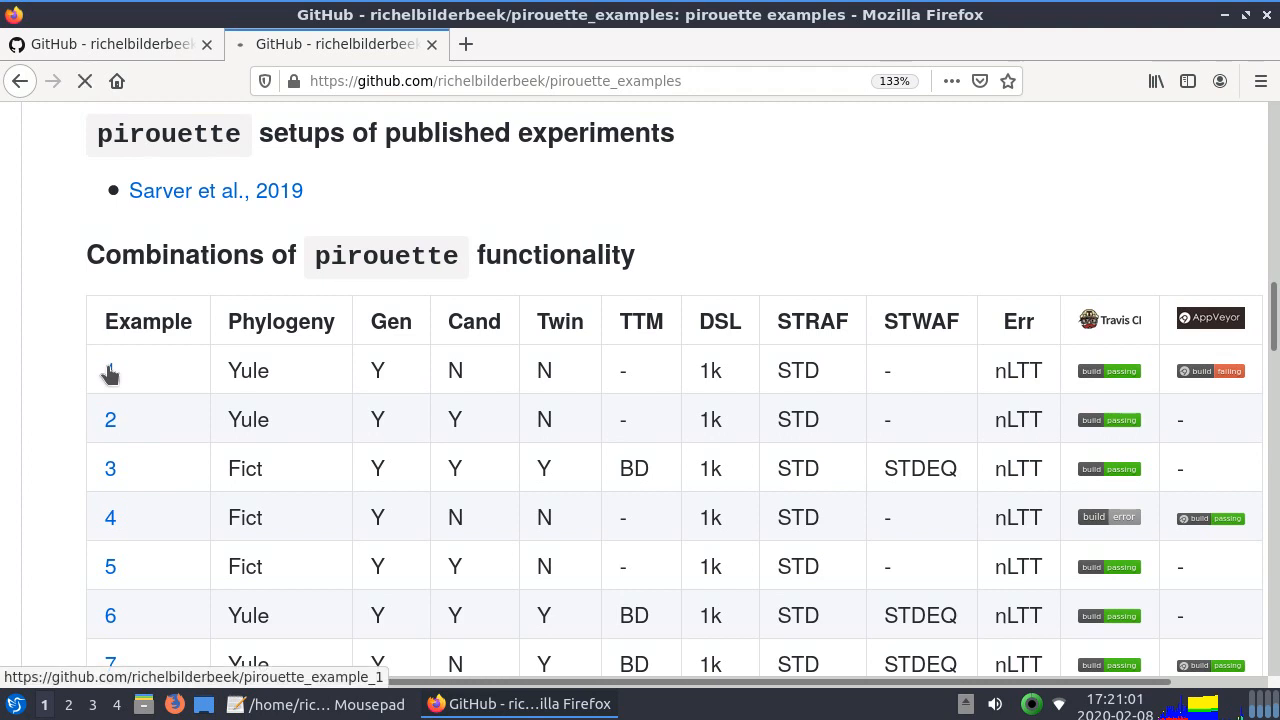
{"action": "left_click", "coordinate": [110, 370]}
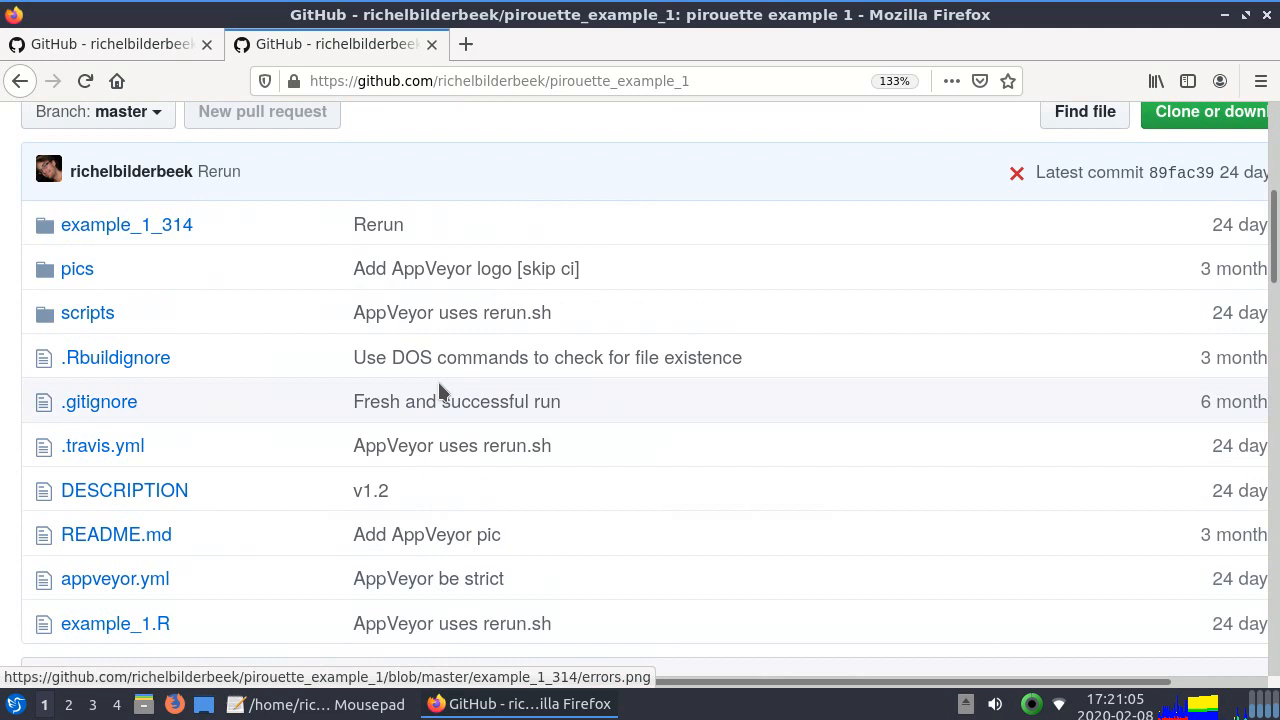
{"action": "scroll", "scroll_direction": "down", "scroll_amount": 3}
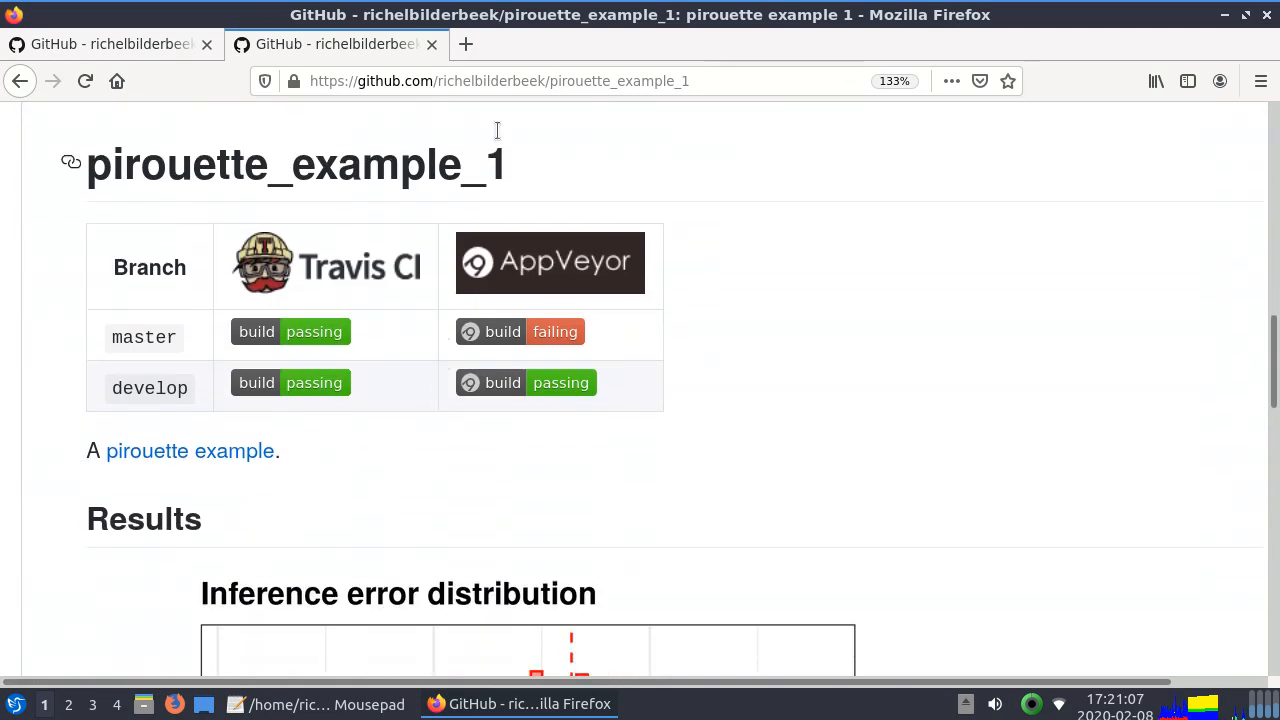
{"action": "left_click", "coordinate": [322, 704]}
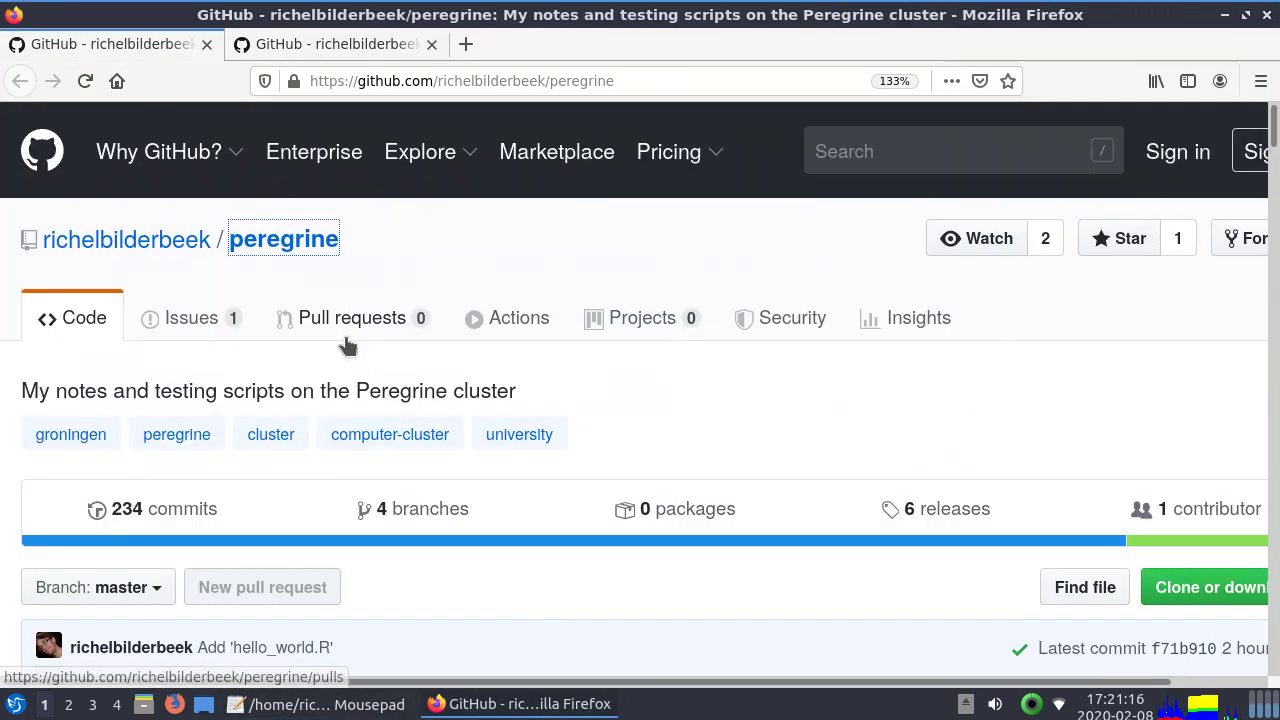
{"action": "key", "text": "ctrl+plus"}
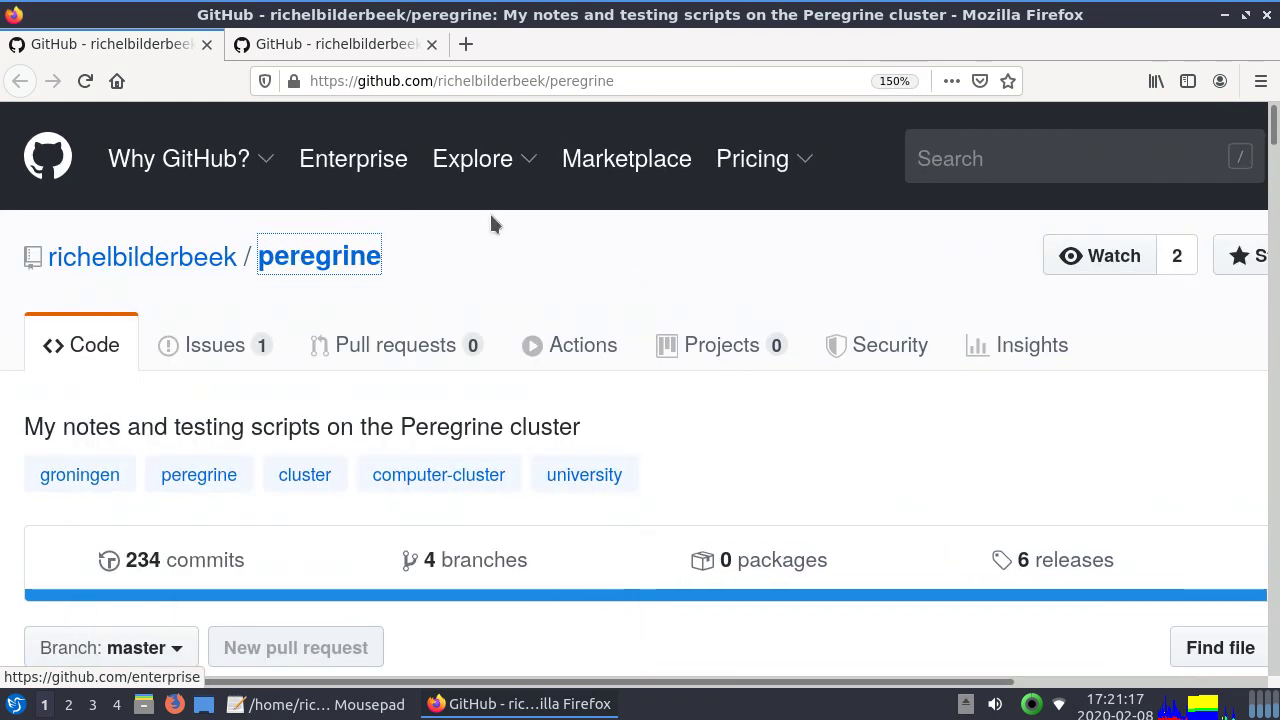
{"action": "scroll", "scroll_direction": "down", "scroll_amount": 3}
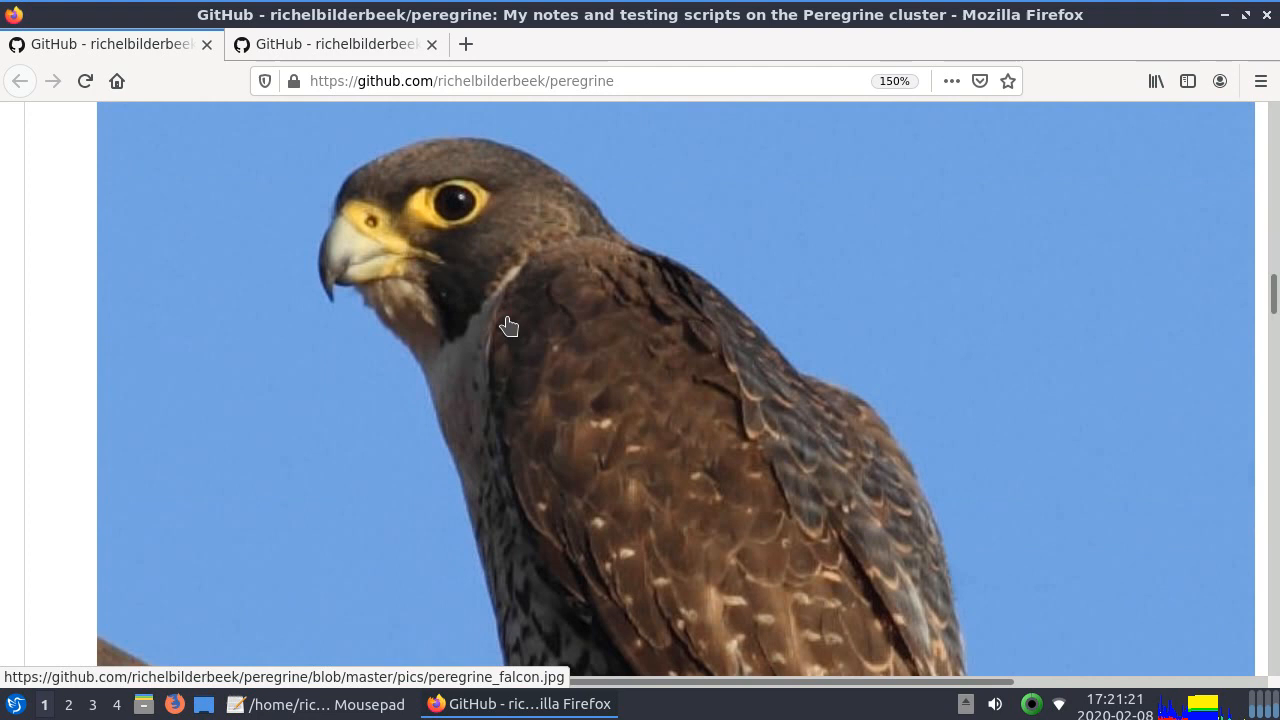
{"action": "scroll", "scroll_direction": "down", "scroll_amount": 3}
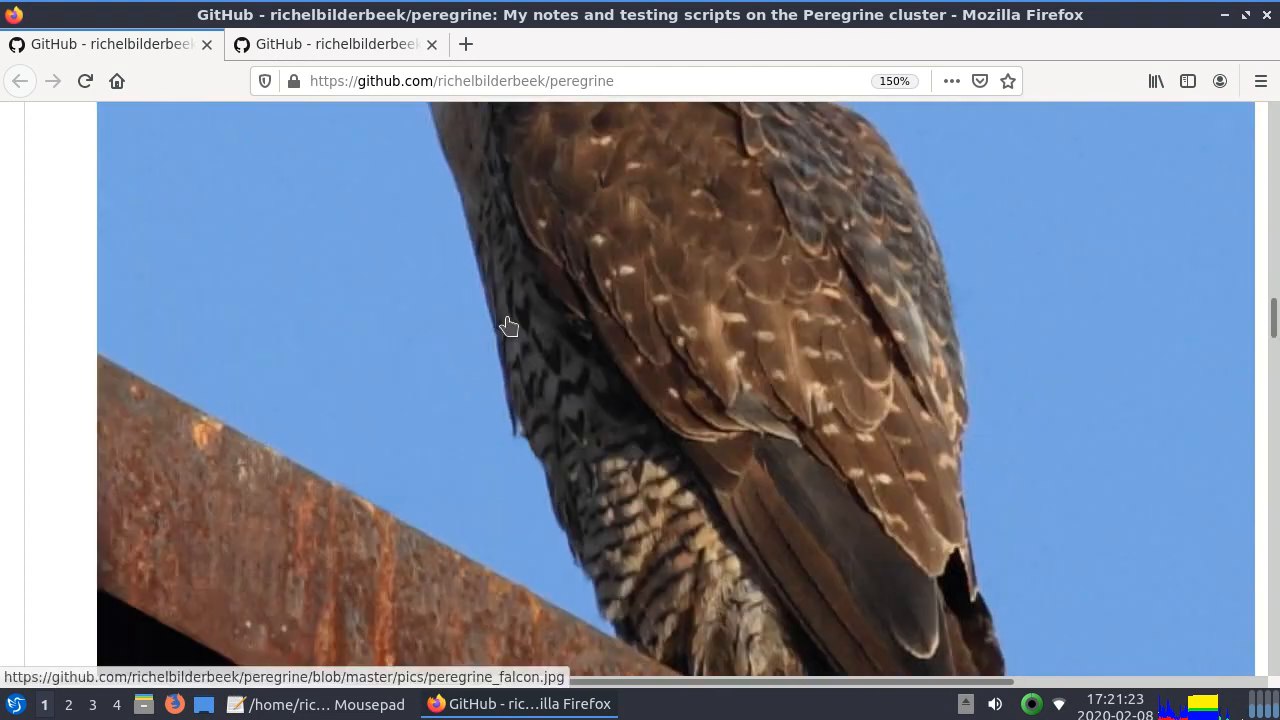
{"action": "scroll", "scroll_direction": "up", "scroll_amount": 3}
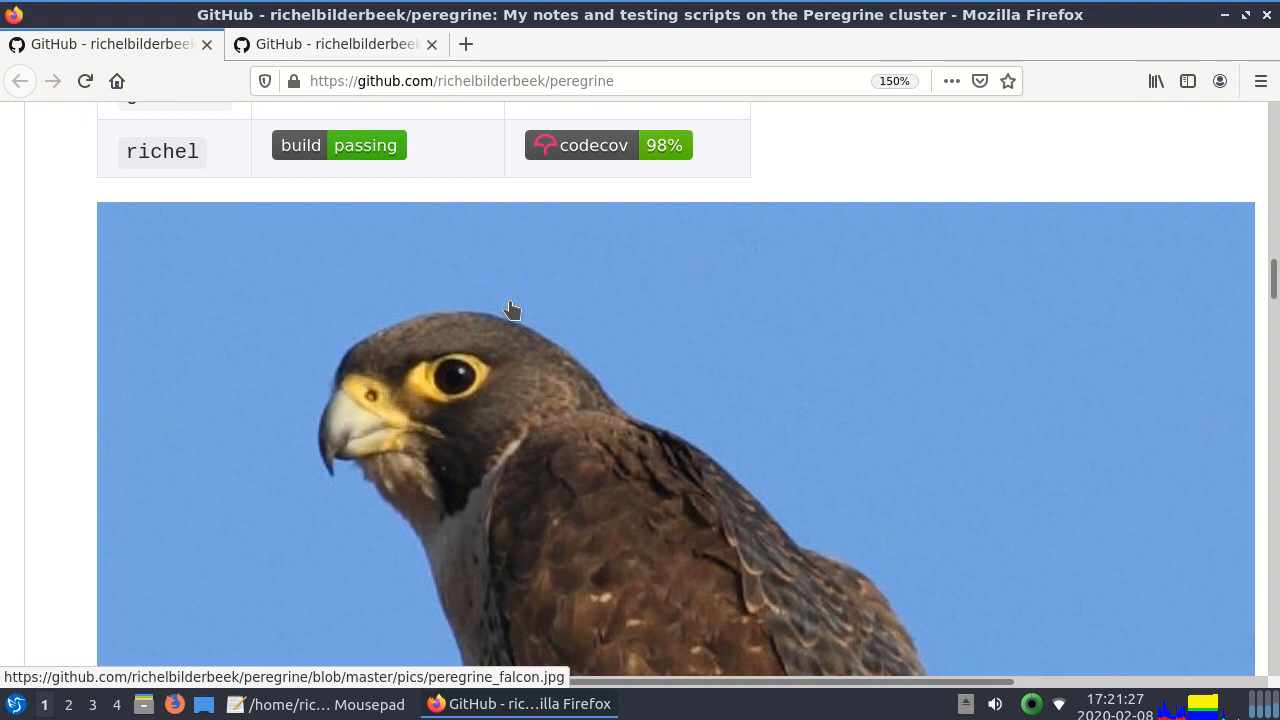
{"action": "mouse_move", "coordinate": [733, 319]}
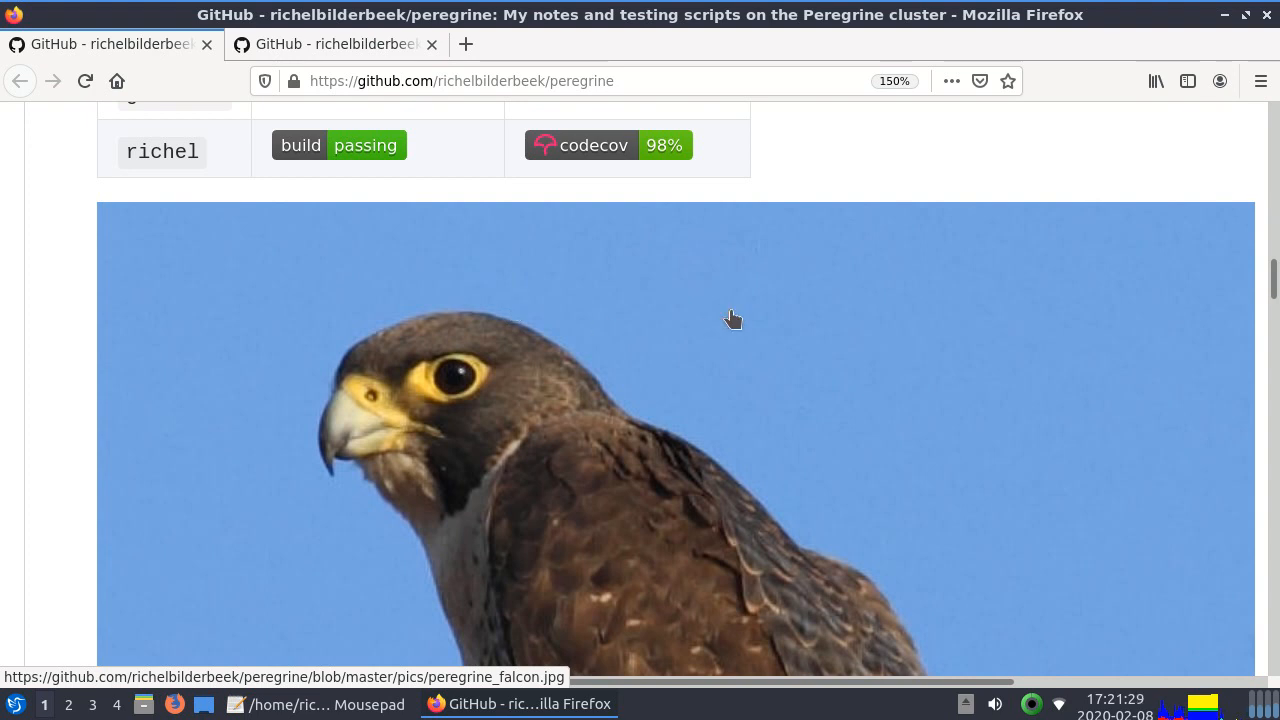
{"action": "scroll", "scroll_direction": "down", "scroll_amount": 3}
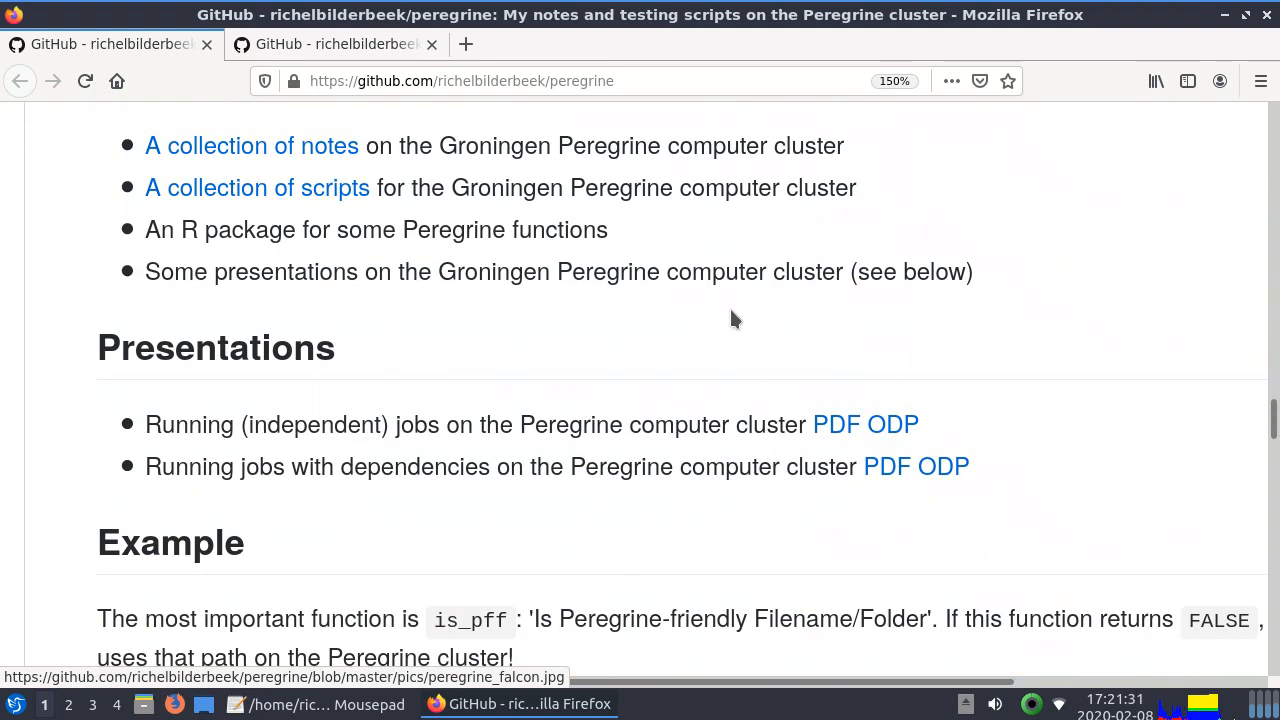
{"action": "scroll", "scroll_direction": "up", "scroll_amount": 3}
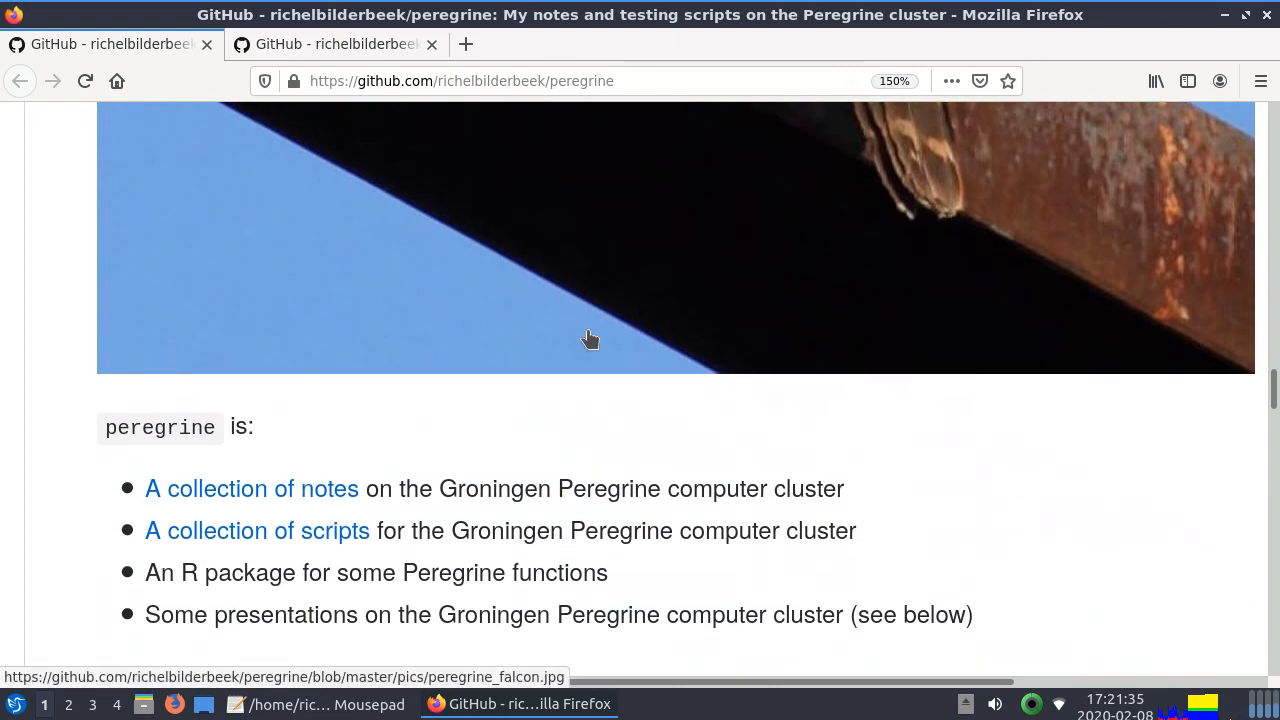
{"action": "scroll", "scroll_direction": "down", "scroll_amount": 3}
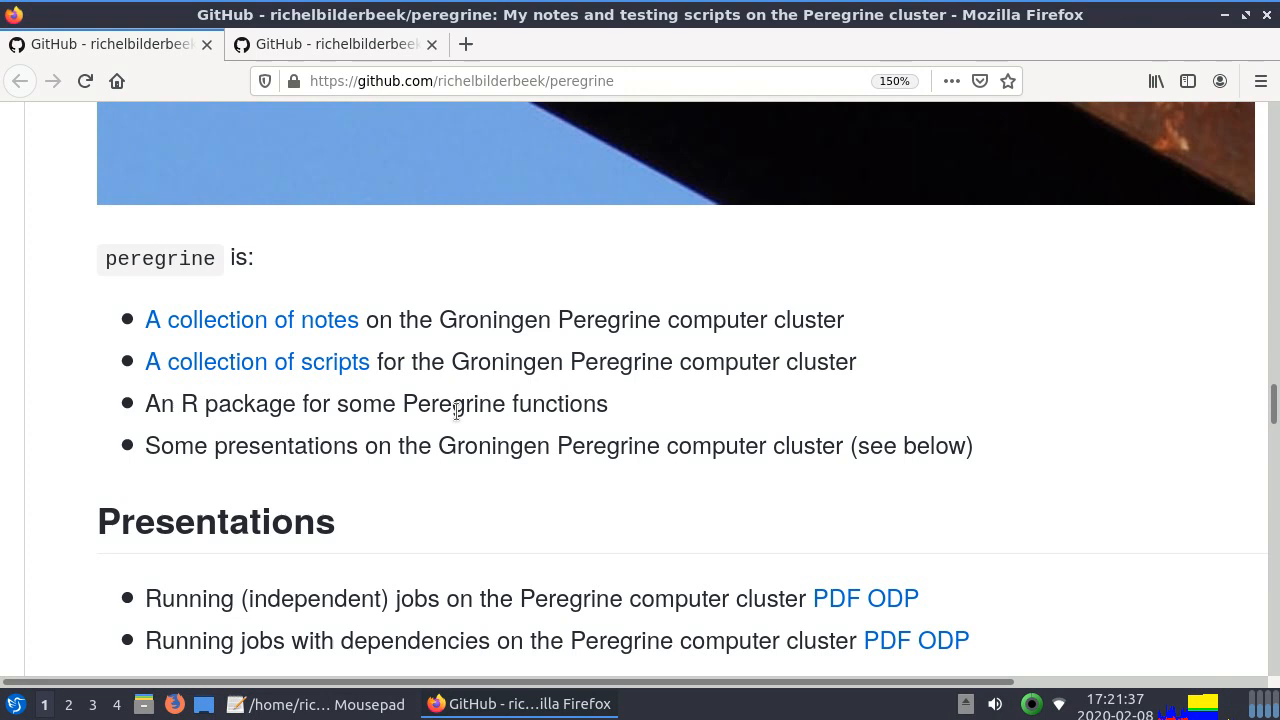
{"action": "scroll", "scroll_direction": "down", "scroll_amount": 3}
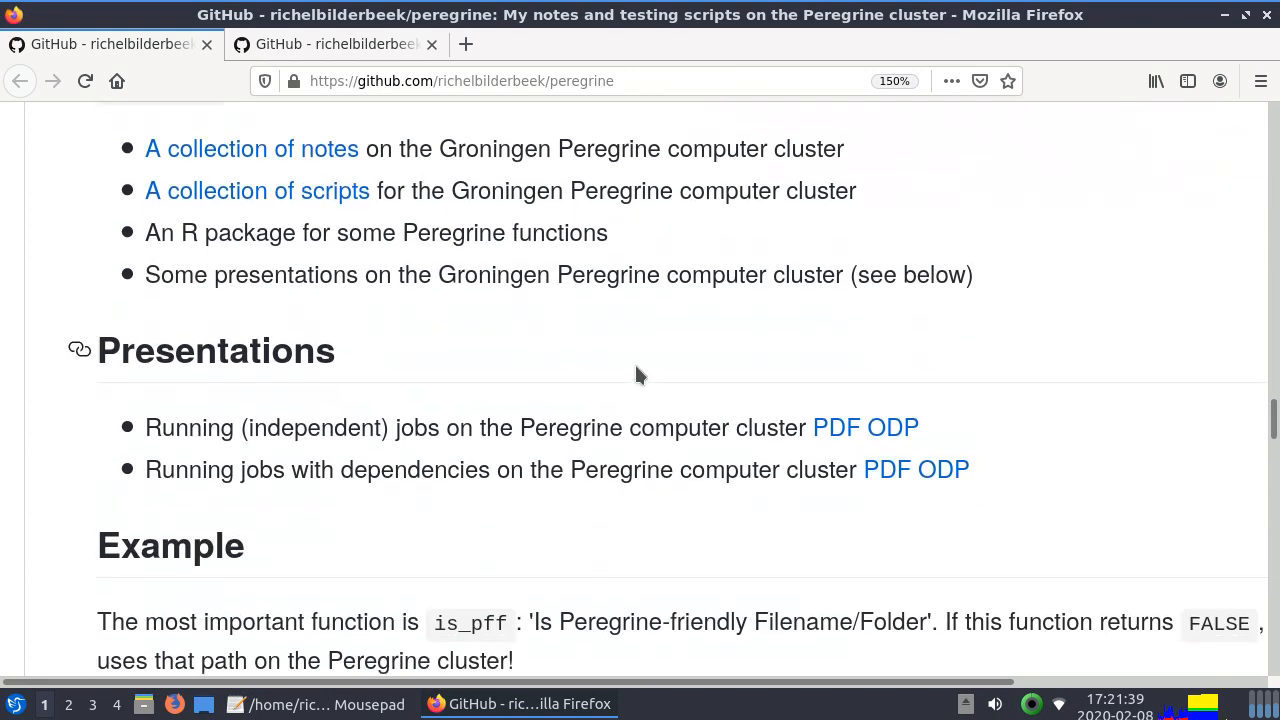
{"action": "scroll", "scroll_direction": "up", "scroll_amount": 3}
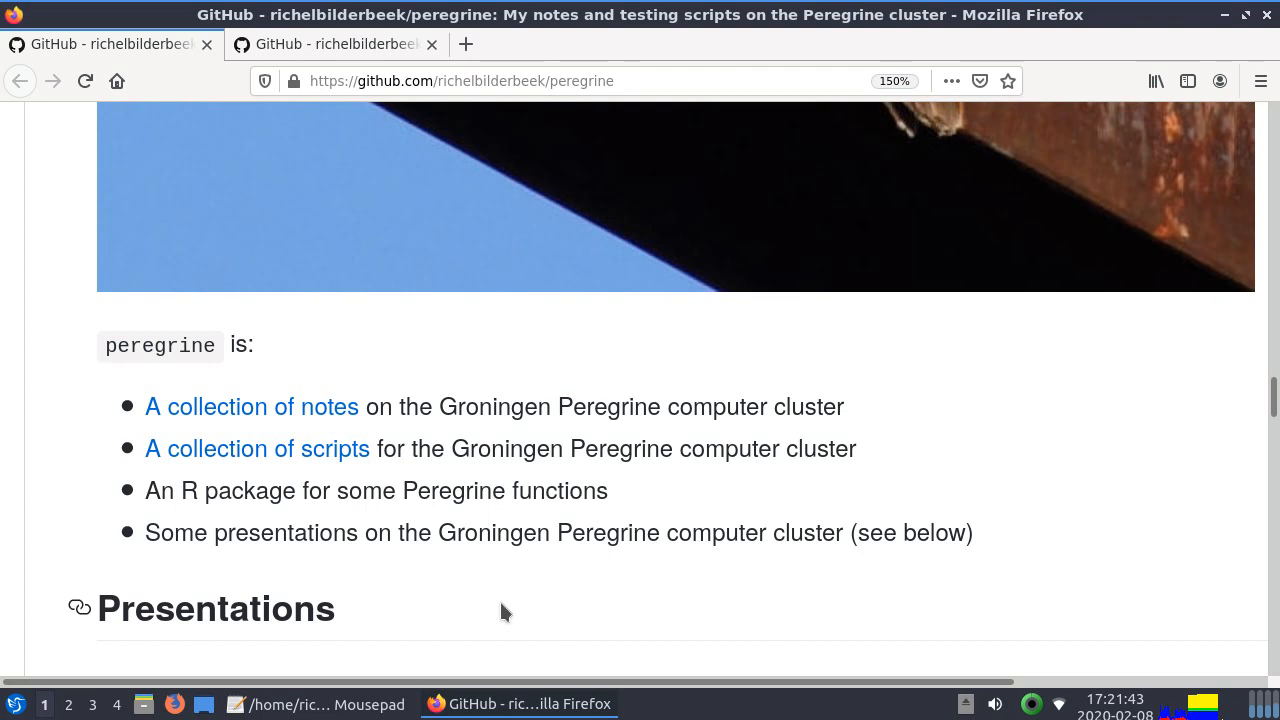
{"action": "left_click", "coordinate": [314, 704]}
{"action": "type", "text": "p"}
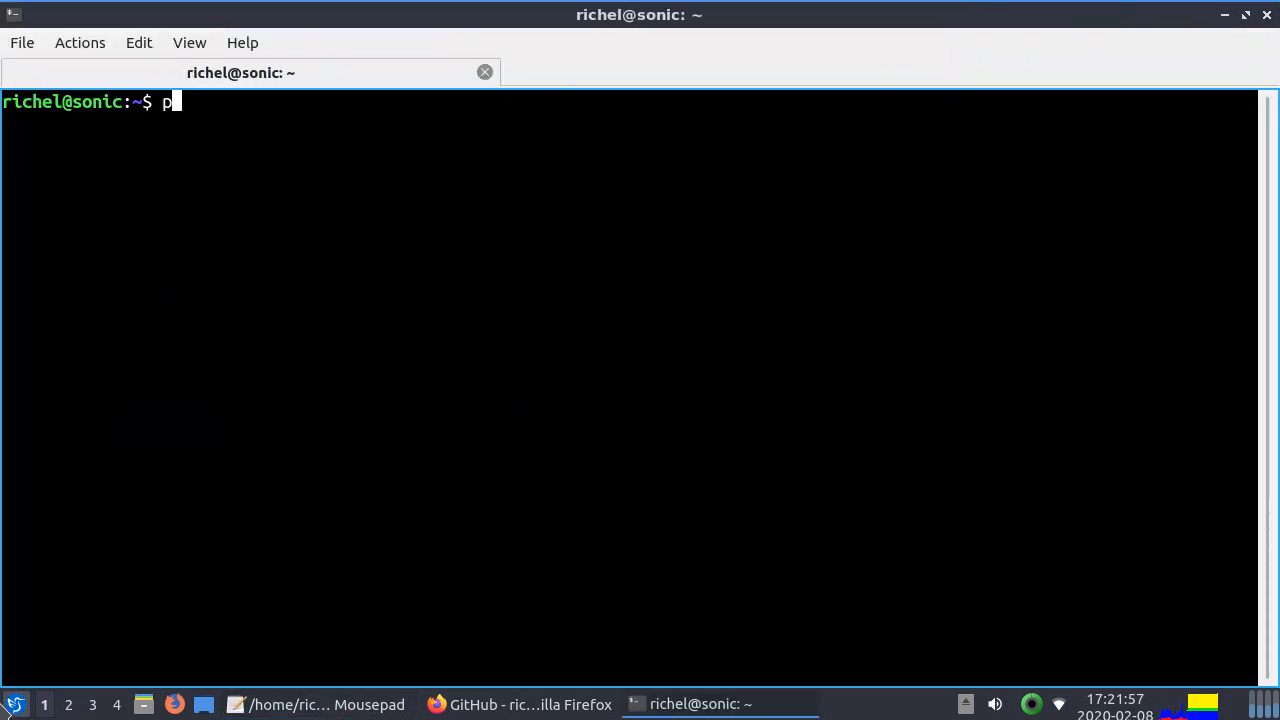
Log in to Peregrine and scroll through the login messages, job queue and quotas
{"action": "key", "text": "Return"}
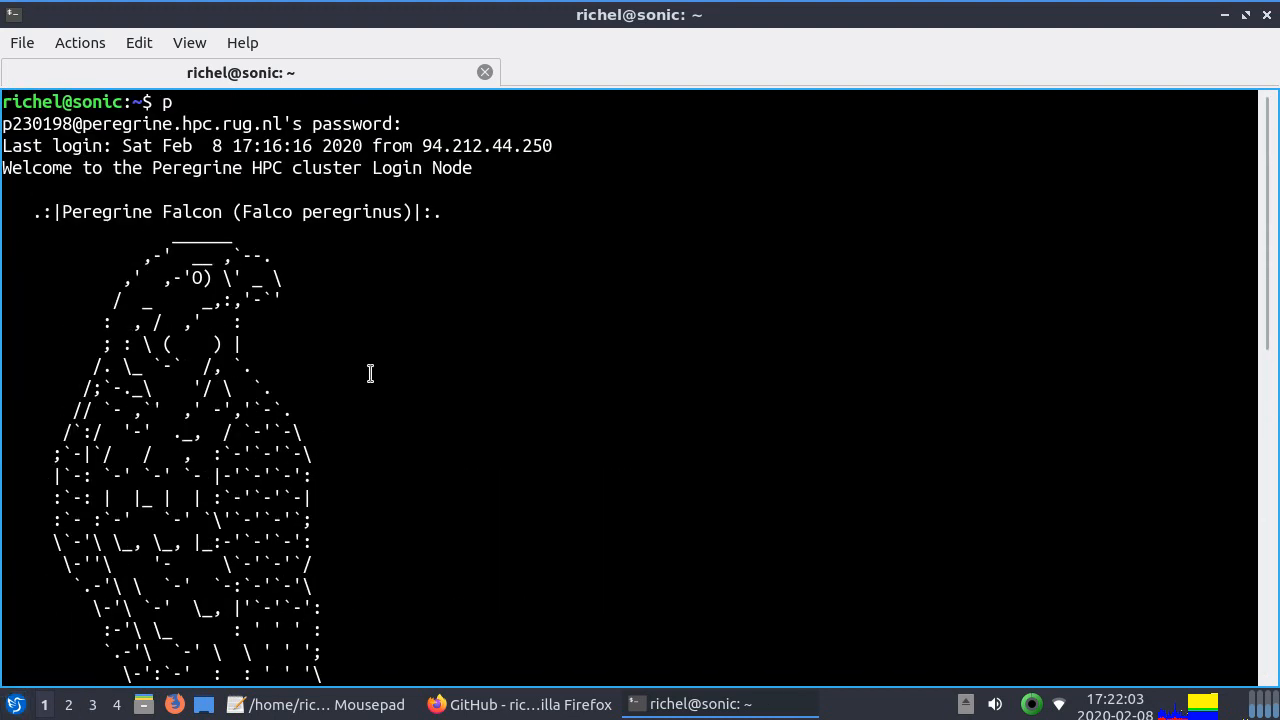
{"action": "scroll", "scroll_direction": "down", "scroll_amount": 3}
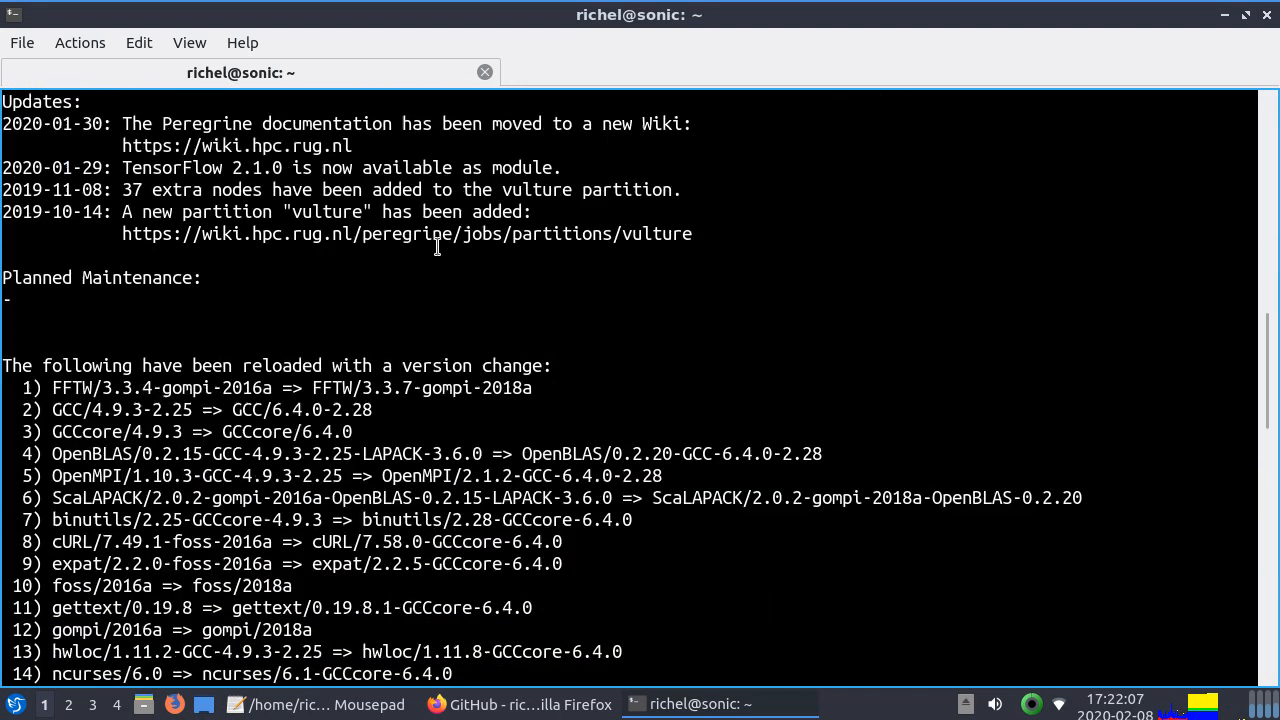
{"action": "scroll", "scroll_direction": "down", "scroll_amount": 3}
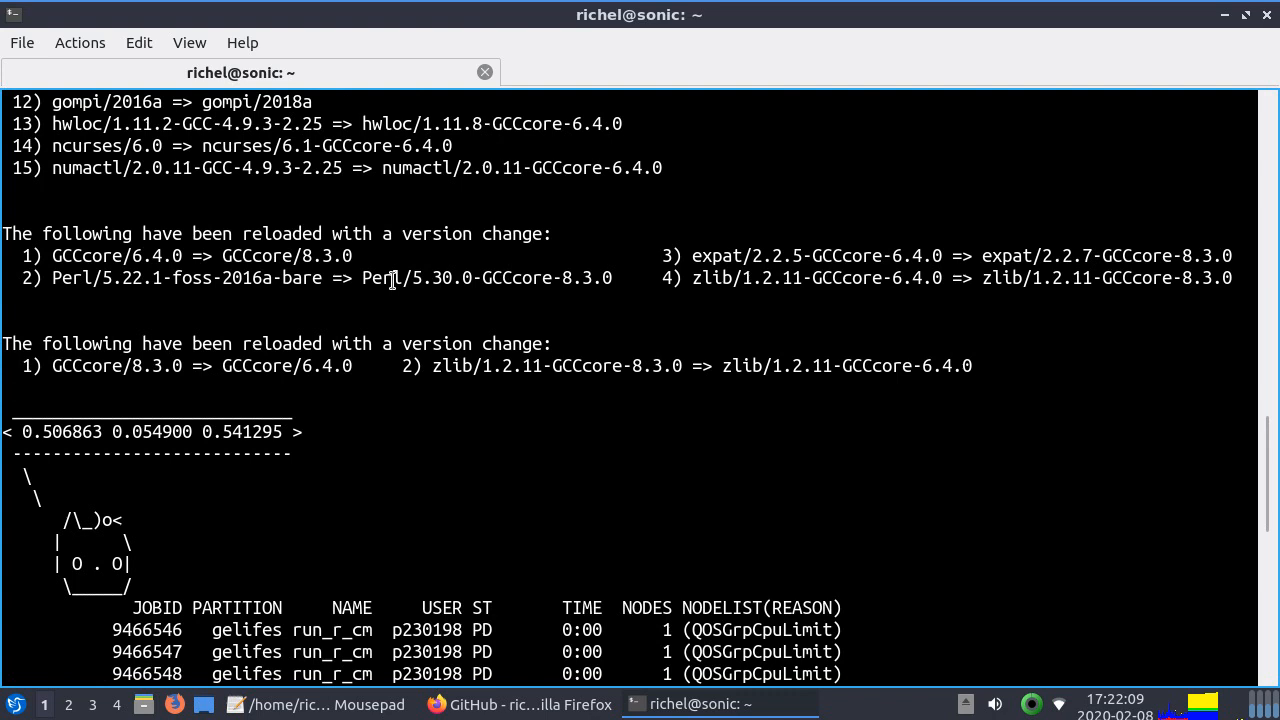
{"action": "scroll", "scroll_direction": "down", "scroll_amount": 3}
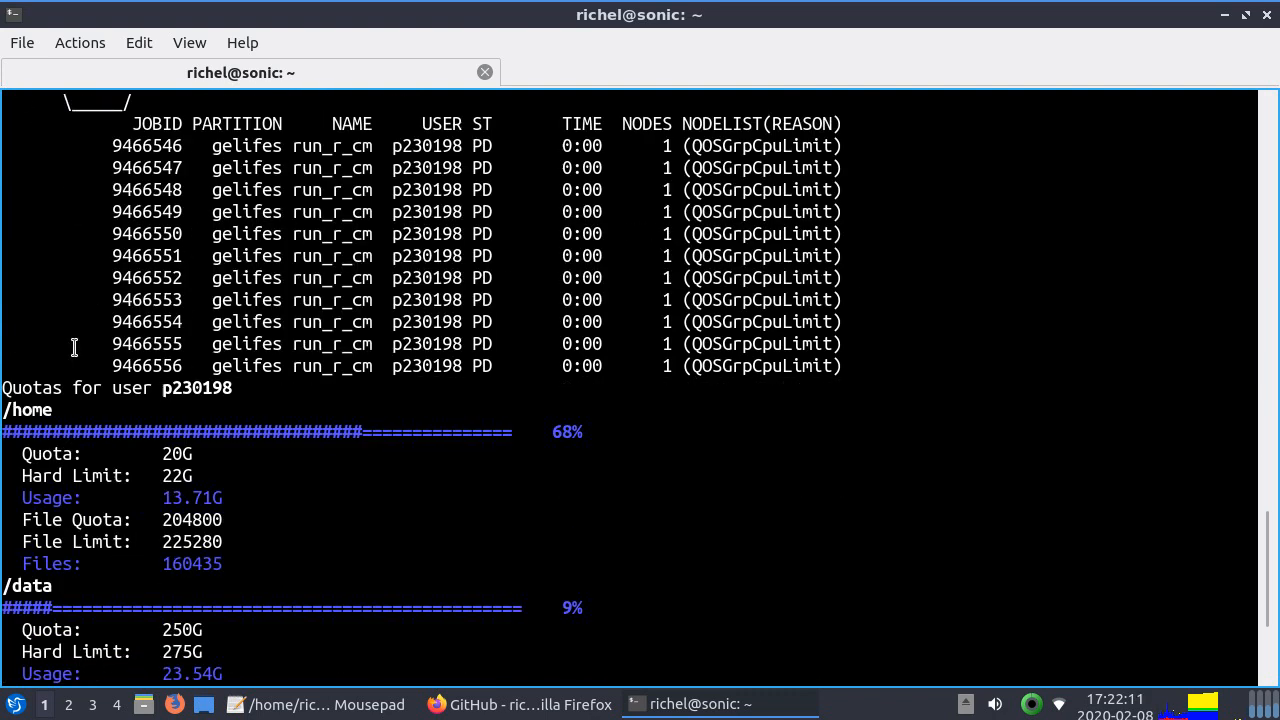
{"action": "scroll", "scroll_direction": "up", "scroll_amount": 3}
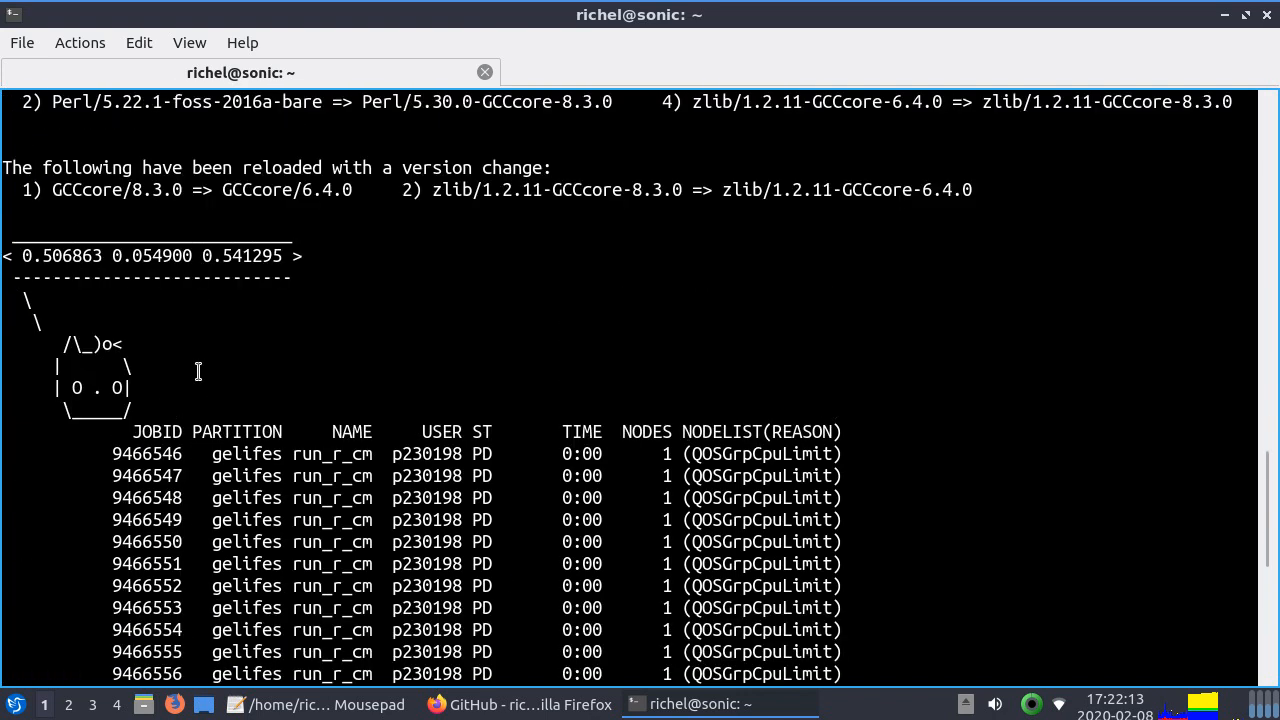
{"action": "scroll", "scroll_direction": "down", "scroll_amount": 3}
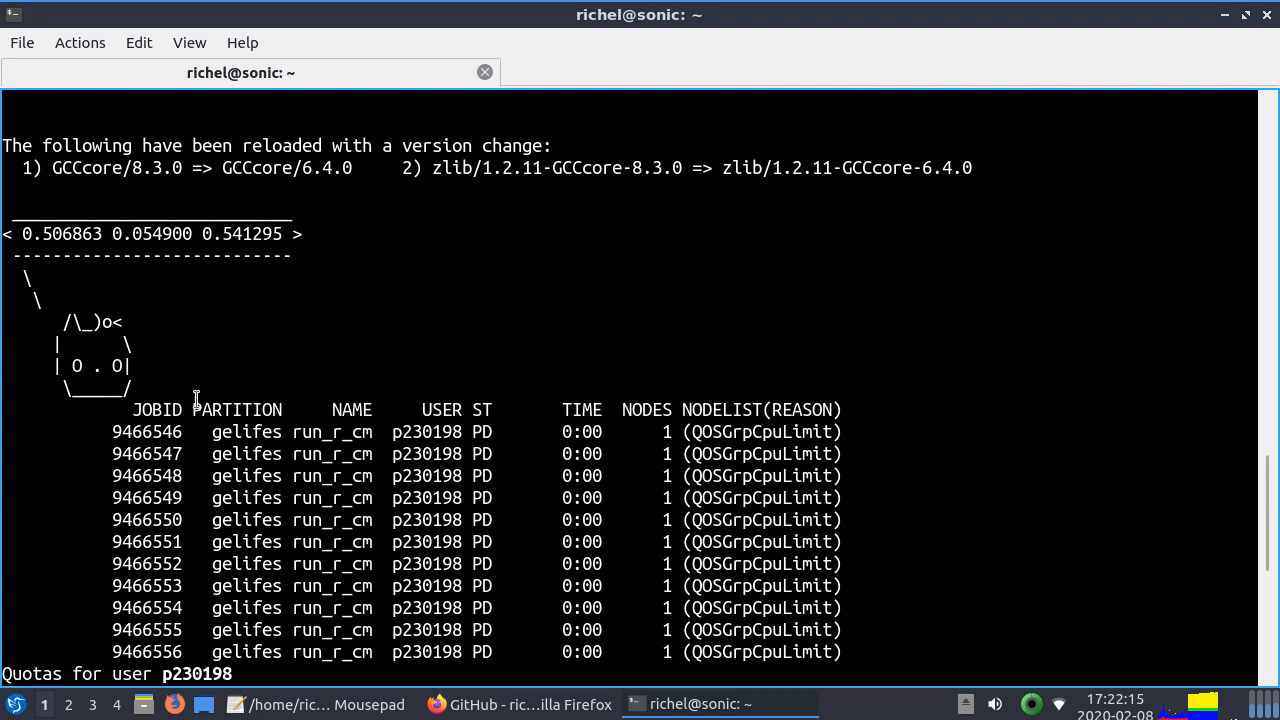
{"action": "scroll", "scroll_direction": "down", "scroll_amount": 3}
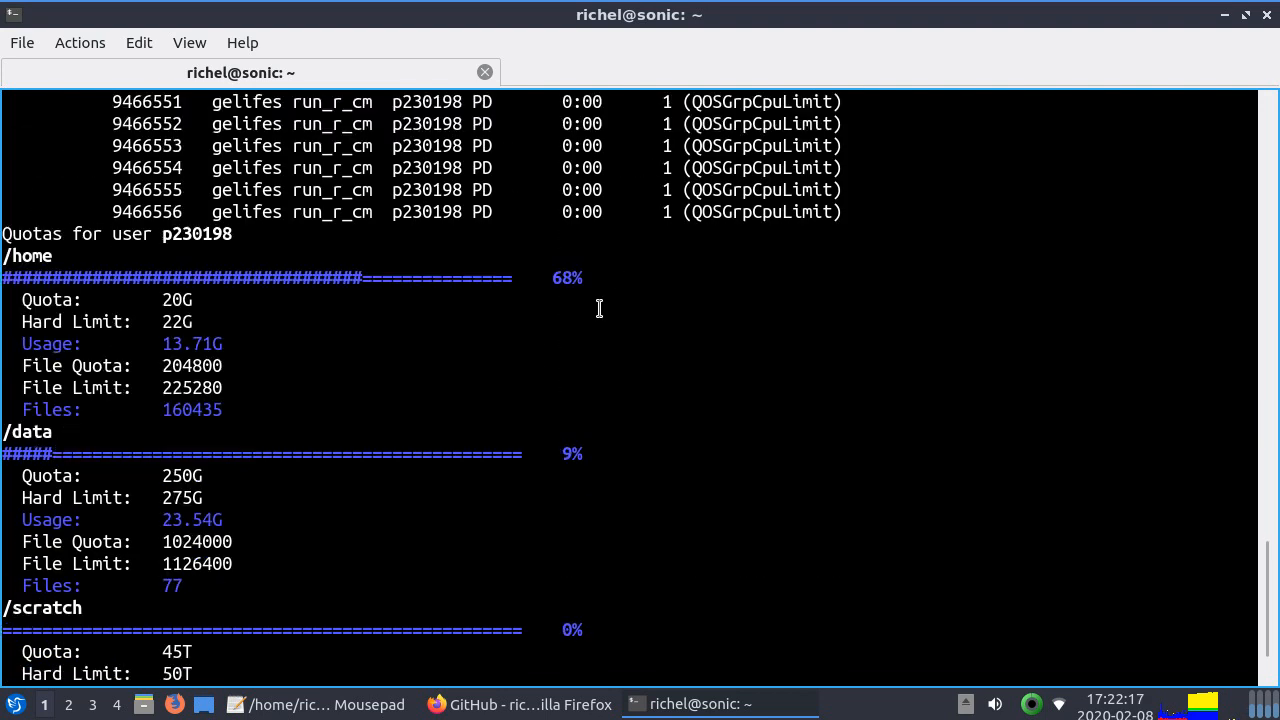
{"action": "scroll", "scroll_direction": "down", "scroll_amount": 3}
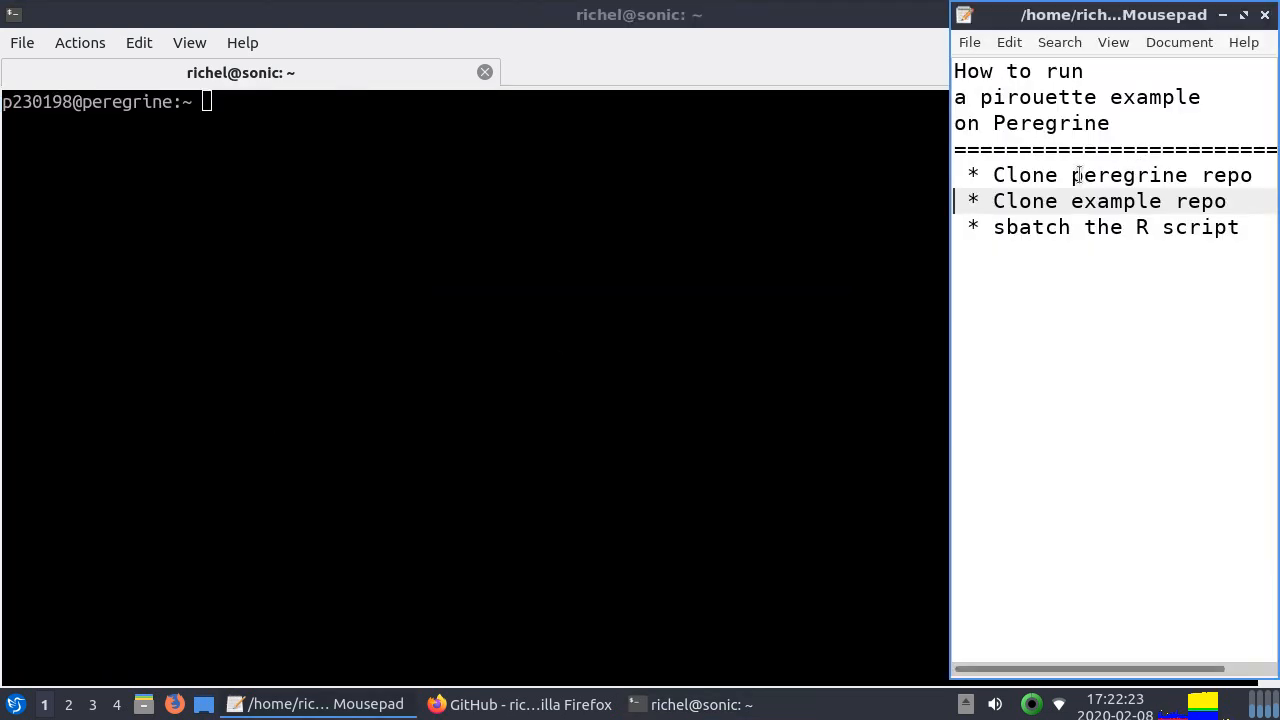
Bring up the GitHub peregrine repository page in Firefox and scroll it
{"action": "left_click", "coordinate": [519, 704]}
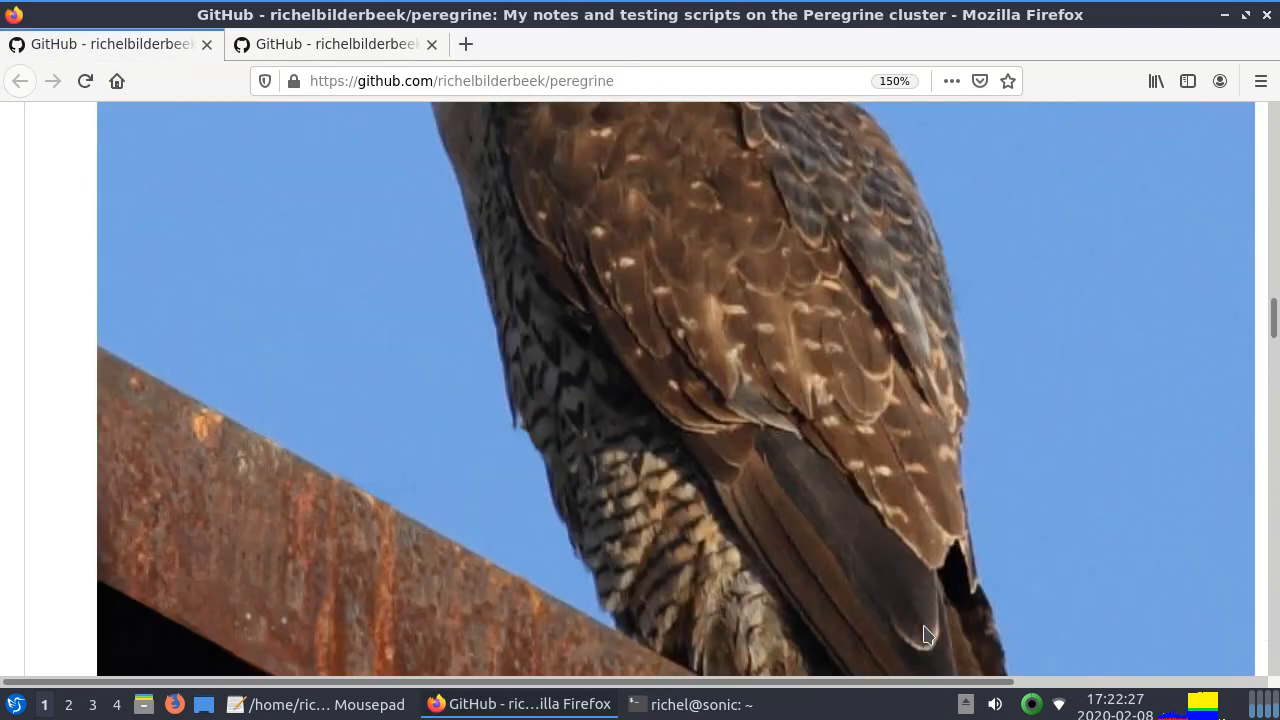
{"action": "scroll", "scroll_direction": "up", "scroll_amount": 3}
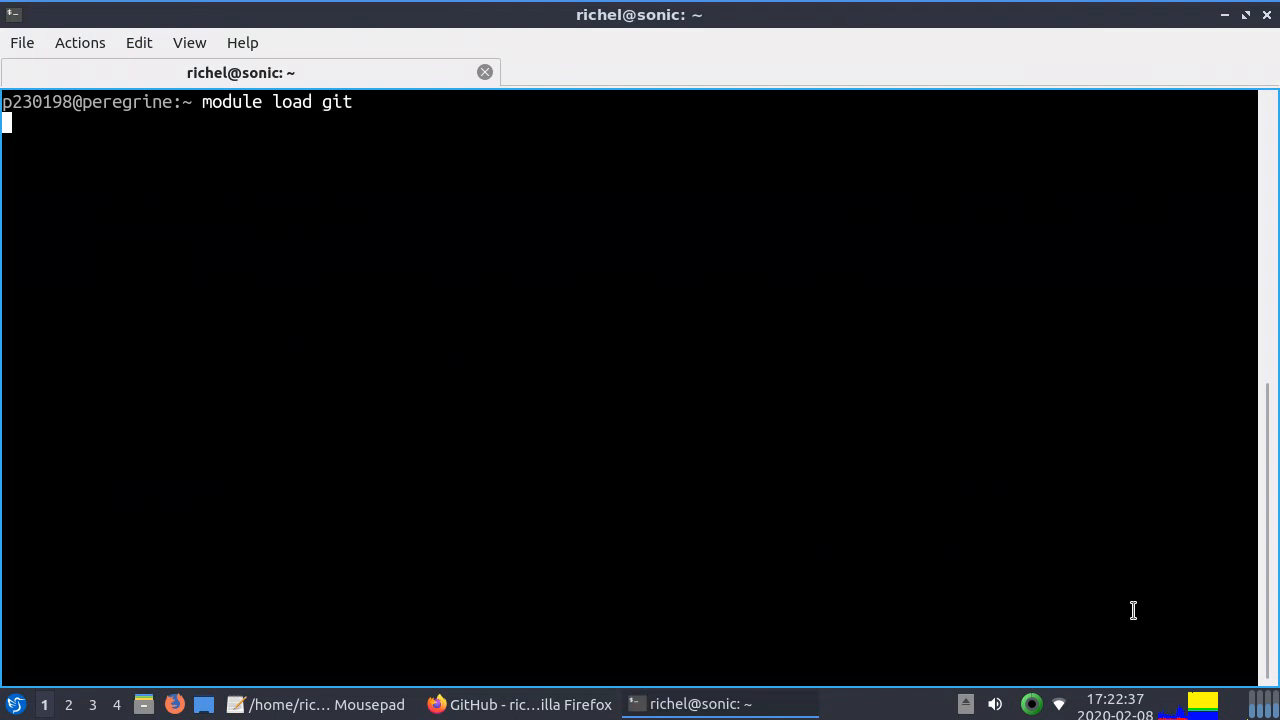
{"action": "key", "text": "Return"}
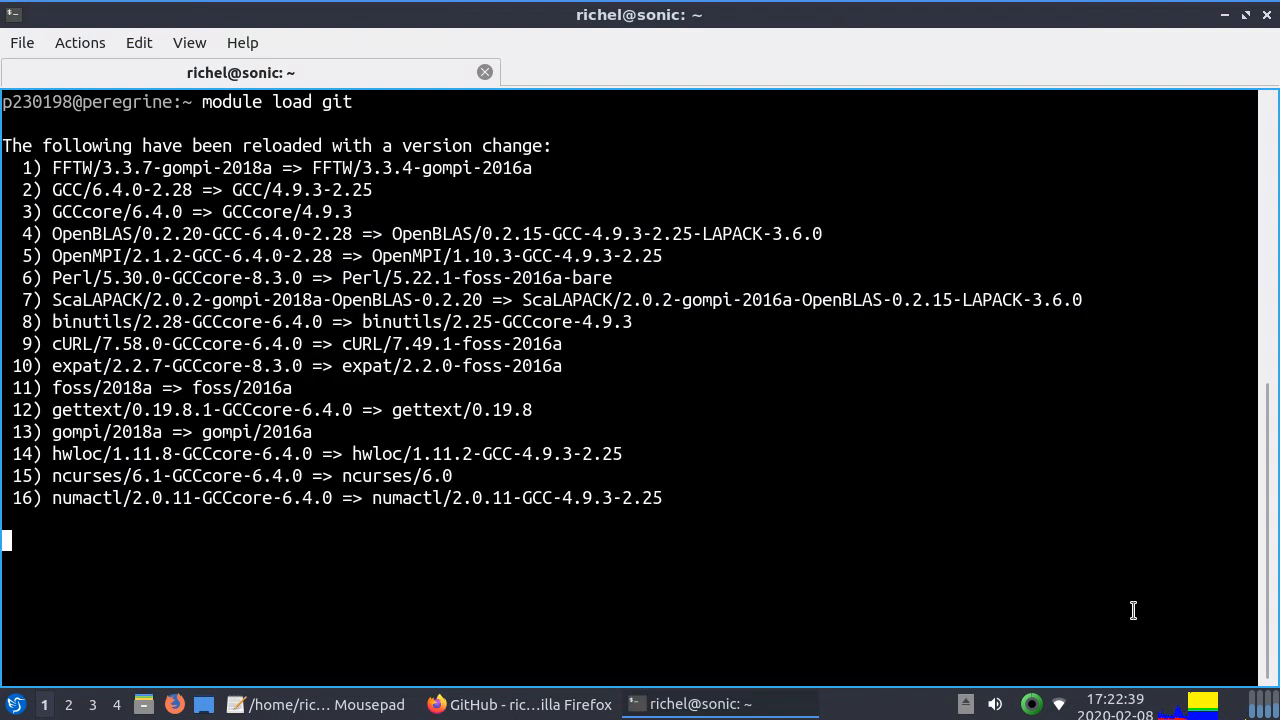
{"action": "type", "text": "git c"}
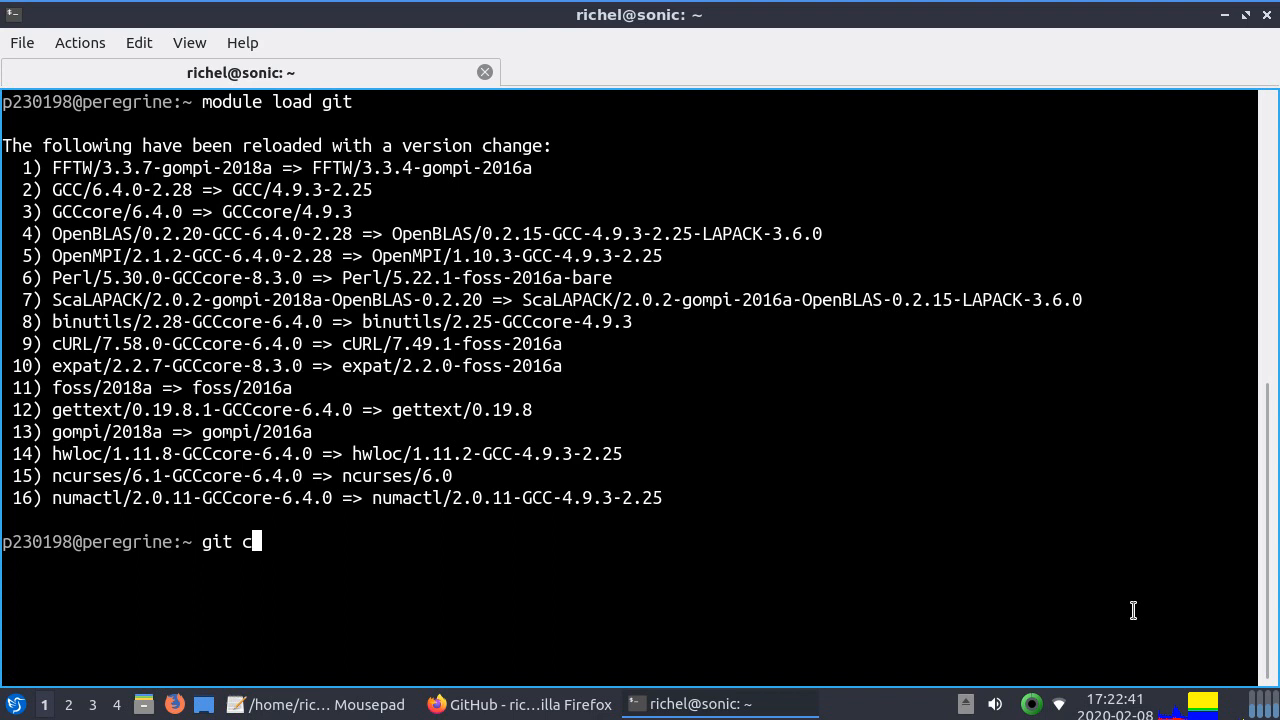
{"action": "type", "text": "lone https://github.com/richelbilderbeek/peregrine.git"}
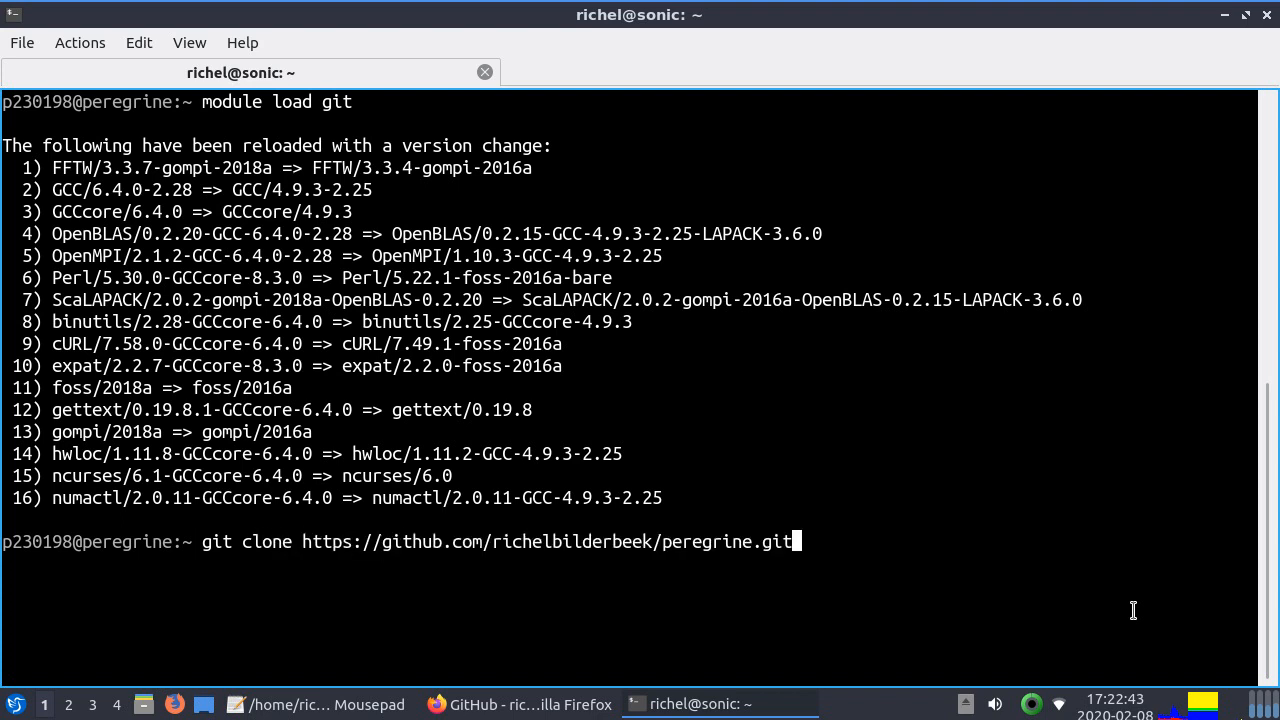
{"action": "key", "text": "Return"}
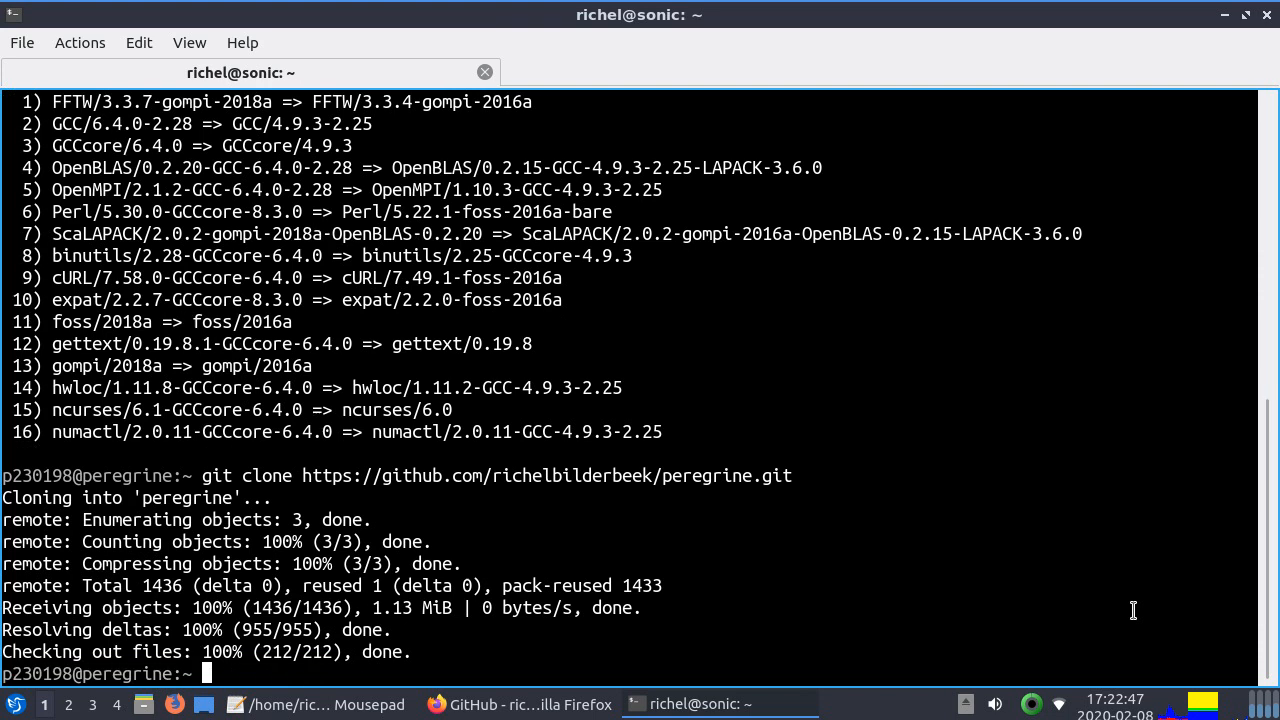
Enter the peregrine scripts folder, list it, and select the run_r_script.sh name
{"action": "type", "text": "cd peregrine/"}
{"action": "type", "text": "ls"}
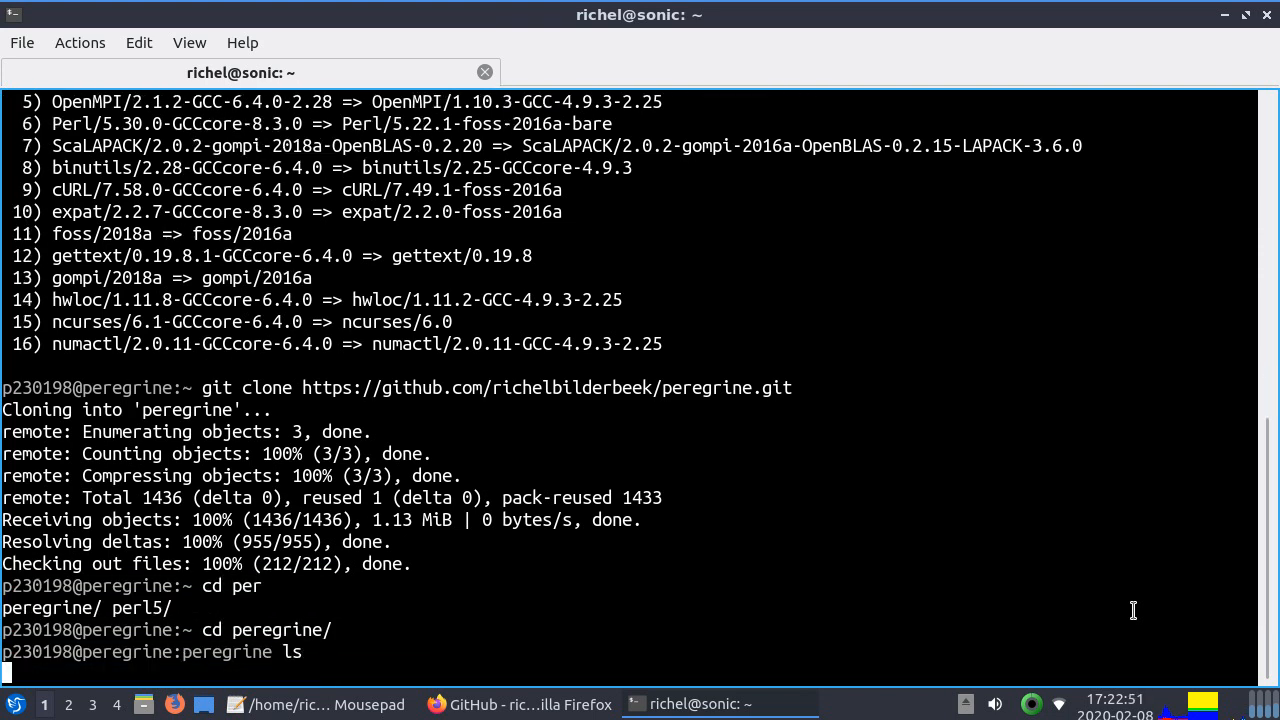
{"action": "key", "text": "Return"}
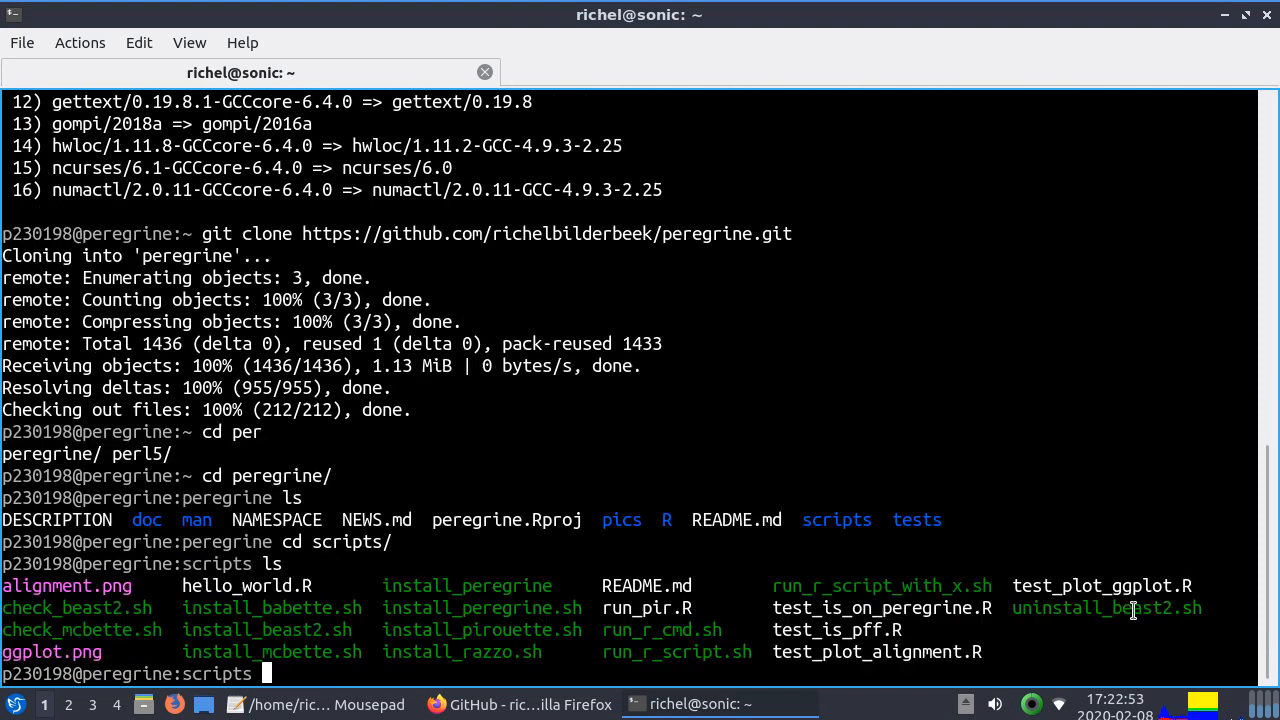
{"action": "mouse_move", "coordinate": [648, 669]}
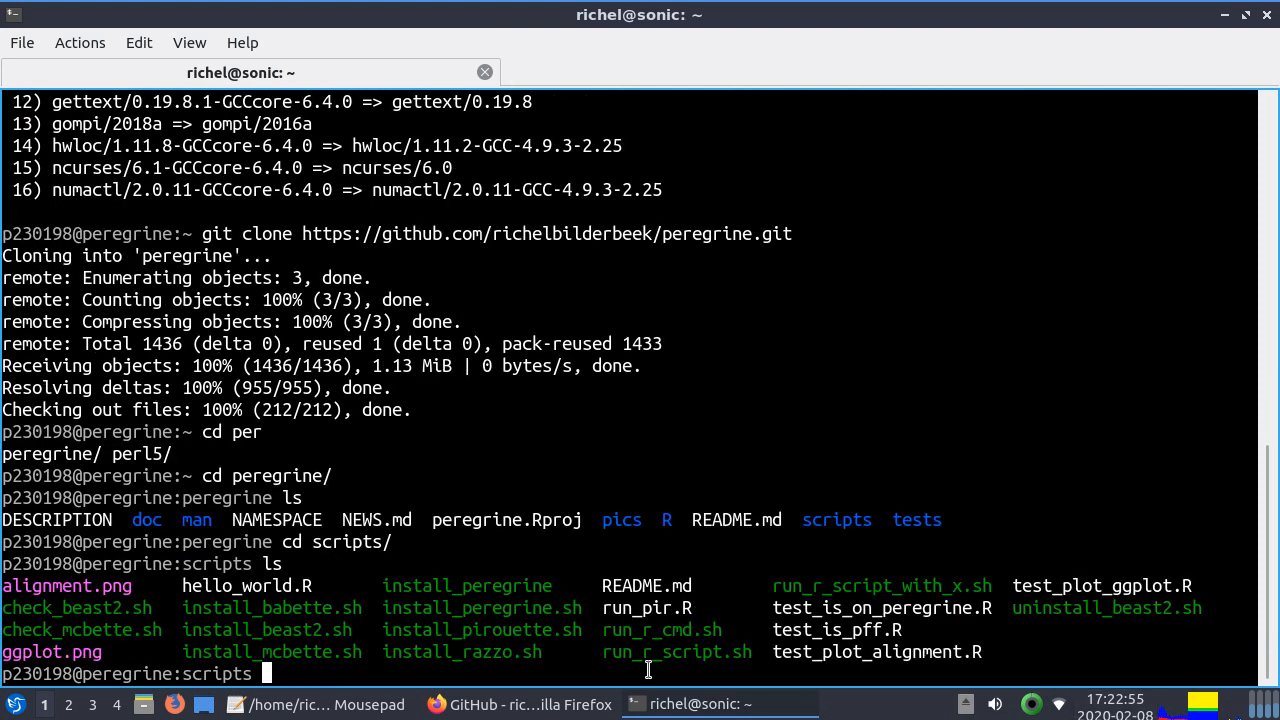
{"action": "double_click", "coordinate": [676, 651]}
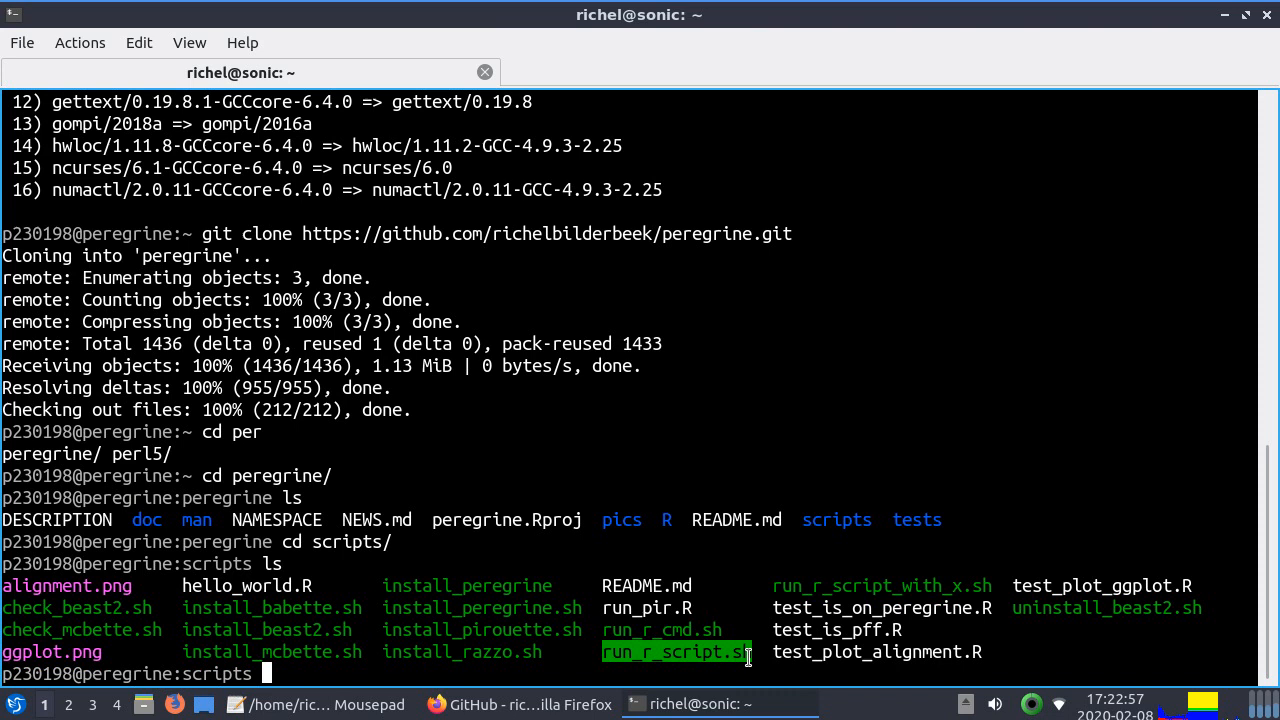
{"action": "mouse_move", "coordinate": [877, 393]}
{"action": "type", "text": "cd .."}
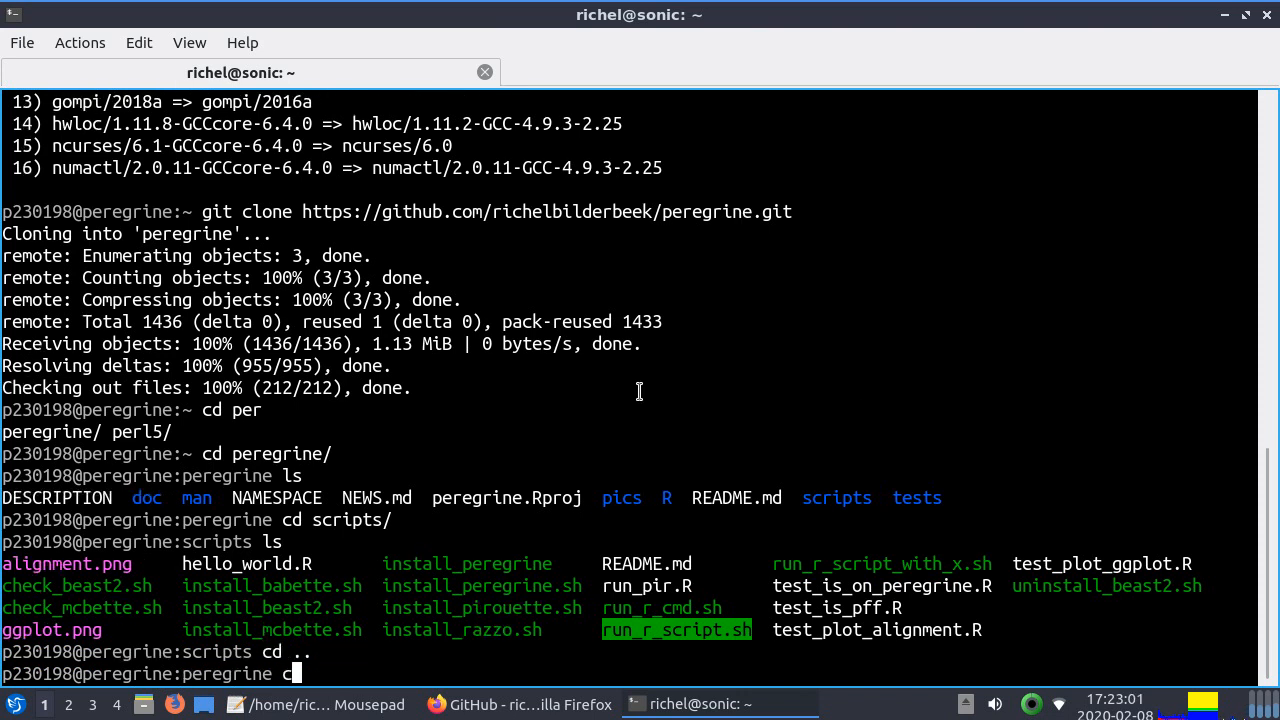
Reveal the pirouette_example_1 clone address under Clone or download on GitHub
{"action": "left_click", "coordinate": [518, 704]}
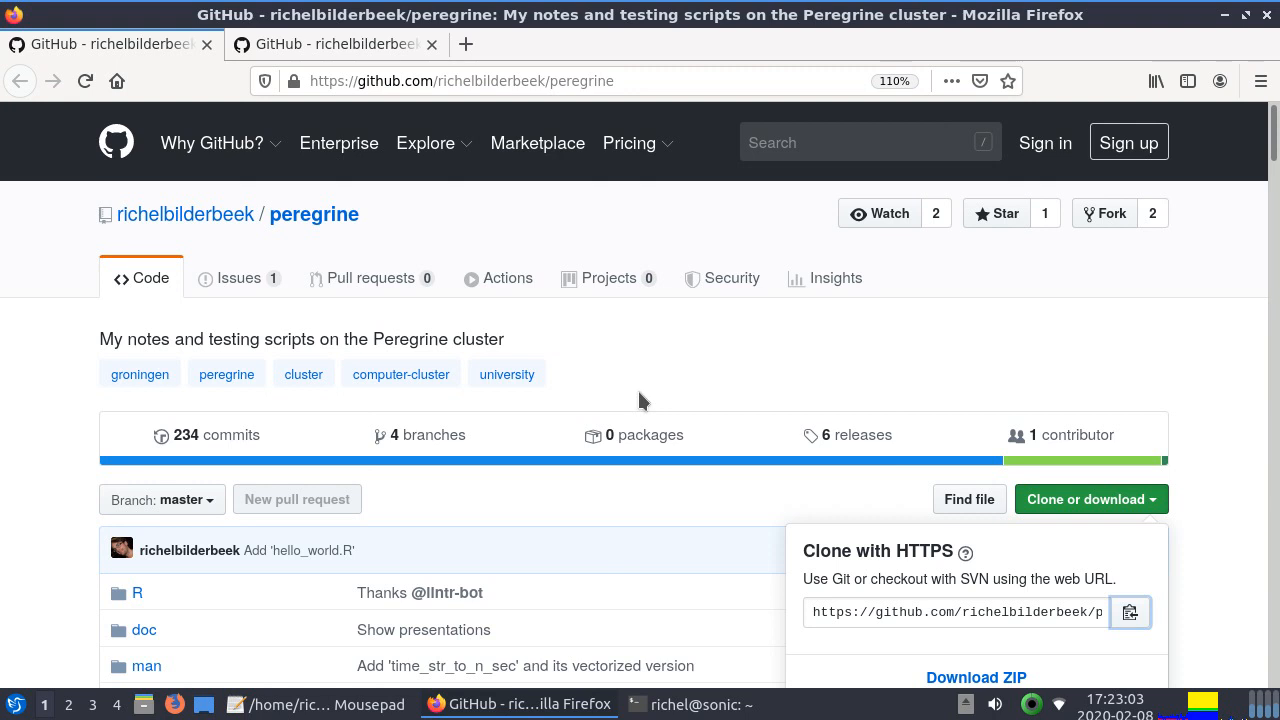
{"action": "left_click", "coordinate": [317, 704]}
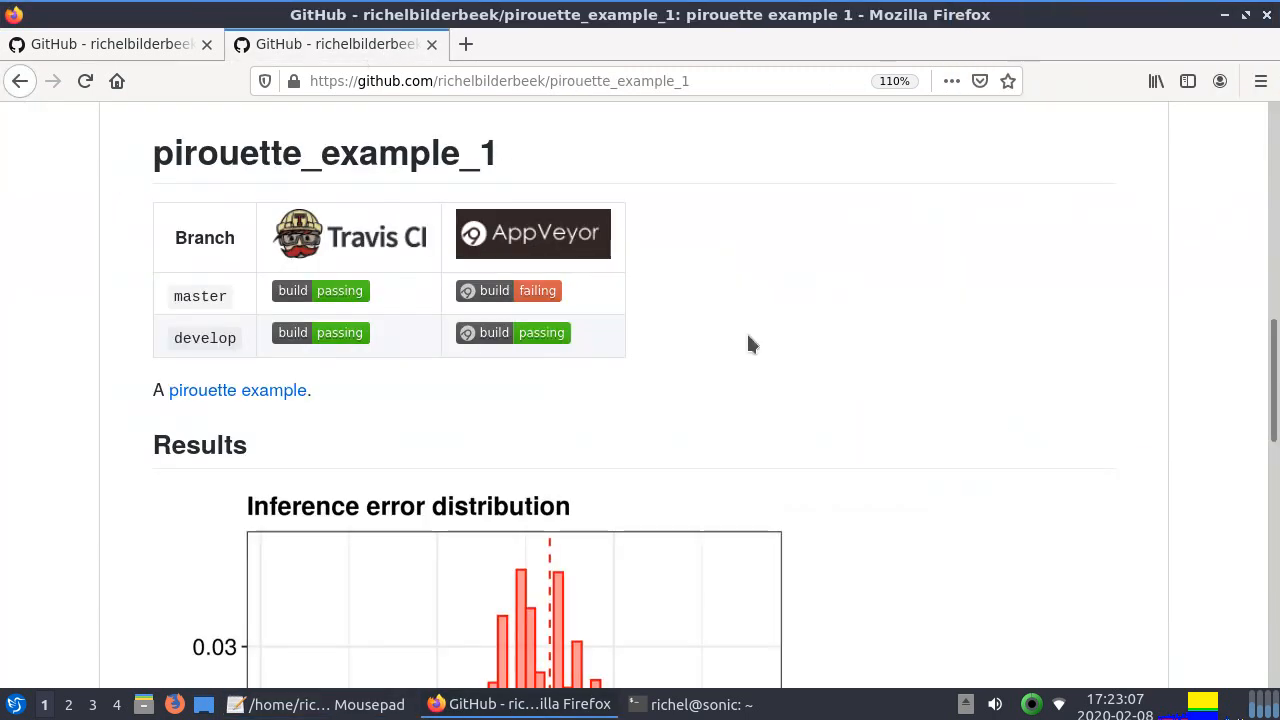
{"action": "scroll", "scroll_direction": "up", "scroll_amount": 3}
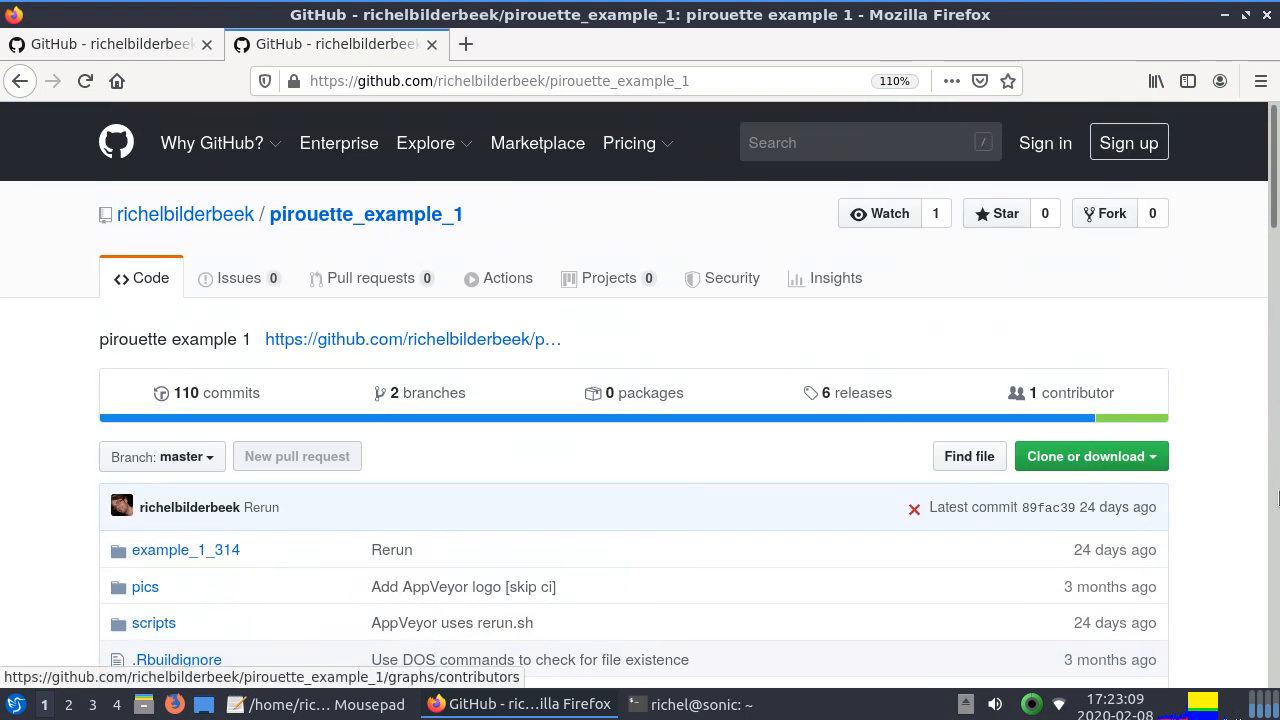
{"action": "left_click", "coordinate": [1090, 456]}
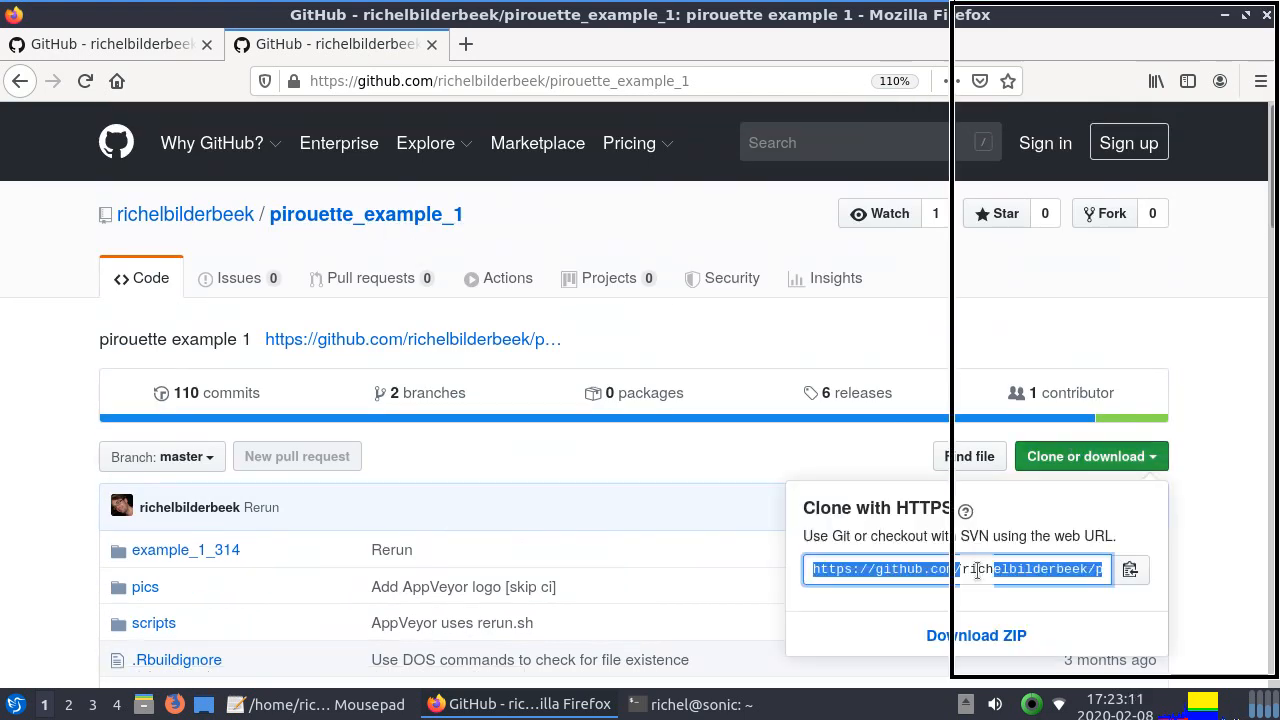
Clone pirouette_example_1 in the Peregrine terminal, checking the notes checklist along the way
{"action": "left_click", "coordinate": [695, 704]}
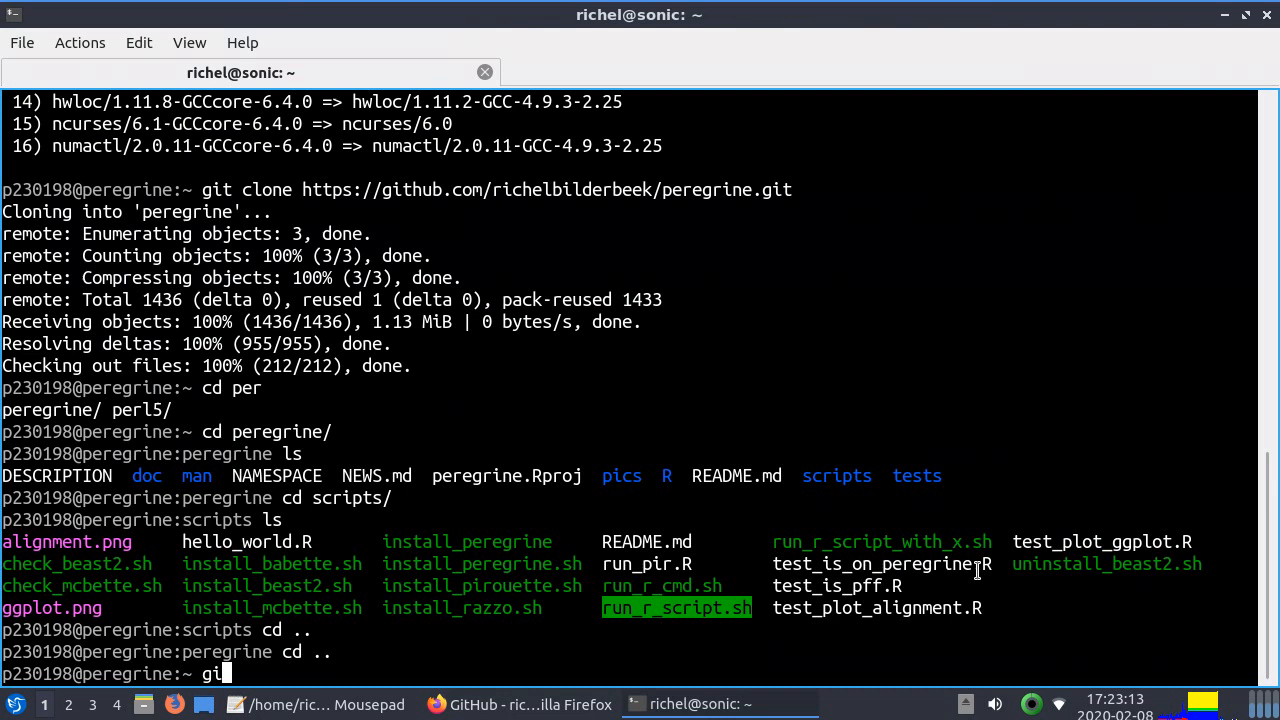
{"action": "key", "text": "Return"}
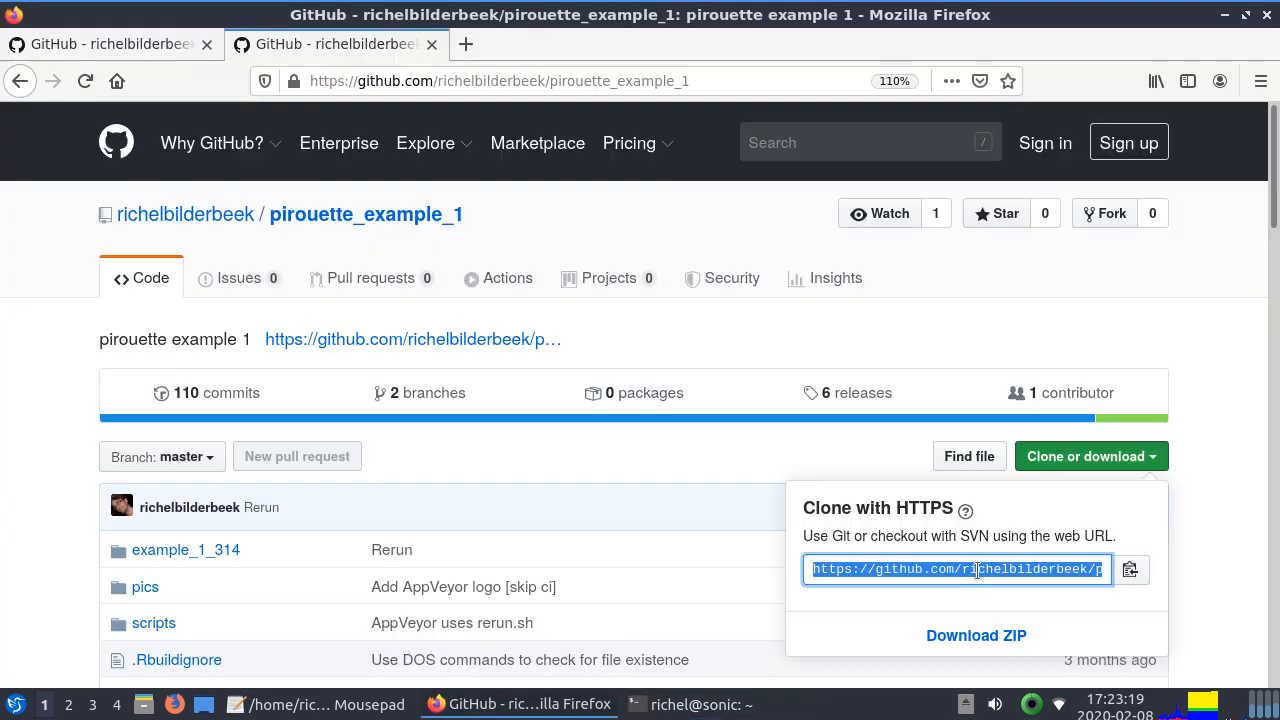
{"action": "left_click", "coordinate": [315, 704]}
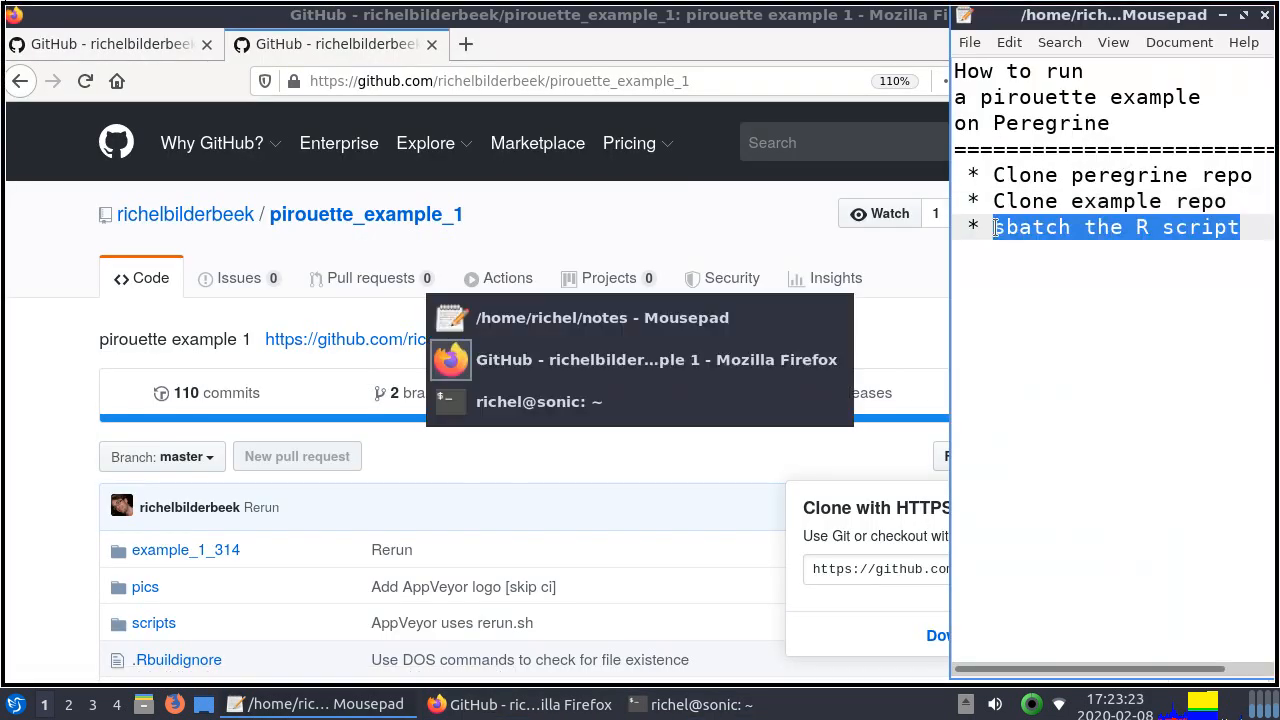
{"action": "left_click", "coordinate": [531, 401]}
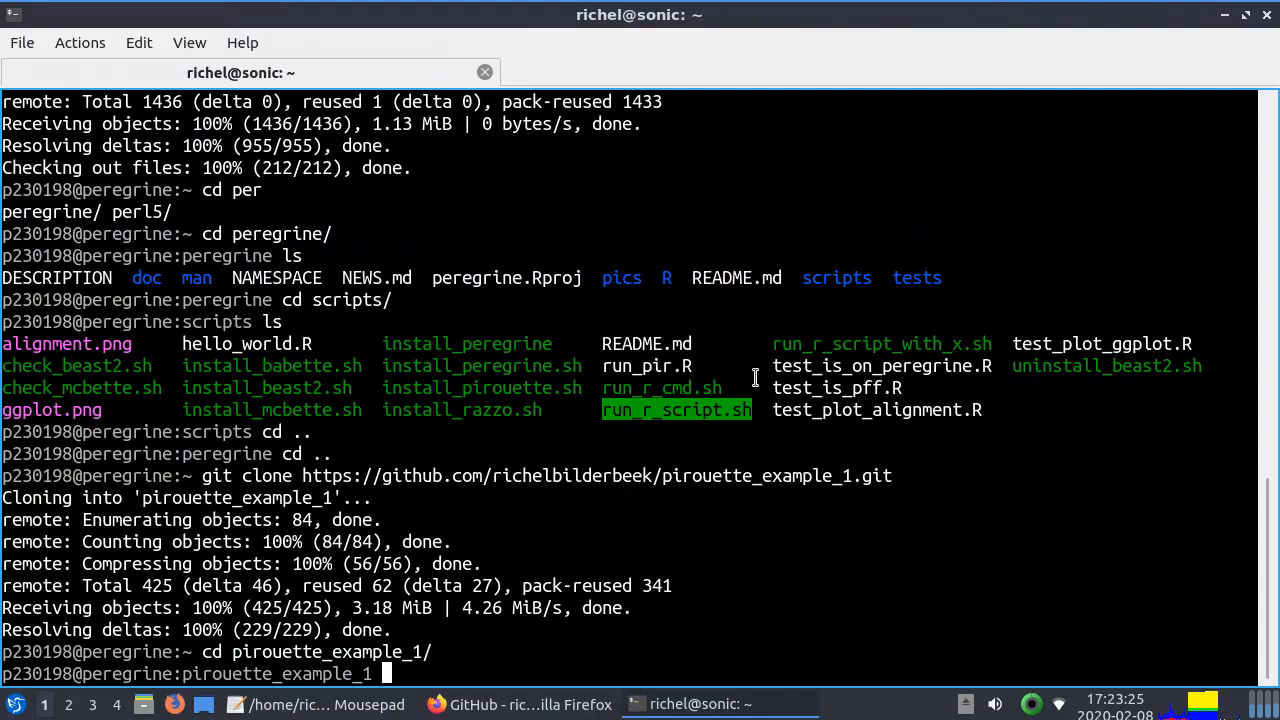
Run squeue and scroll through the cluster's queued and running jobs
{"action": "type", "text": "squeue"}
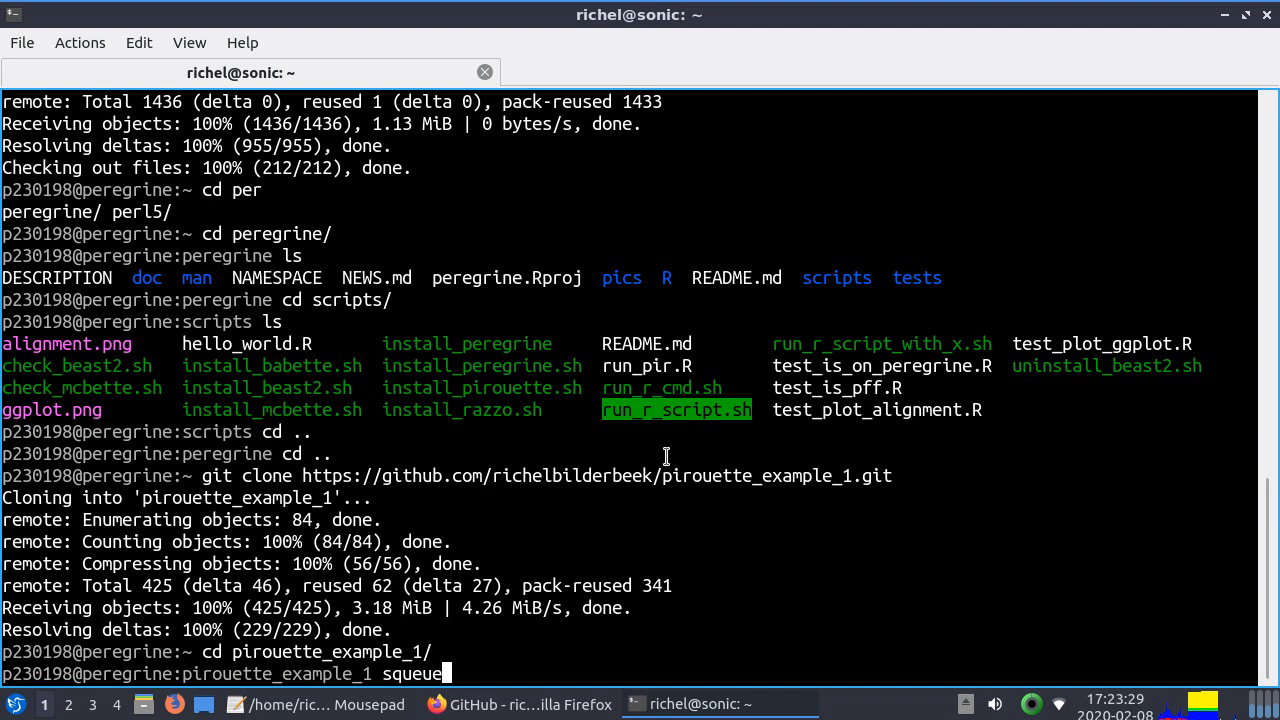
{"action": "key", "text": "Return"}
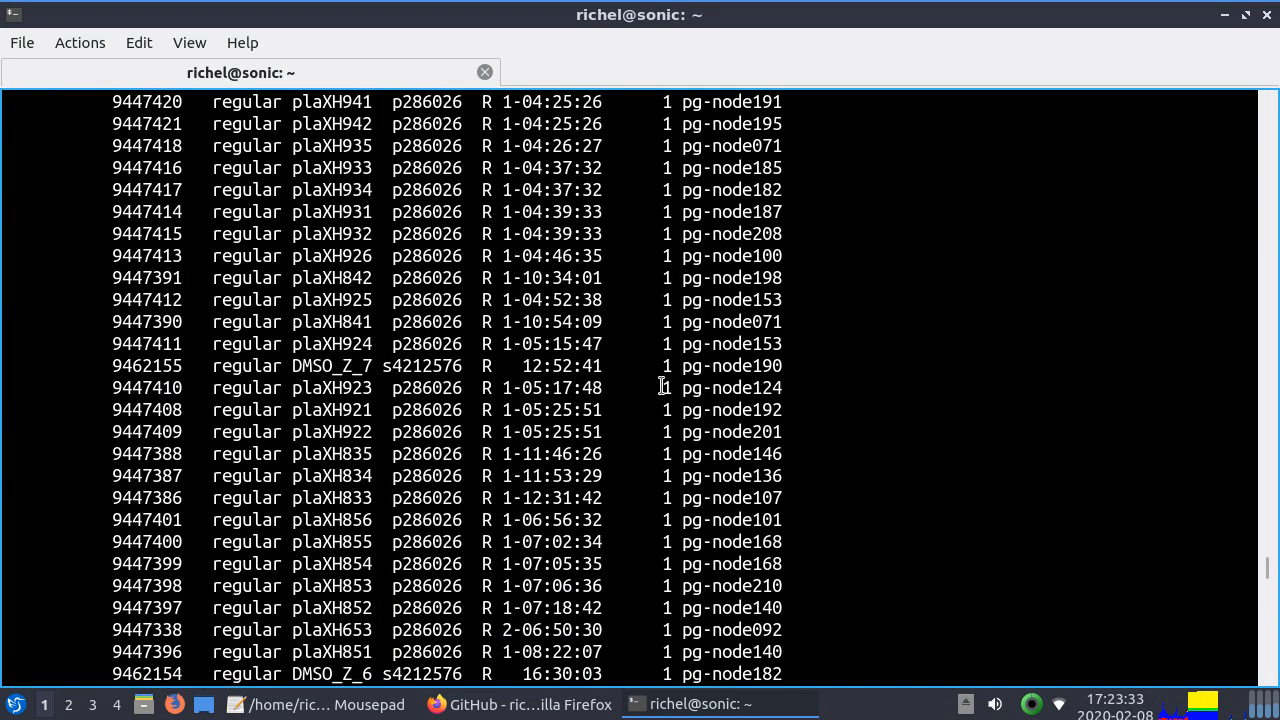
{"action": "scroll", "scroll_direction": "down", "scroll_amount": 3}
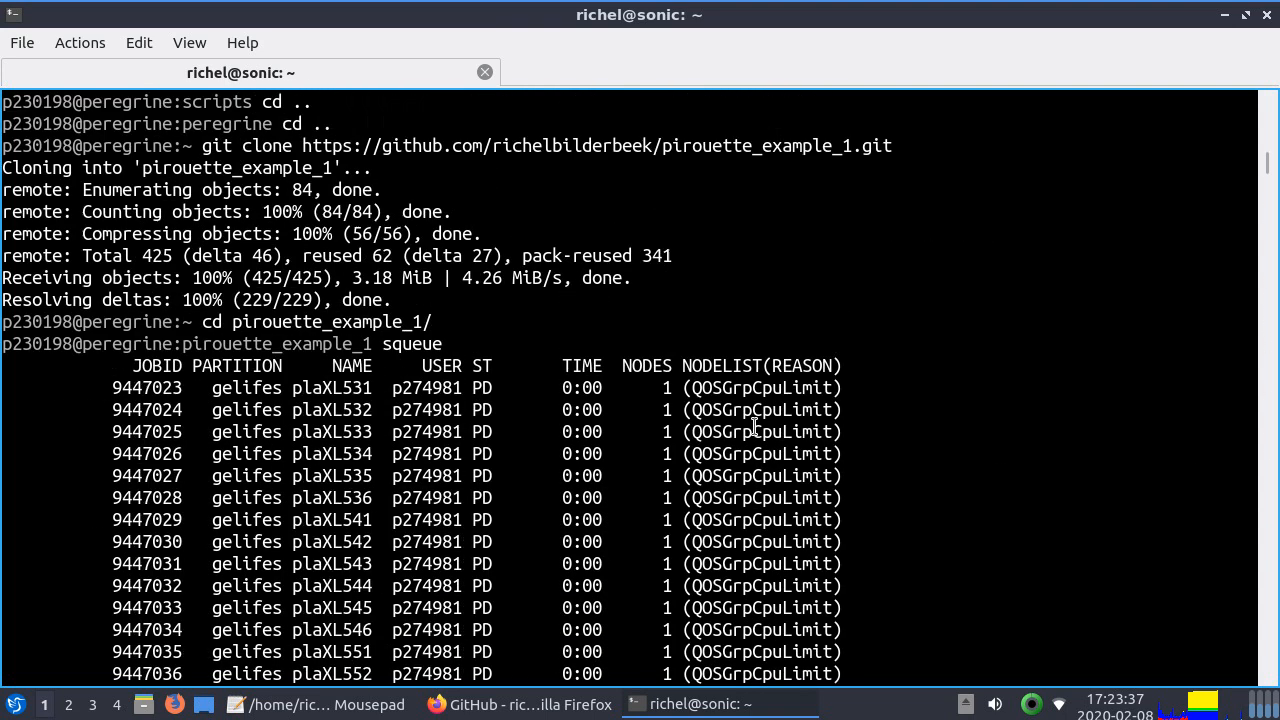
{"action": "scroll", "scroll_direction": "down", "scroll_amount": 3}
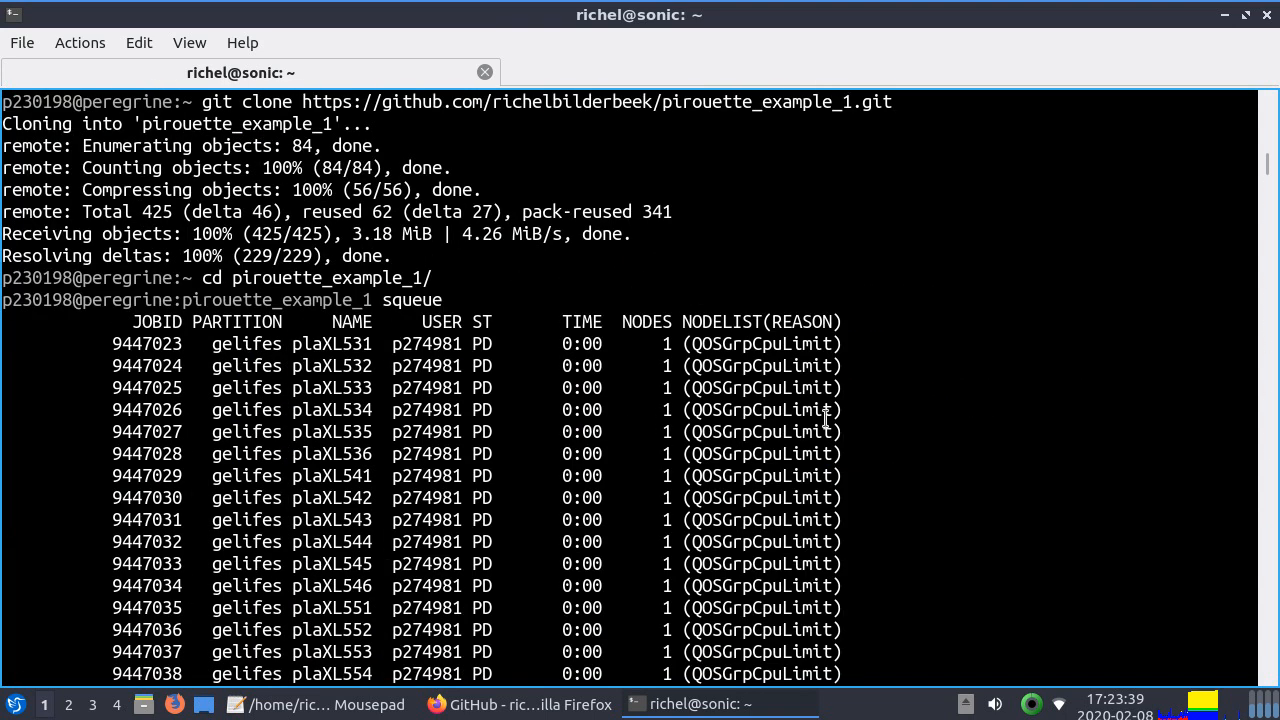
{"action": "scroll", "scroll_direction": "down", "scroll_amount": 3}
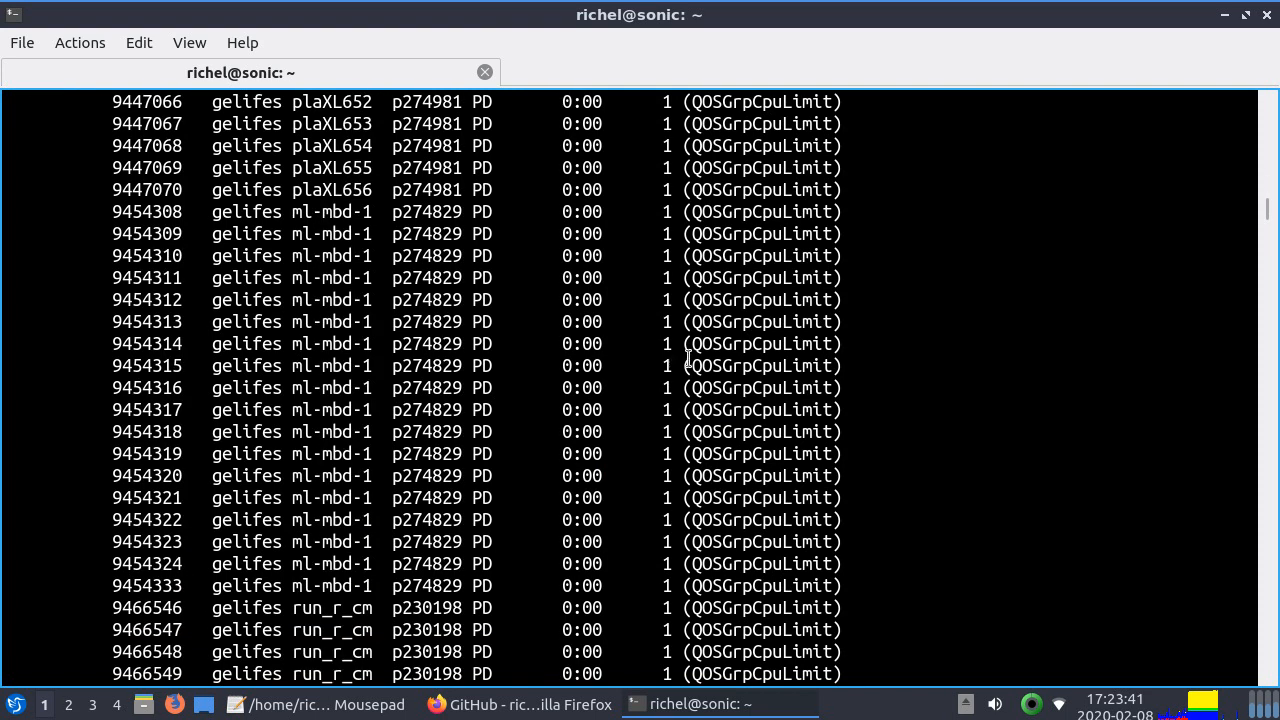
{"action": "scroll", "scroll_direction": "down", "scroll_amount": 3}
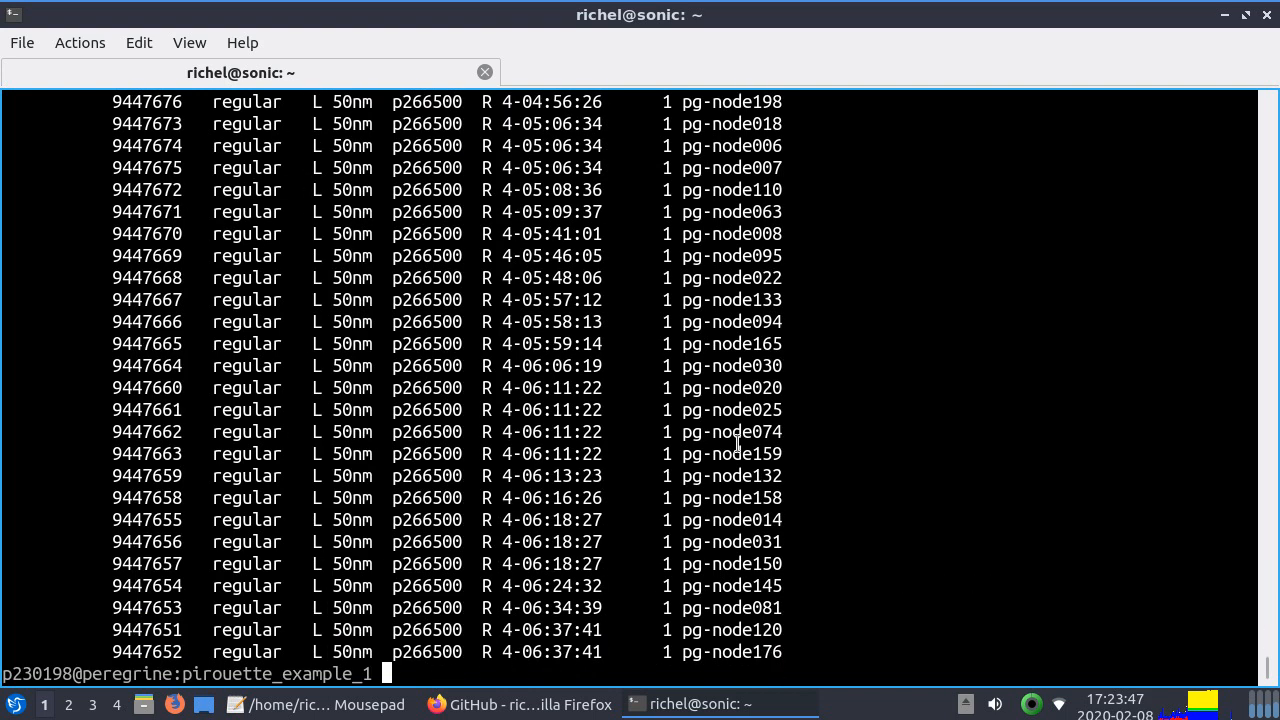
Clear the old queue output from the terminal screen
{"action": "type", "text": "sbat"}
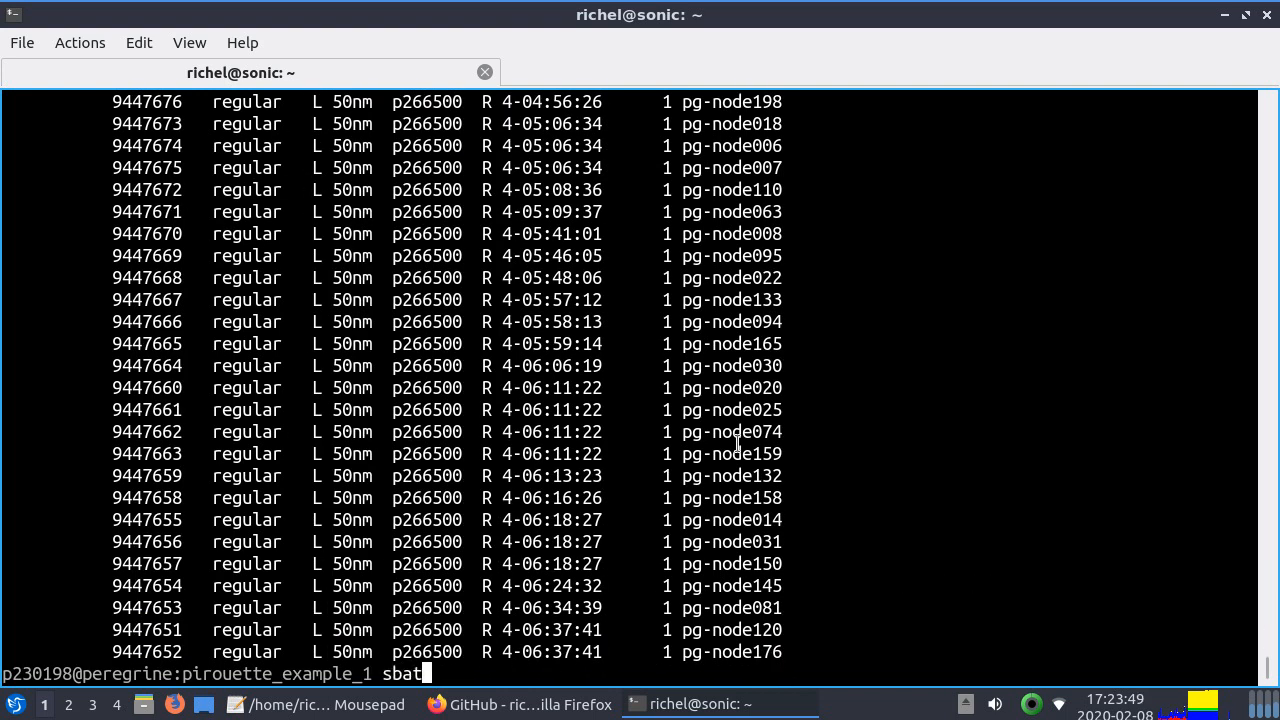
{"action": "type", "text": "ch ..."}
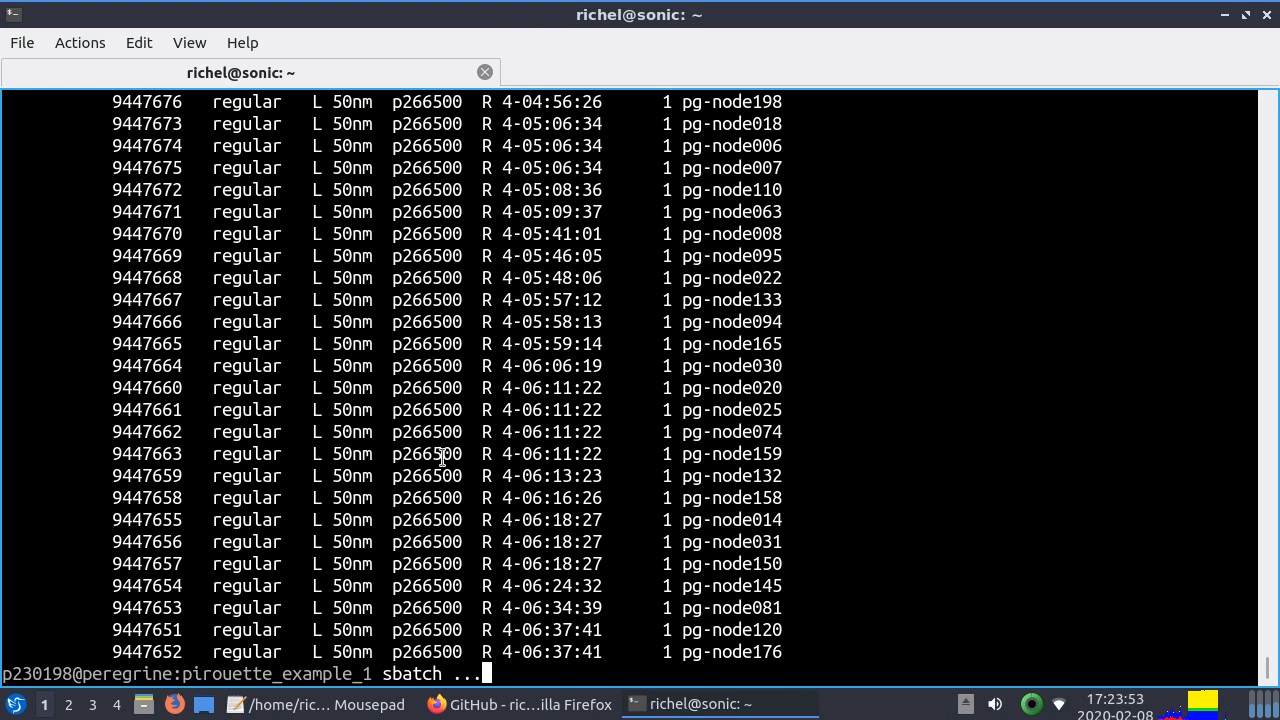
{"action": "type", "text": "ls"}
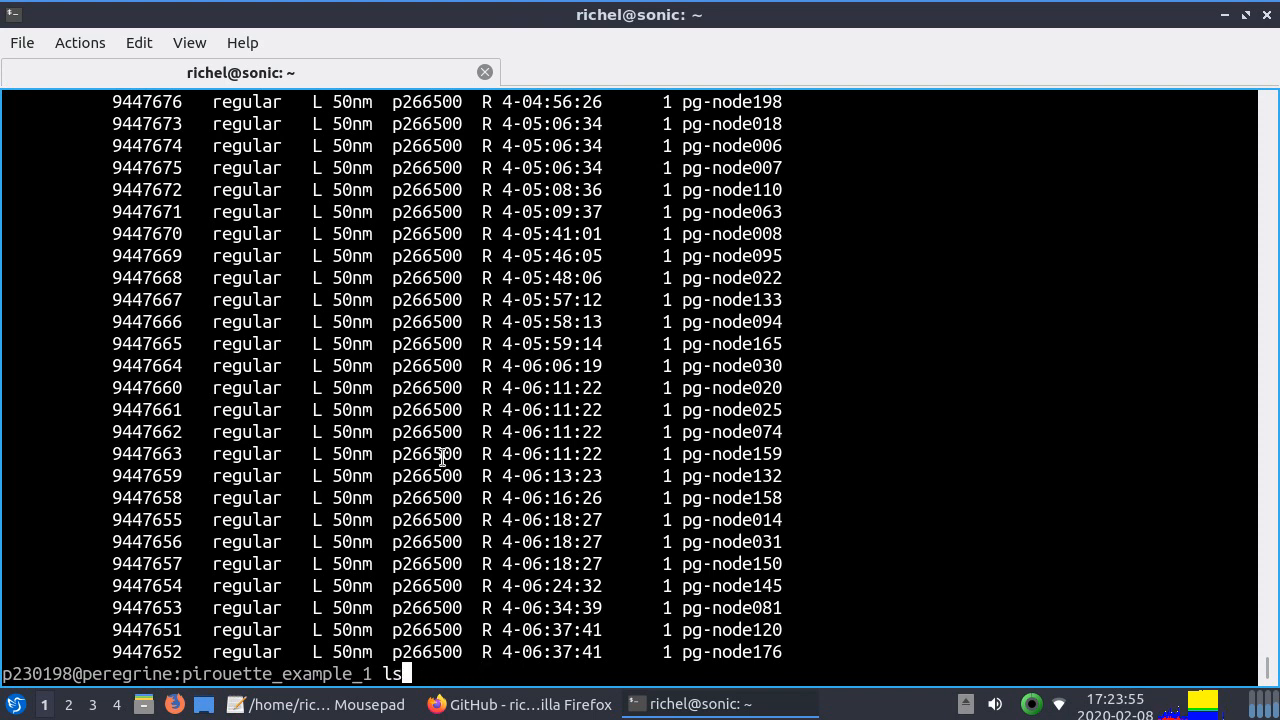
{"action": "type", "text": "clear"}
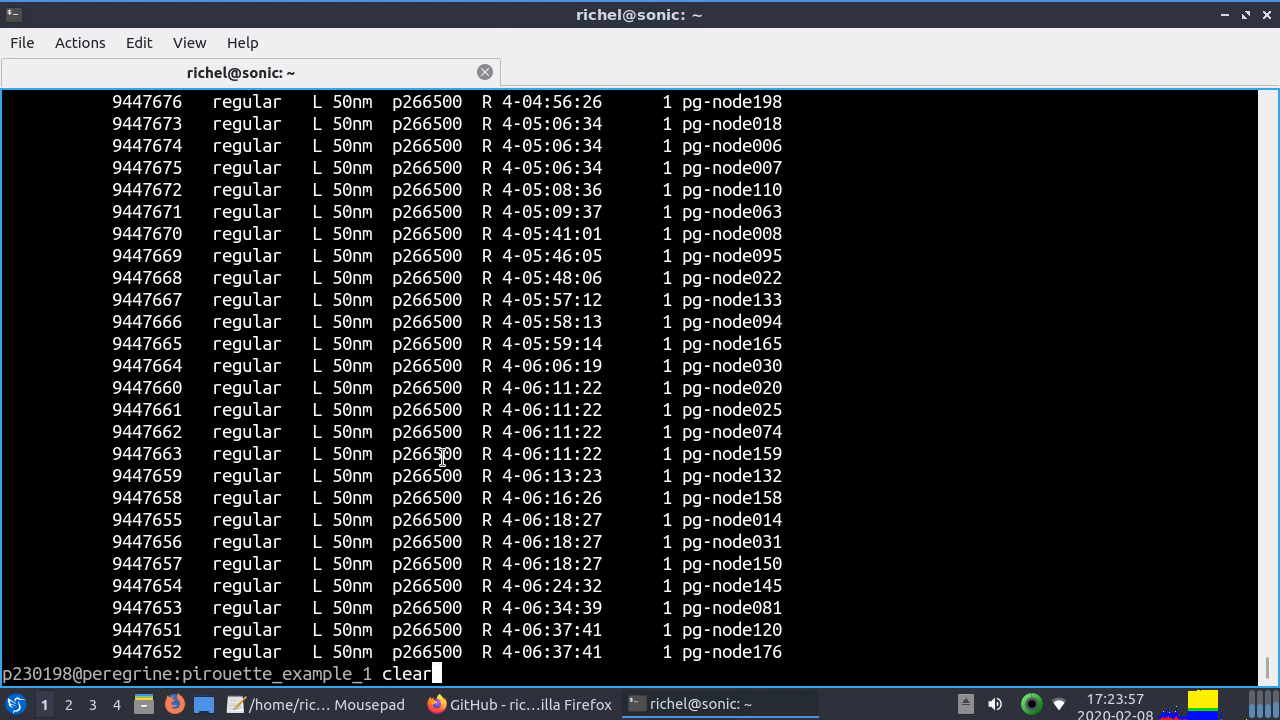
{"action": "key", "text": "Return"}
{"action": "type", "text": "ls"}
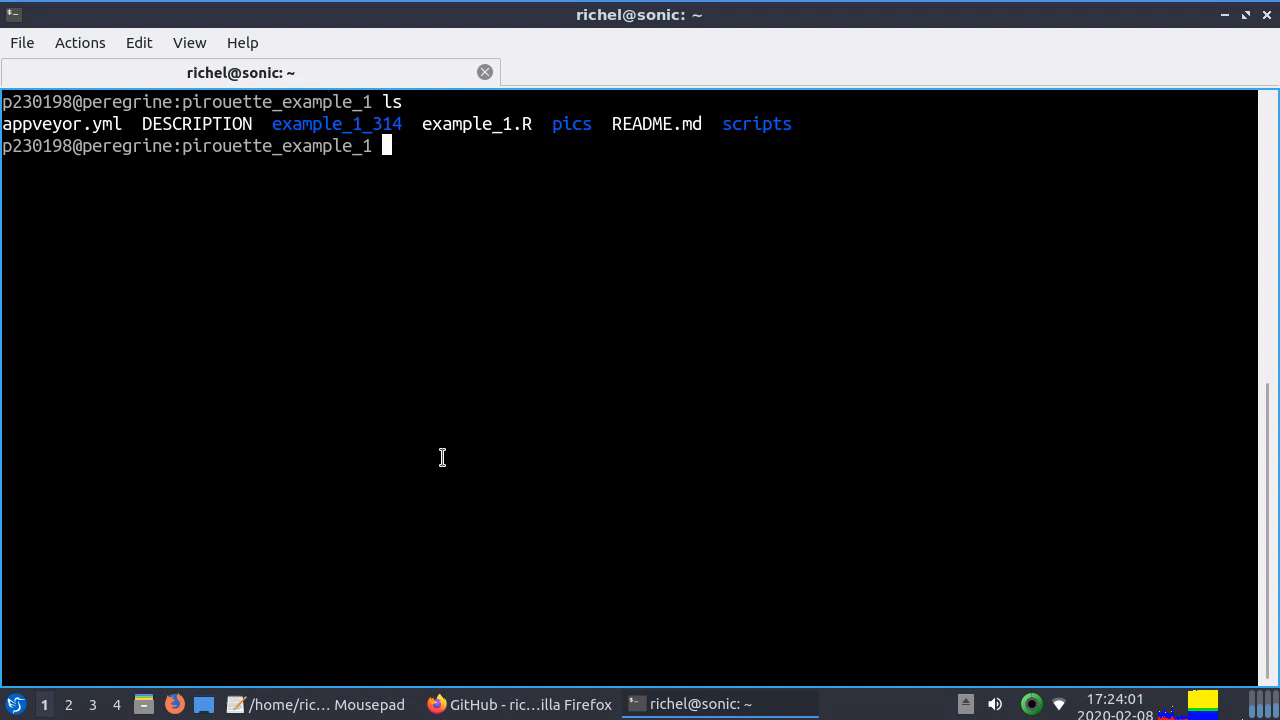
Print example_1.R with cat and scroll through the R script
{"action": "type", "text": "e"}
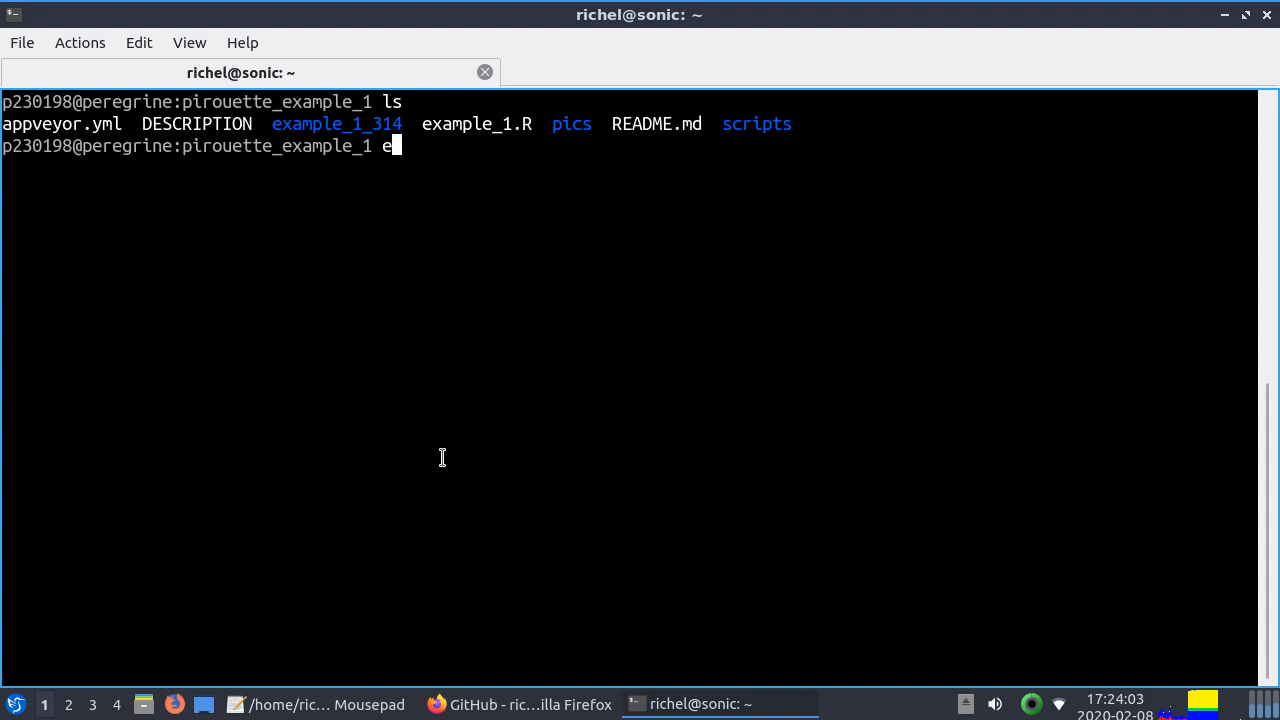
{"action": "type", "text": "at example_1.R"}
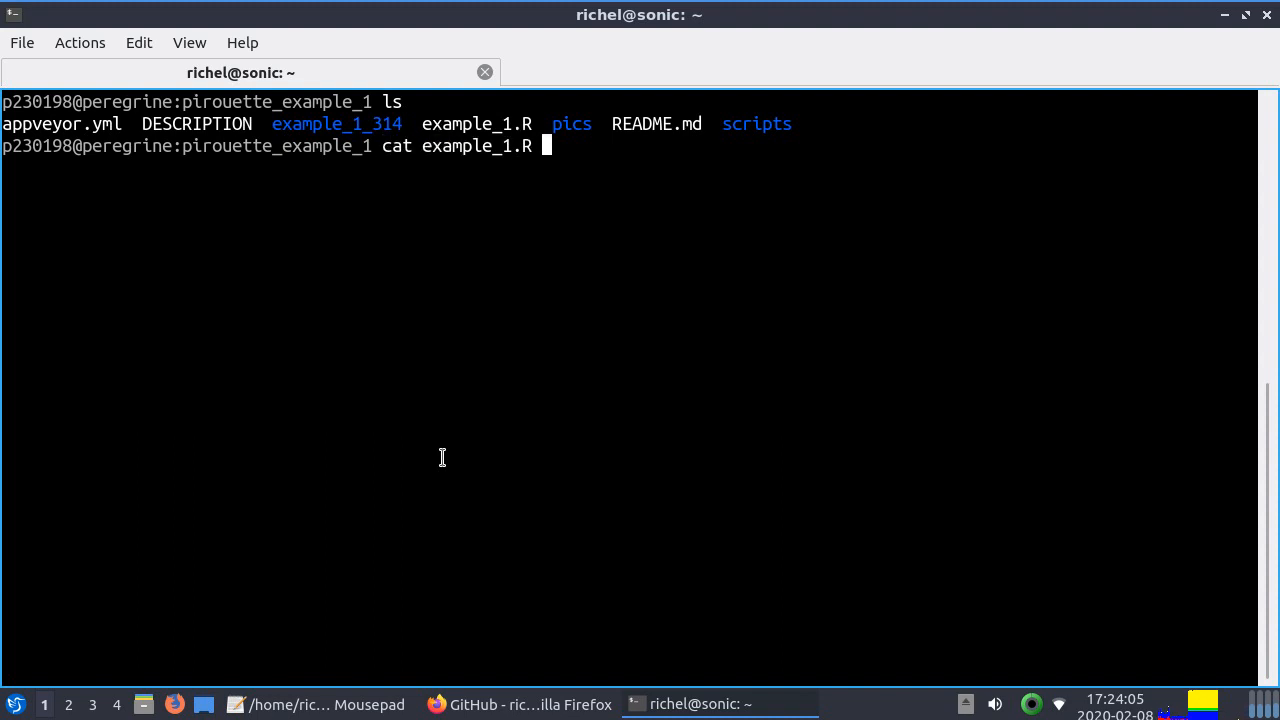
{"action": "key", "text": "Return"}
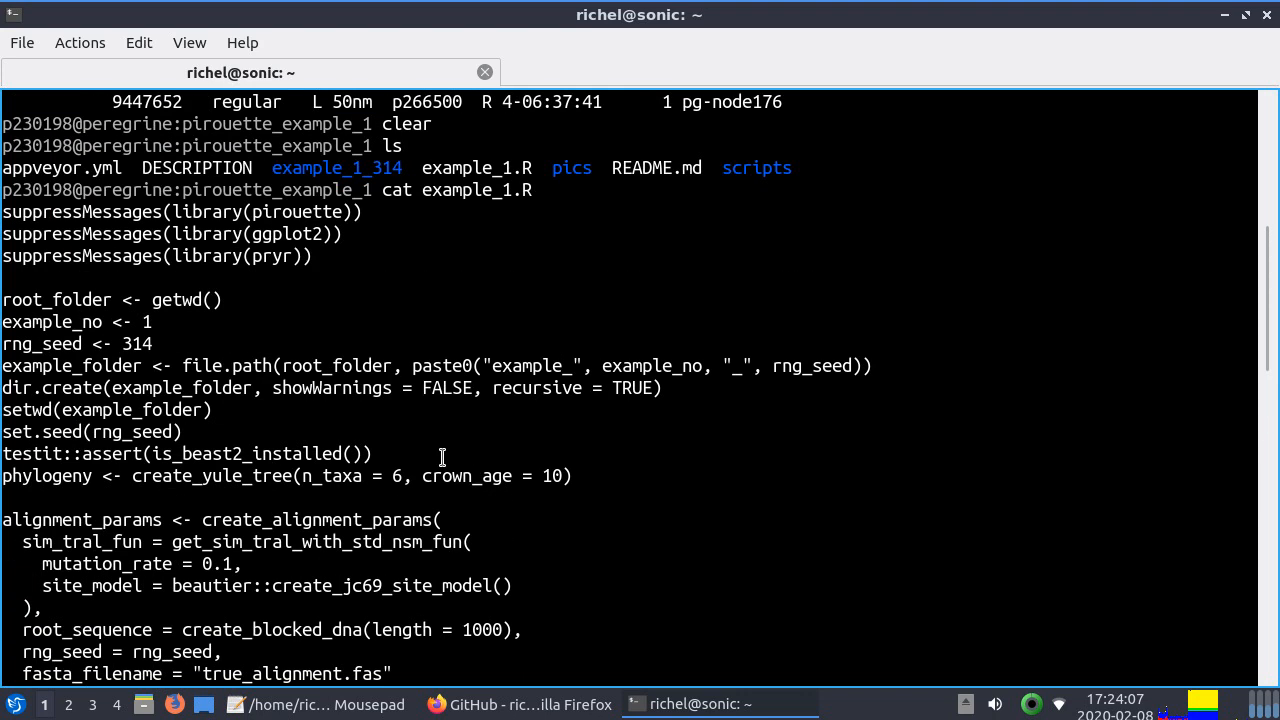
{"action": "mouse_move", "coordinate": [186, 305]}
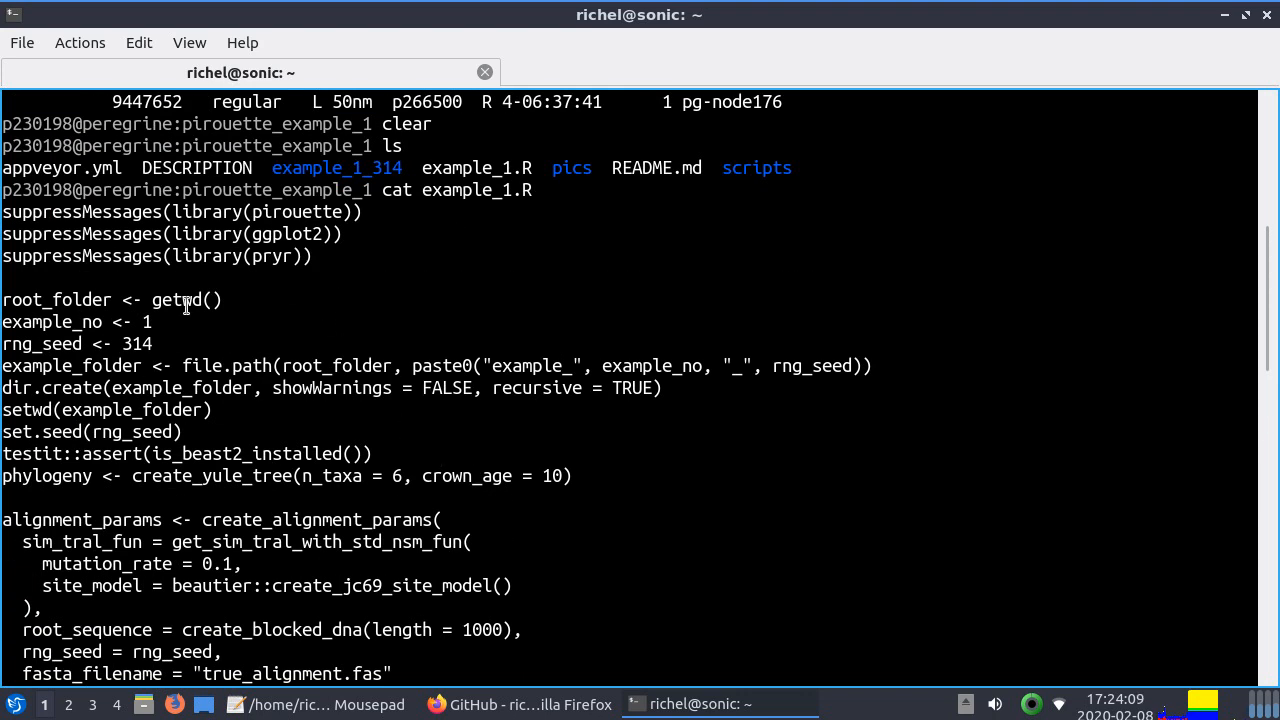
{"action": "scroll", "scroll_direction": "down", "scroll_amount": 3}
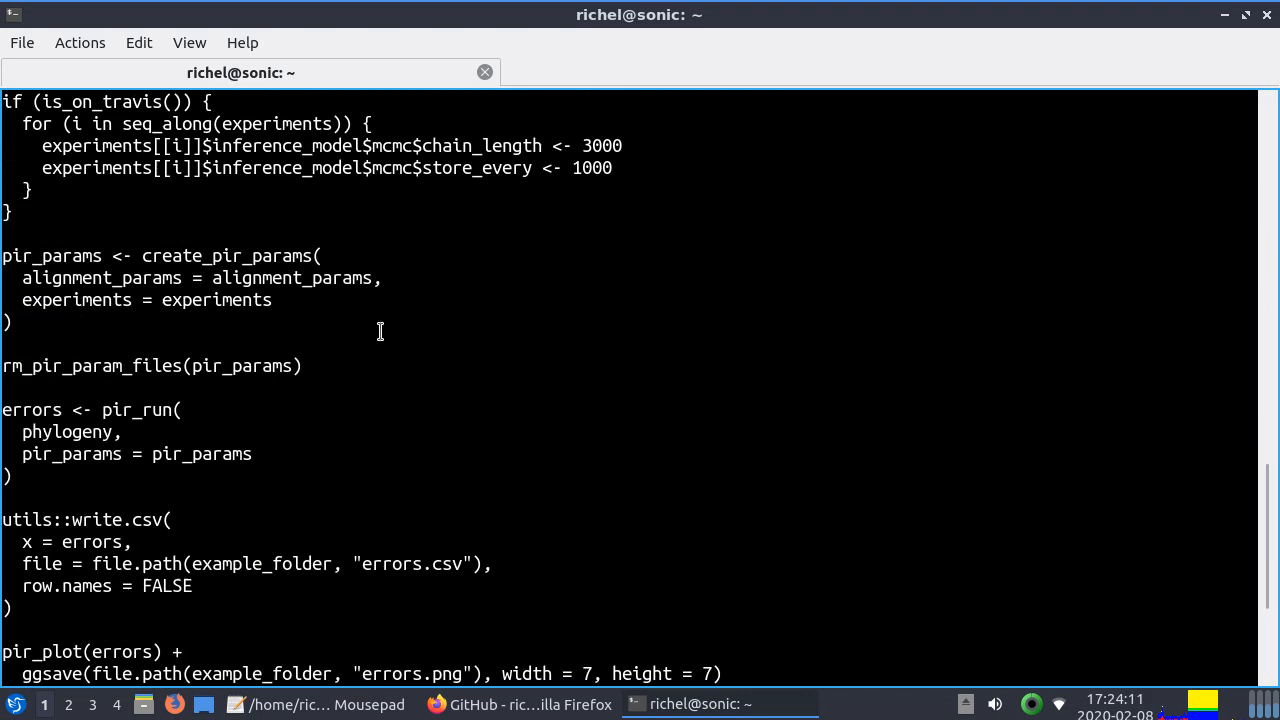
{"action": "scroll", "scroll_direction": "down", "scroll_amount": 3}
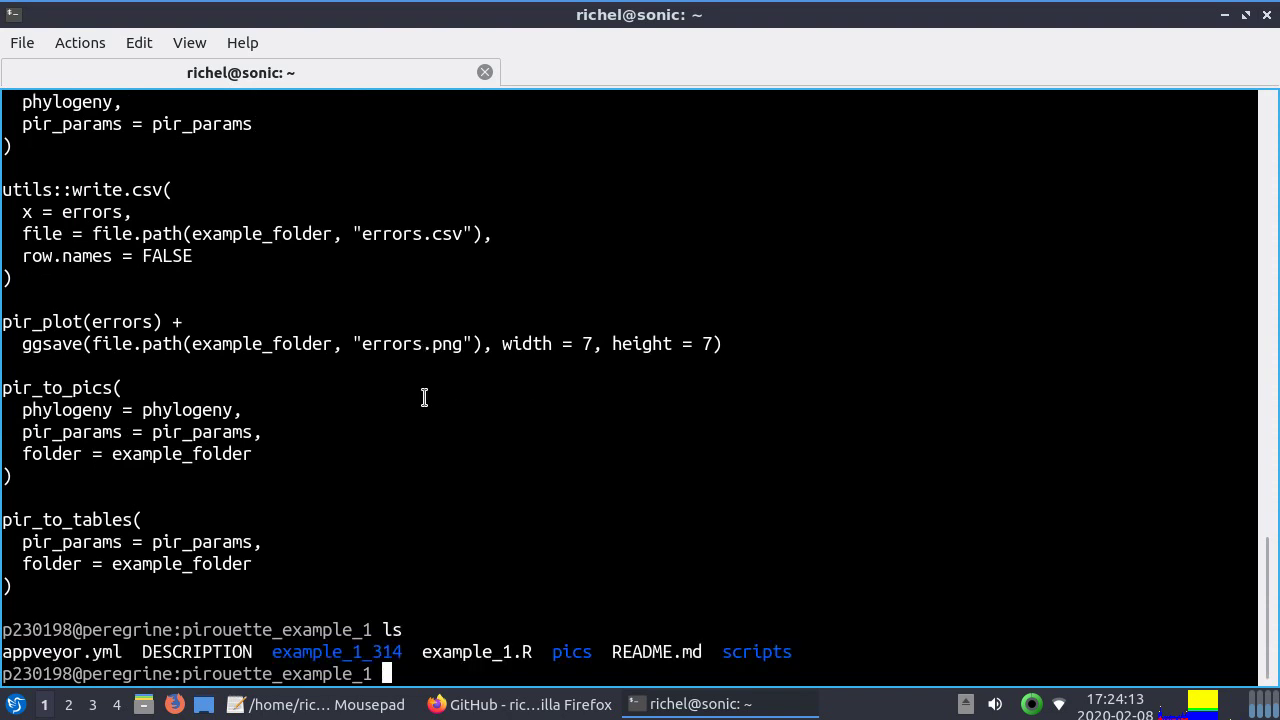
Run sbatch example_1, which the cluster rejects for lacking a #! interpreter line
{"action": "type", "text": "sbatch"}
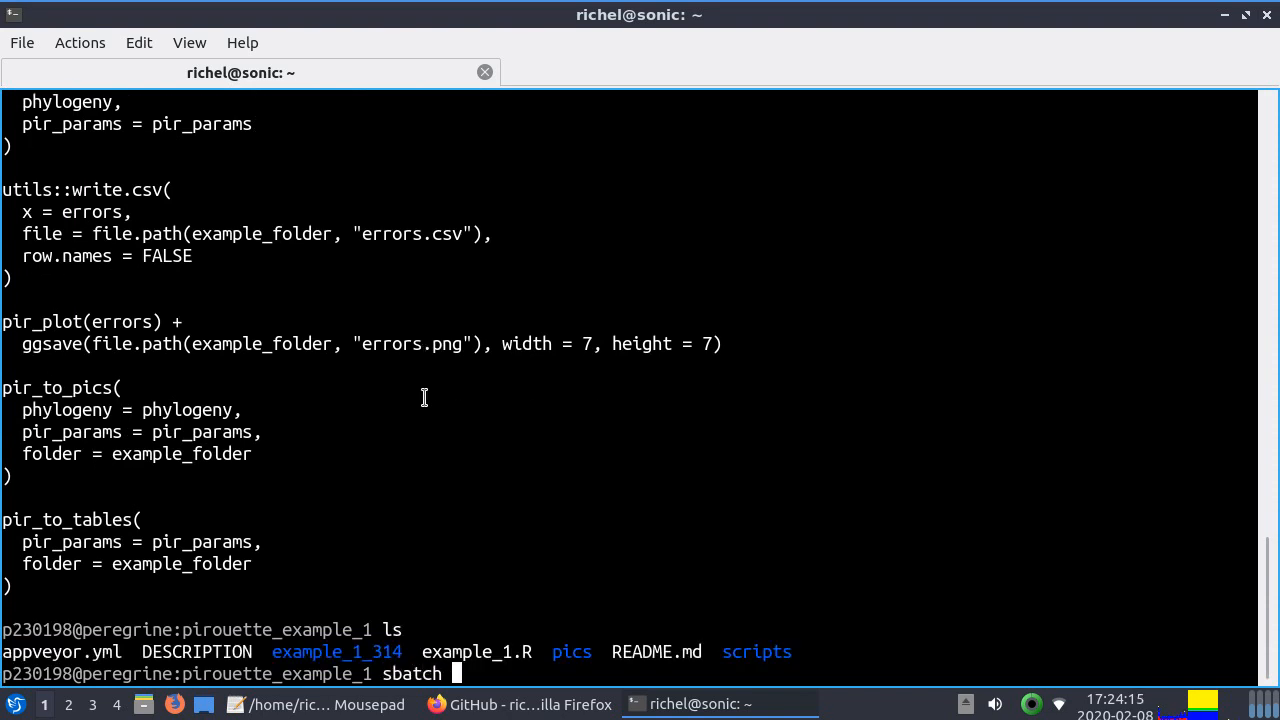
{"action": "type", "text": "example_1"}
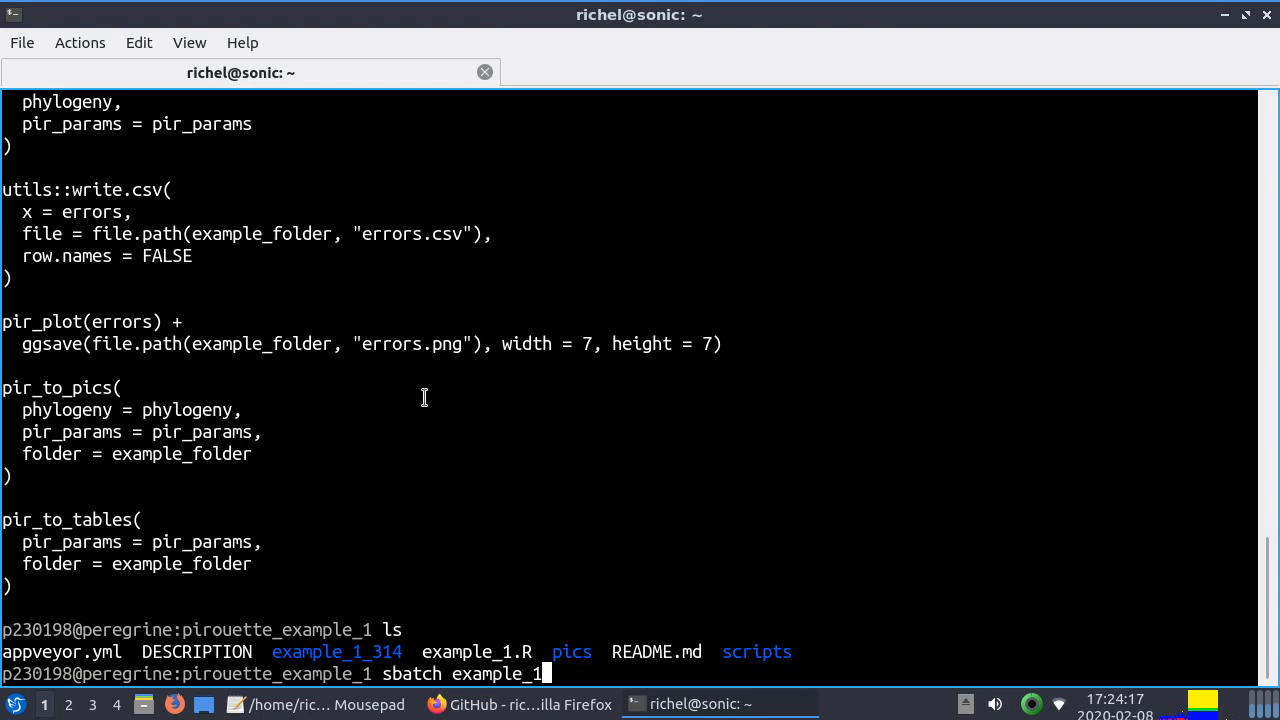
{"action": "key", "text": "Return"}
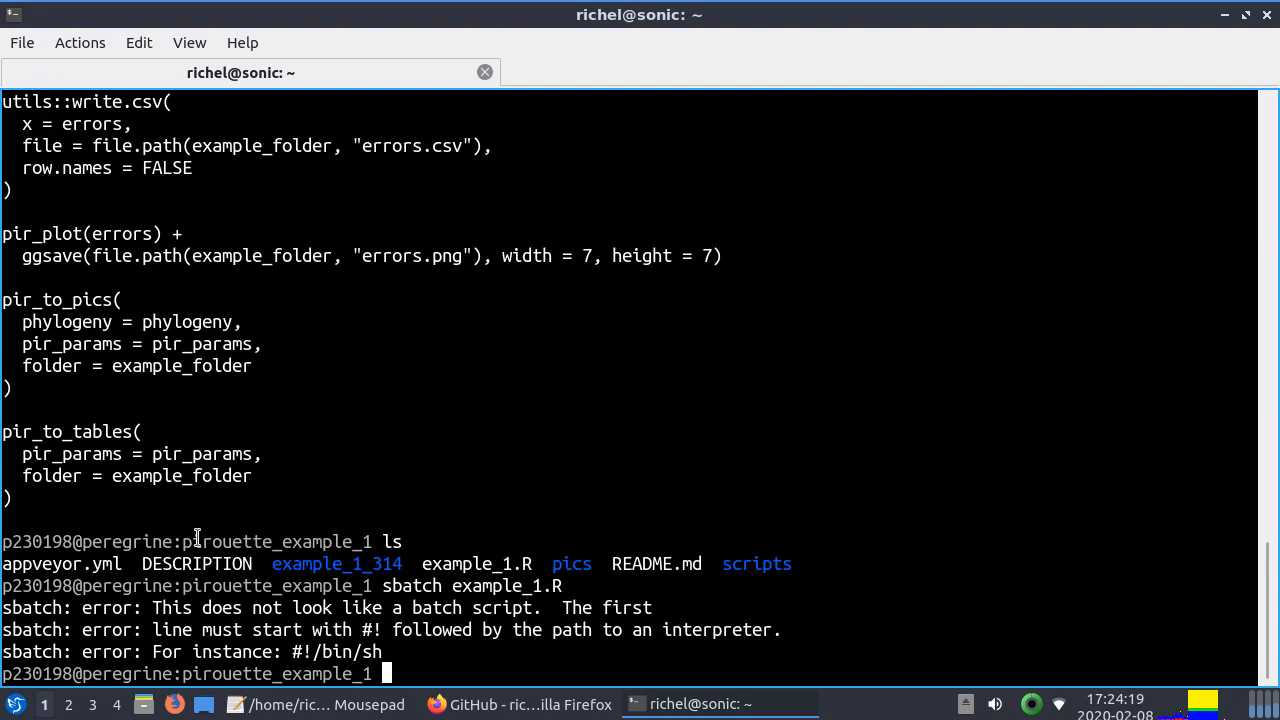
{"action": "mouse_move", "coordinate": [152, 607]}
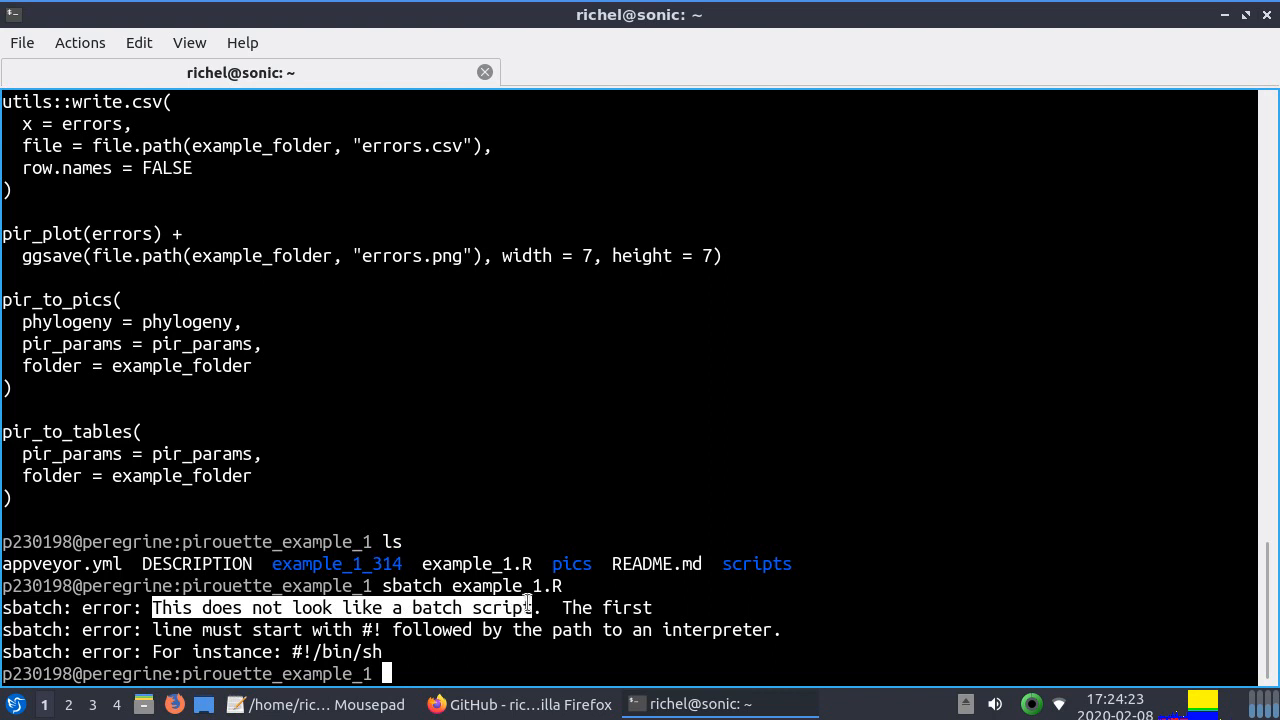
{"action": "mouse_move", "coordinate": [418, 654]}
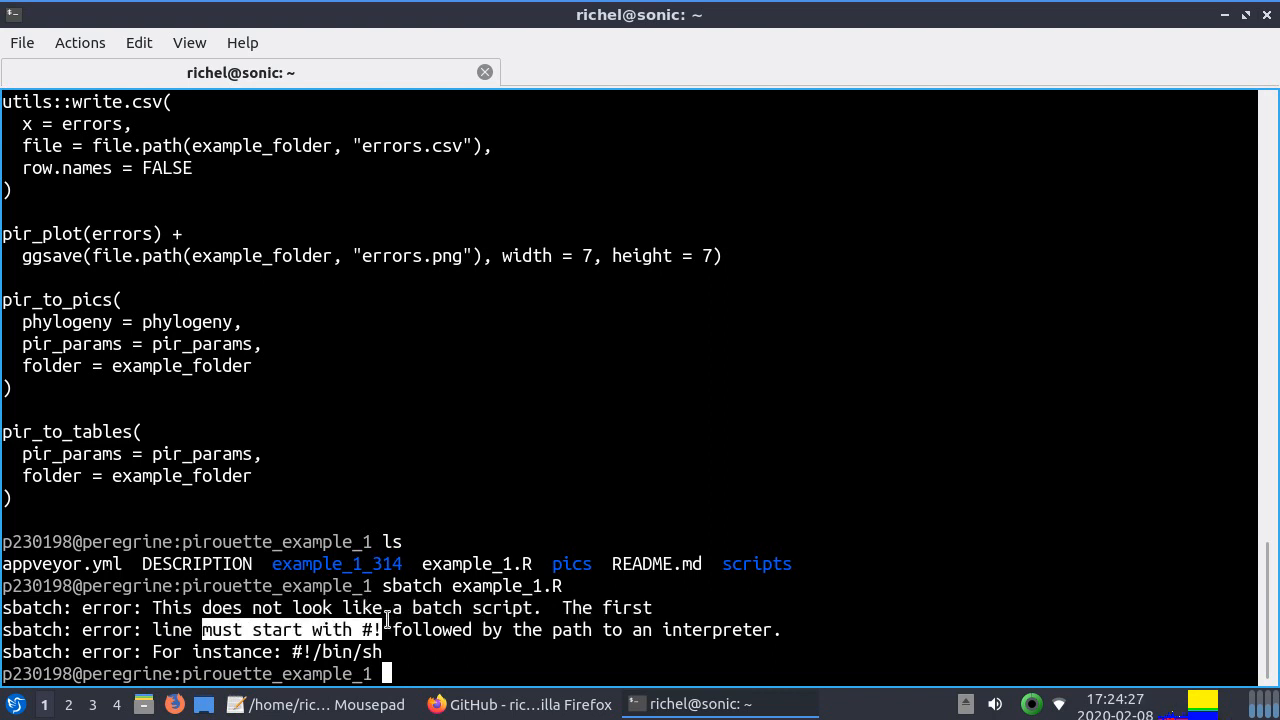
{"action": "mouse_move", "coordinate": [423, 541]}
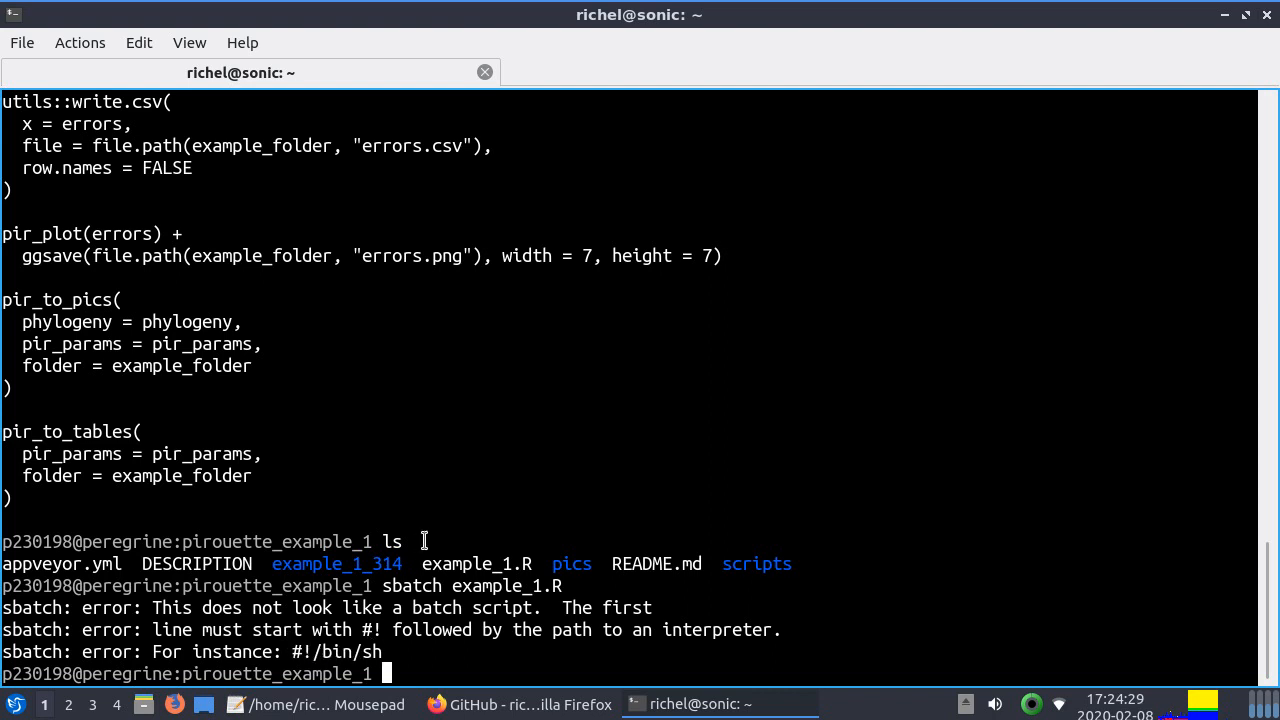
Submit example_1.R via ../peregrine/scripts/run_r_script.sh and confirm job 9481744 runs on pg-node006
{"action": "type", "text": "sbatch example_1.R"}
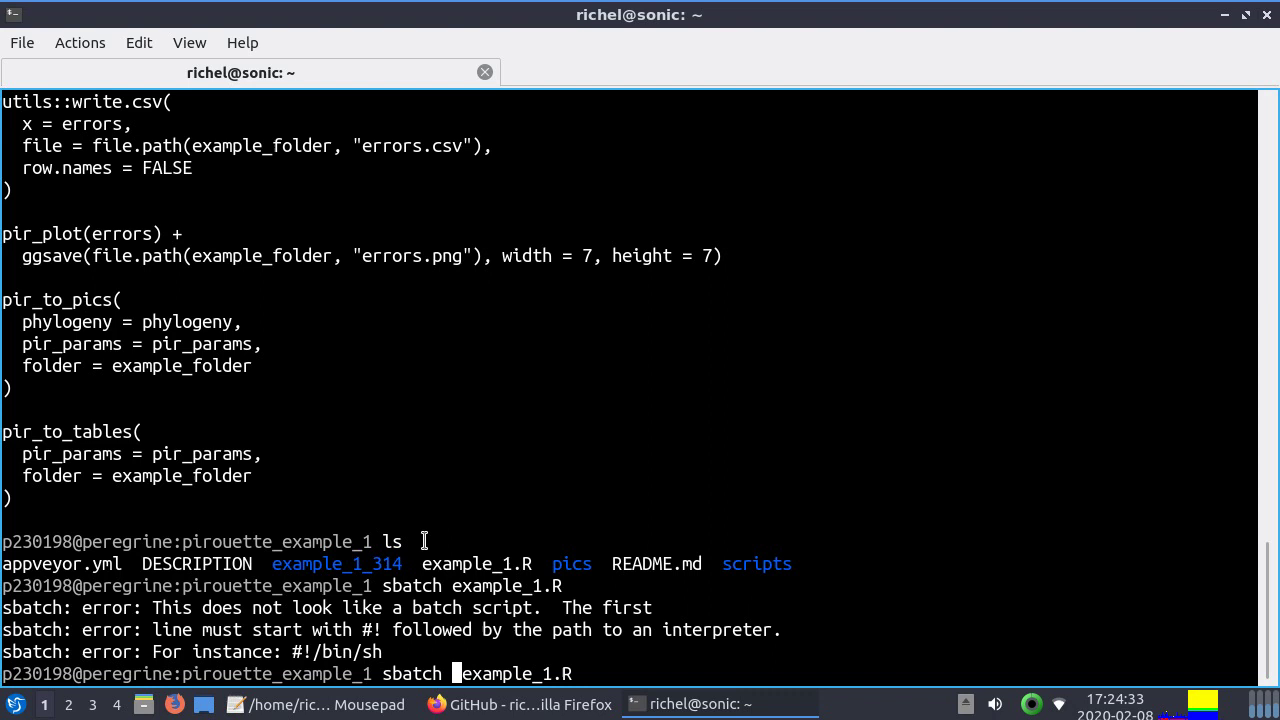
{"action": "type", "text": "...."}
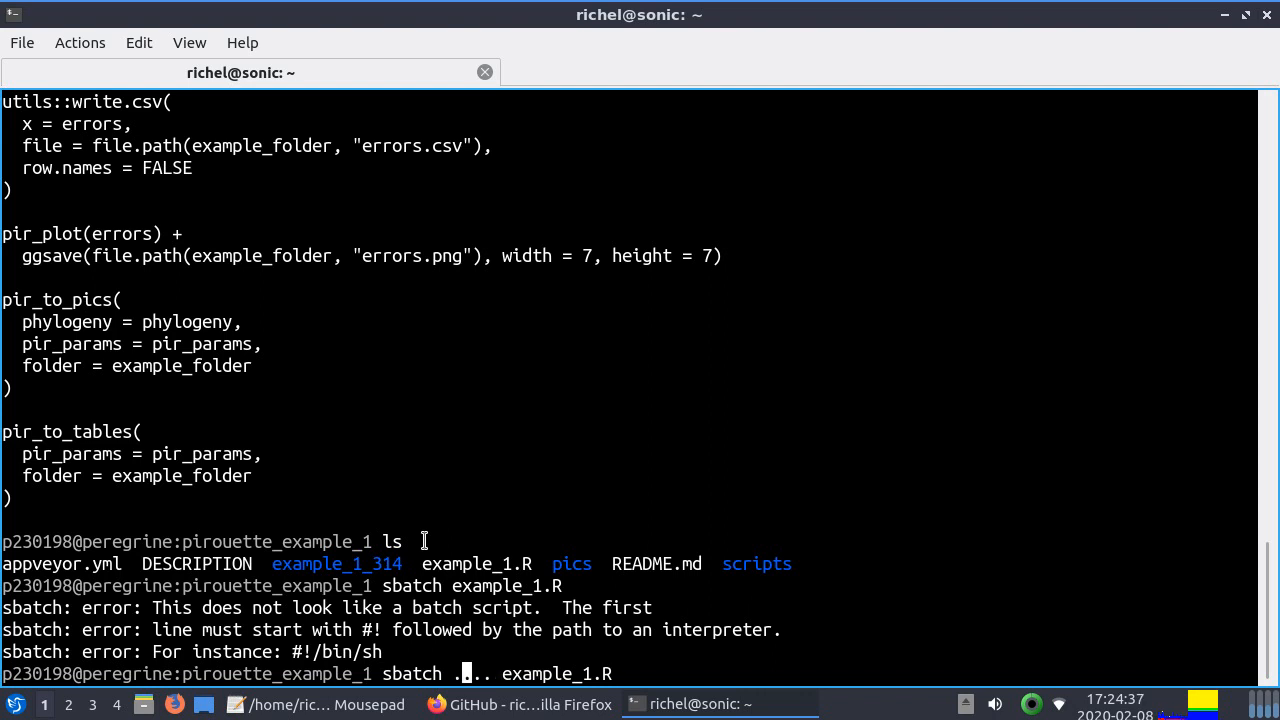
{"action": "type", "text": "a"}
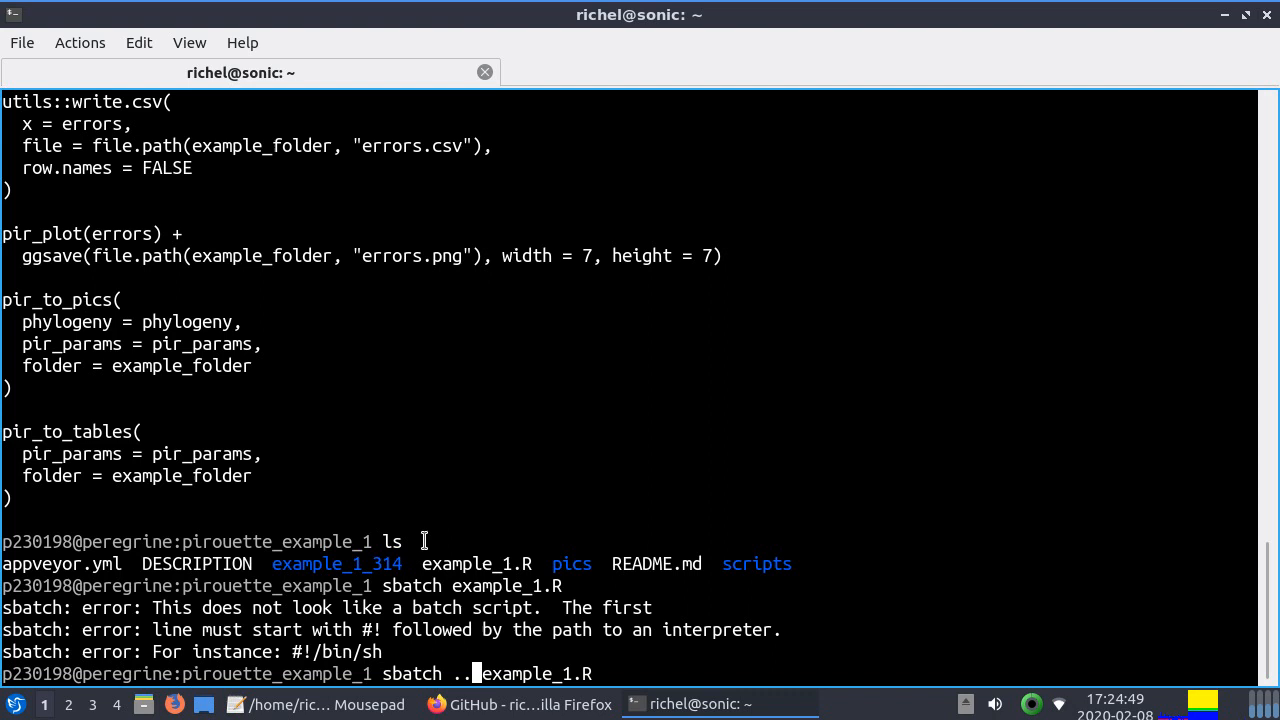
{"action": "type", "text": "/"}
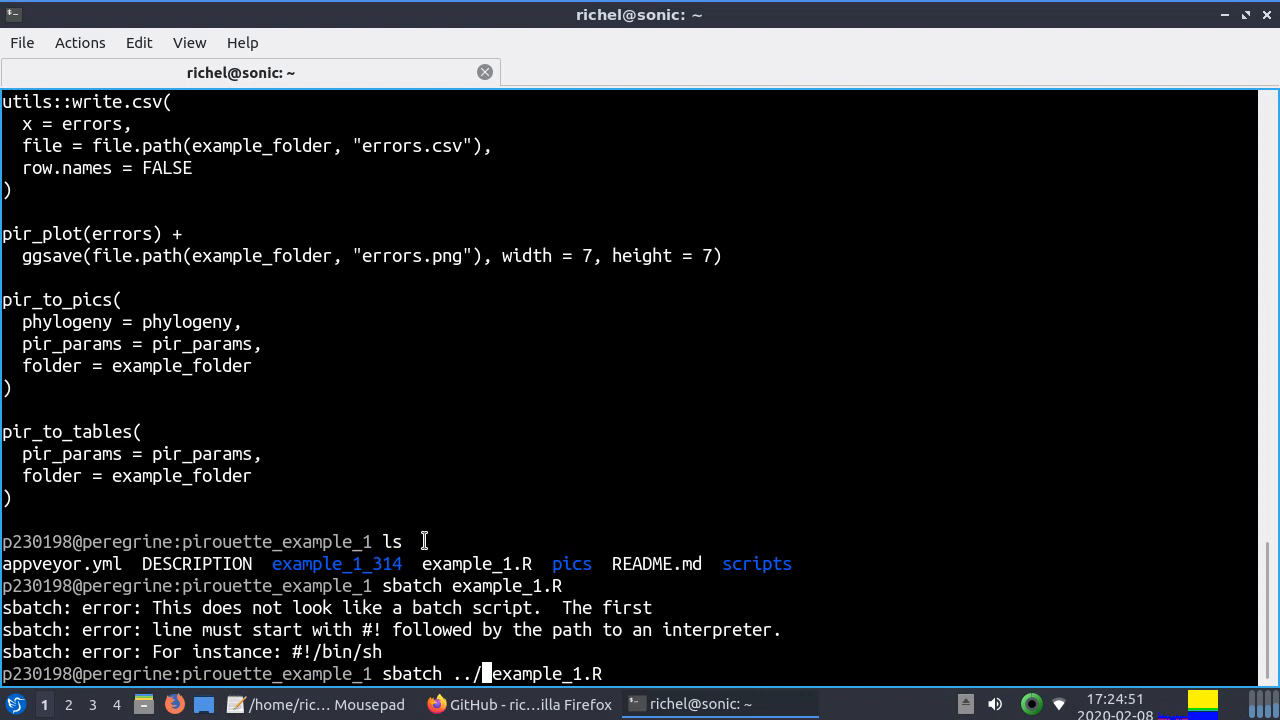
{"action": "type", "text": "peregrine/scripts/r"}
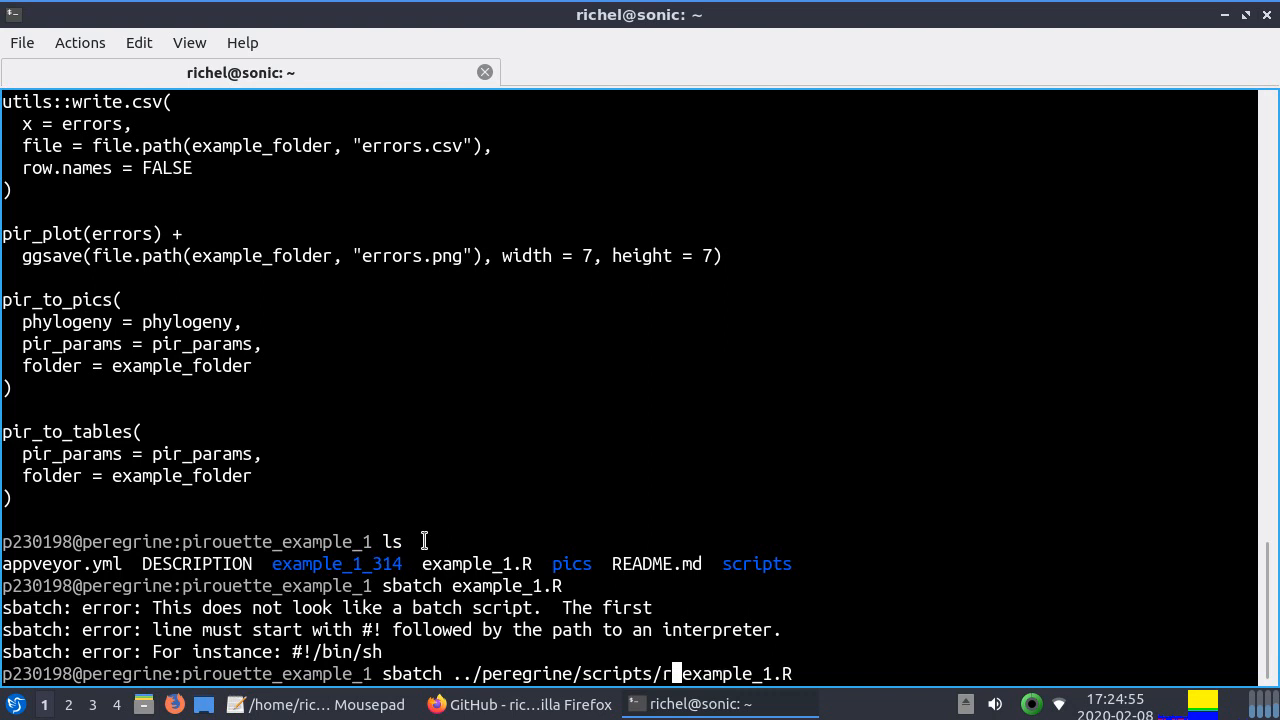
{"action": "type", "text": "un_r_sc"}
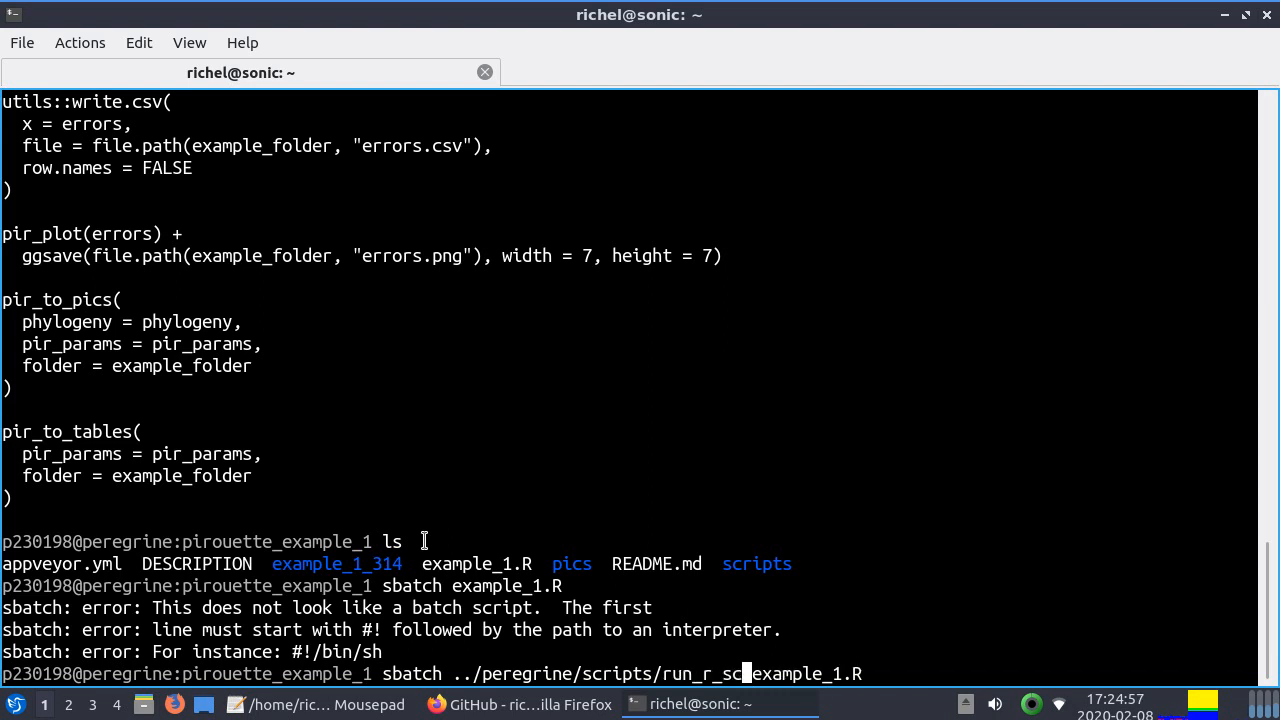
{"action": "type", "text": "ript.sh"}
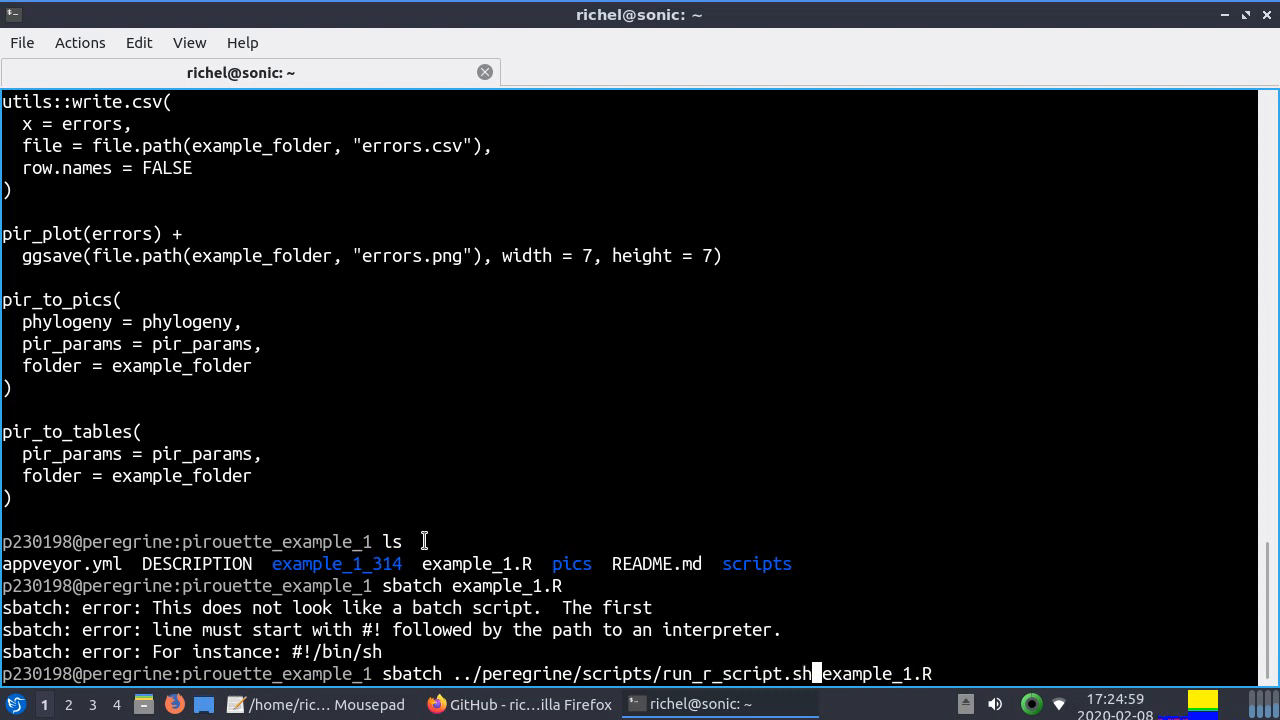
{"action": "key", "text": "Return"}
{"action": "type", "text": "q"}
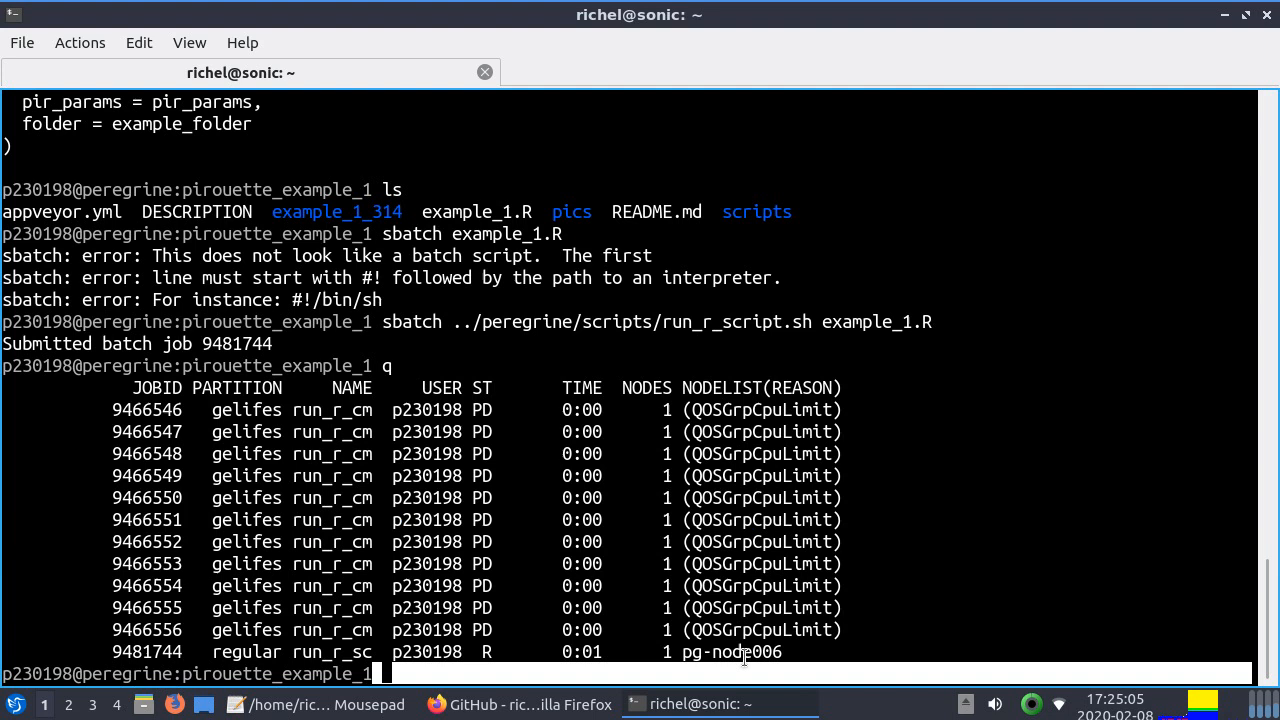
{"action": "key", "text": "Return"}
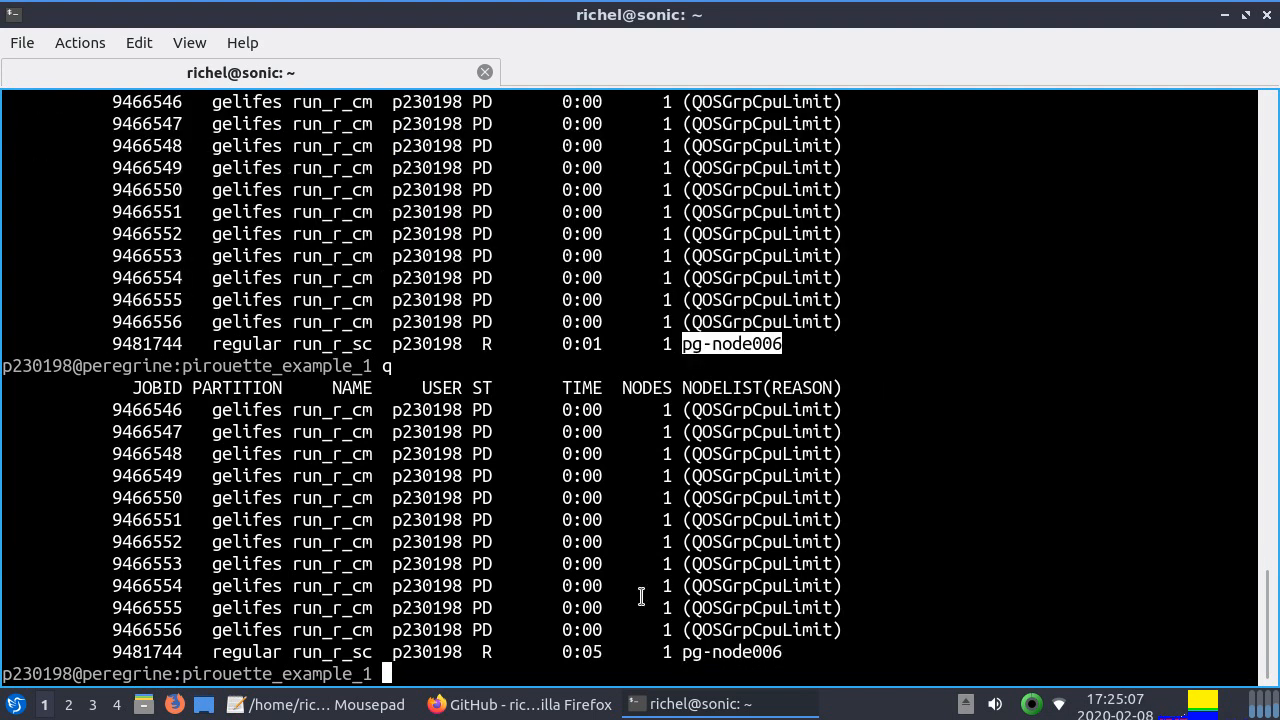
{"action": "mouse_move", "coordinate": [705, 449]}
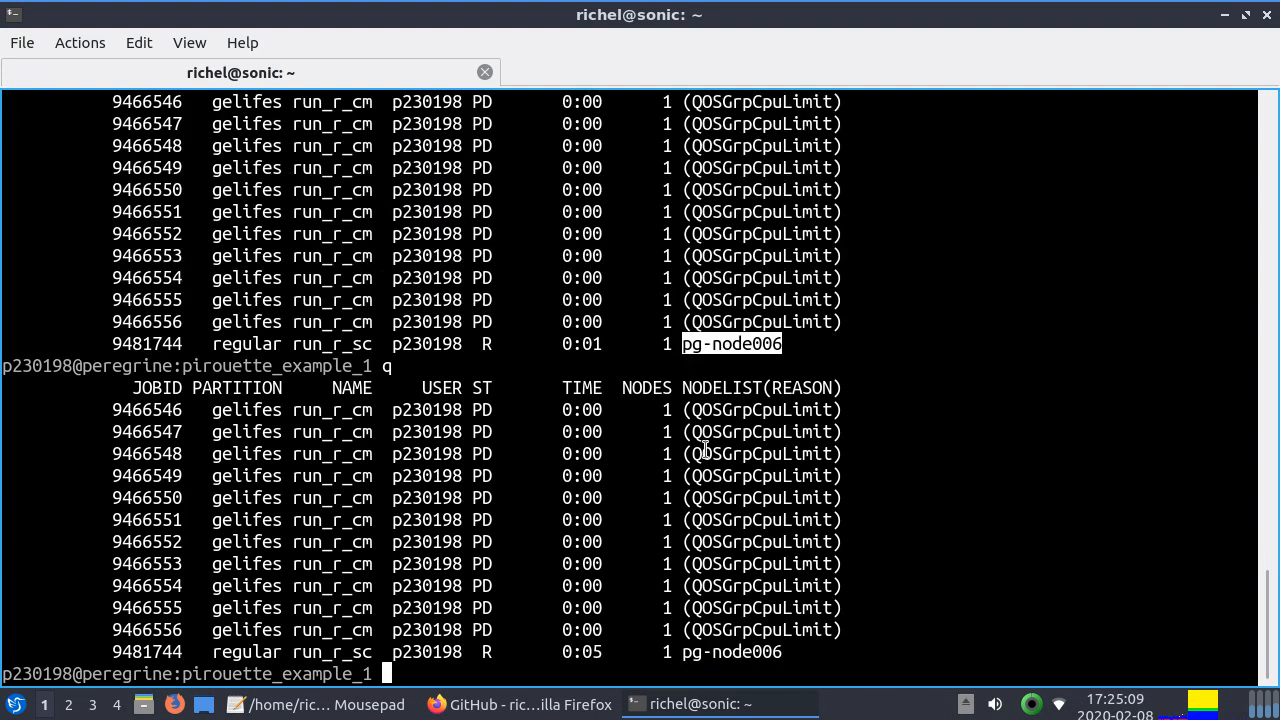
{"action": "left_click", "coordinate": [320, 704]}
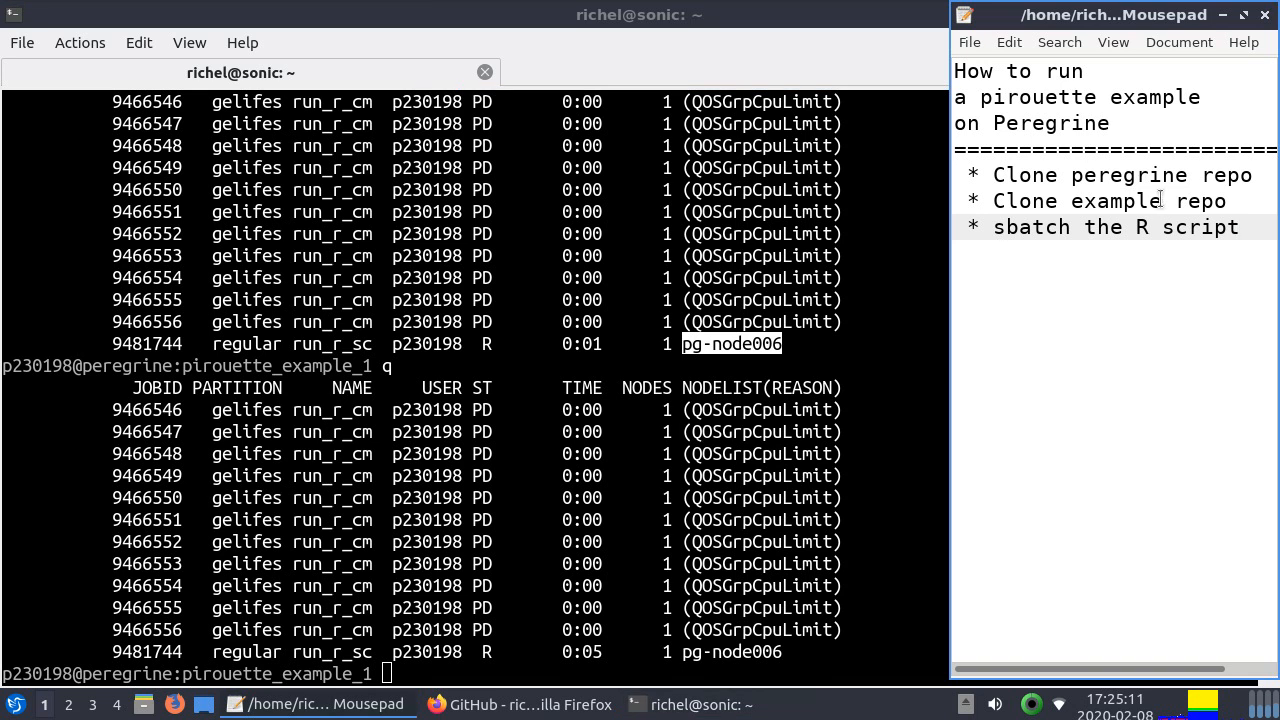
Select the word 'example' in the Mousepad checklist notes
{"action": "double_click", "coordinate": [1115, 201]}
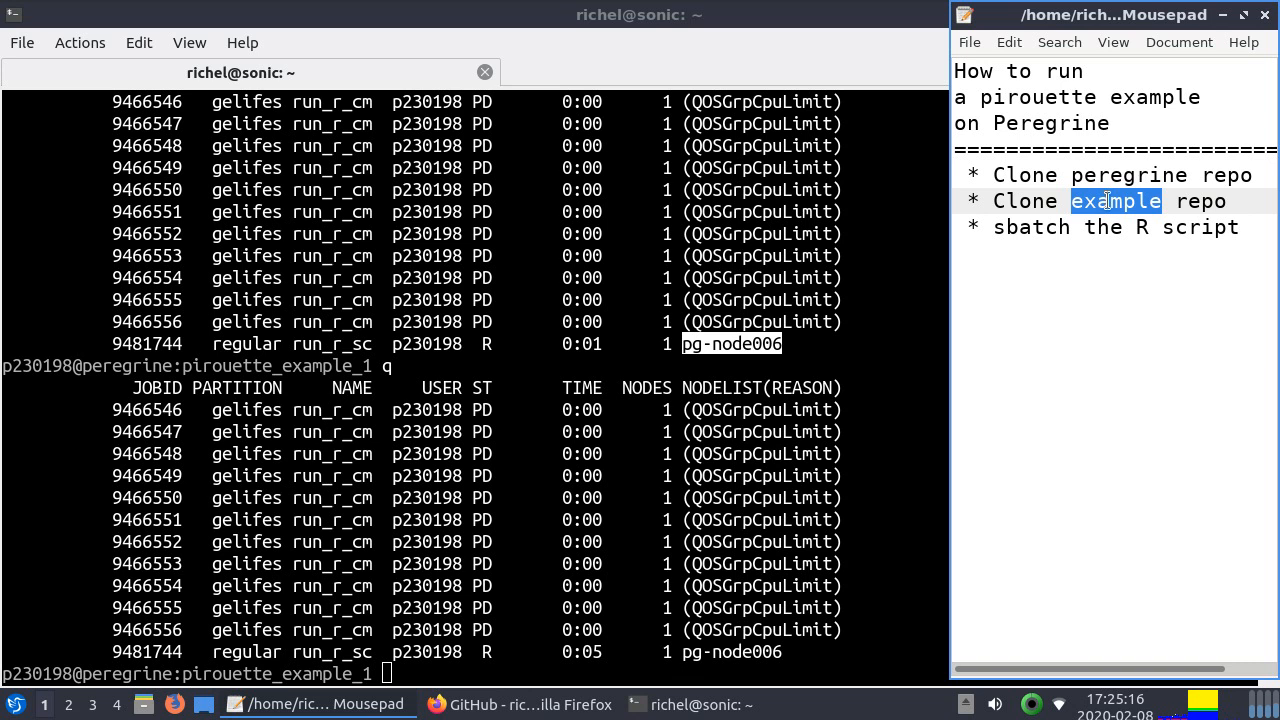
{"action": "mouse_move", "coordinate": [657, 554]}
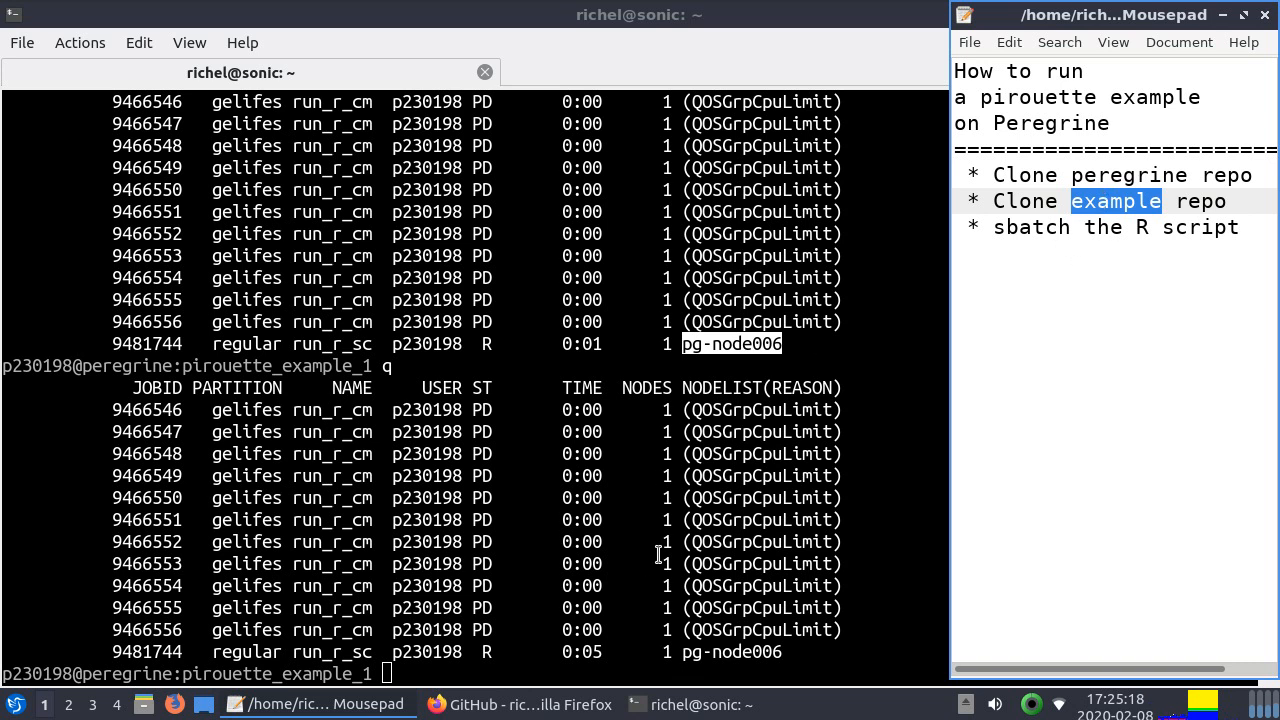